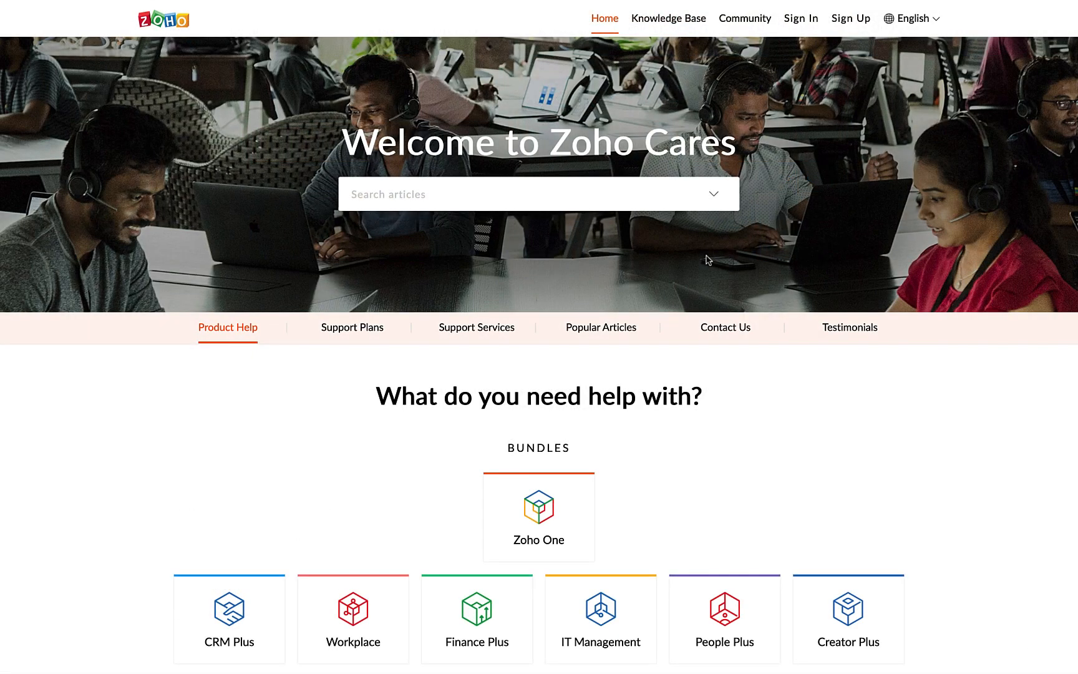
{"action": "mouse_move", "coordinate": [926, 427]}
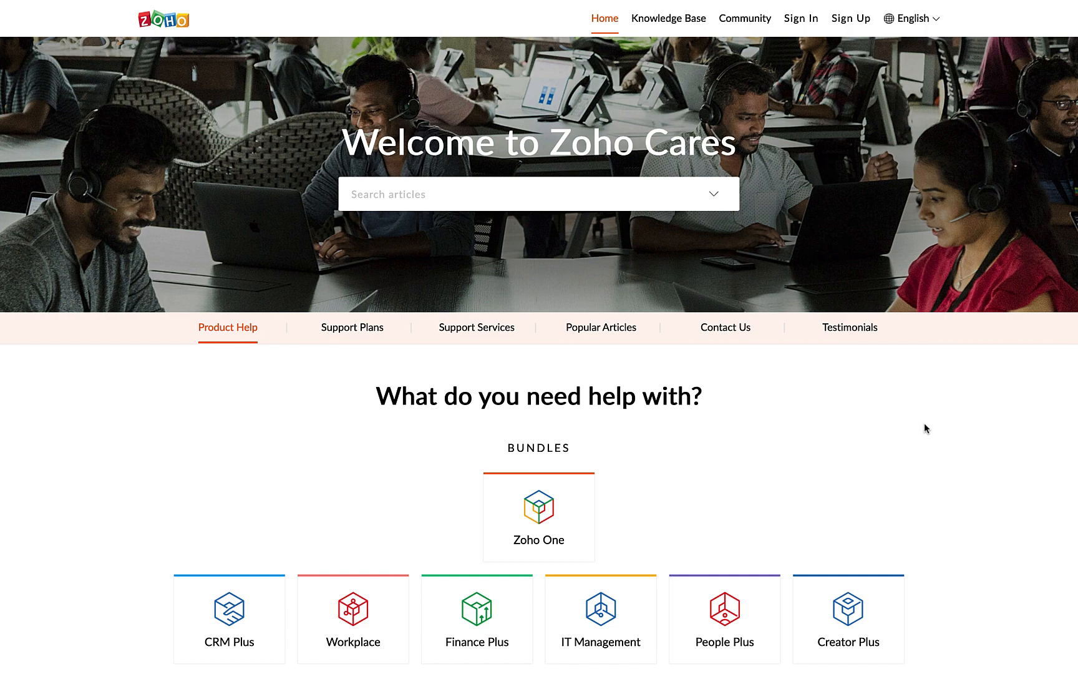
- Scroll through the dashboard, then go to Setup and choose Help Center under Channels
{"action": "scroll", "scroll_direction": "down", "scroll_amount": 3}
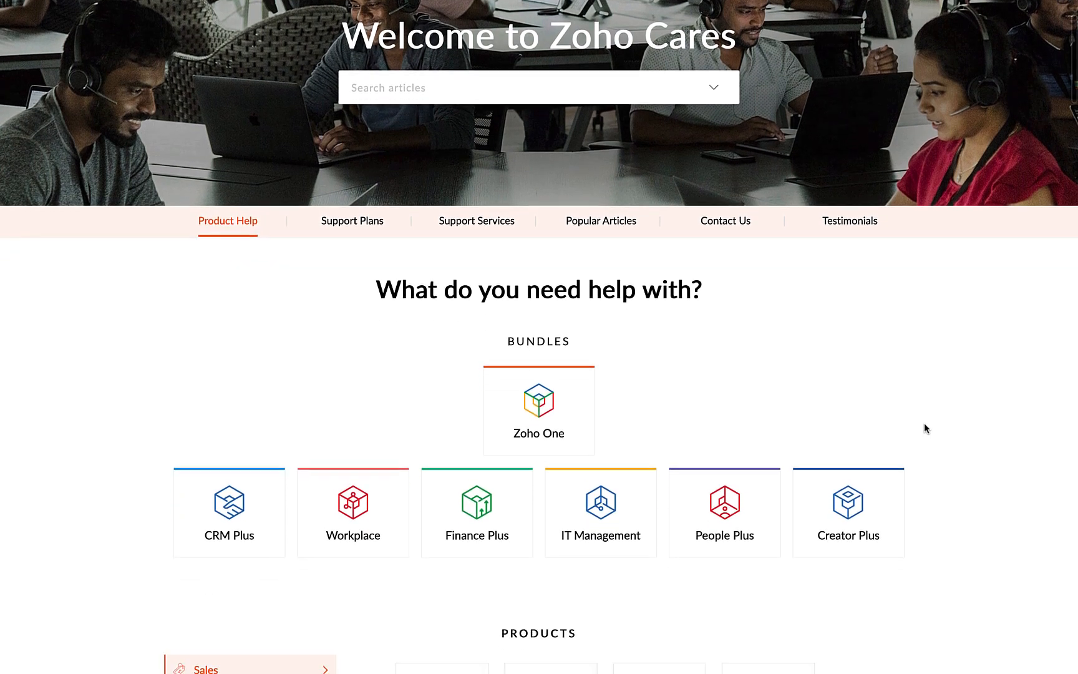
{"action": "scroll", "scroll_direction": "down", "scroll_amount": 3}
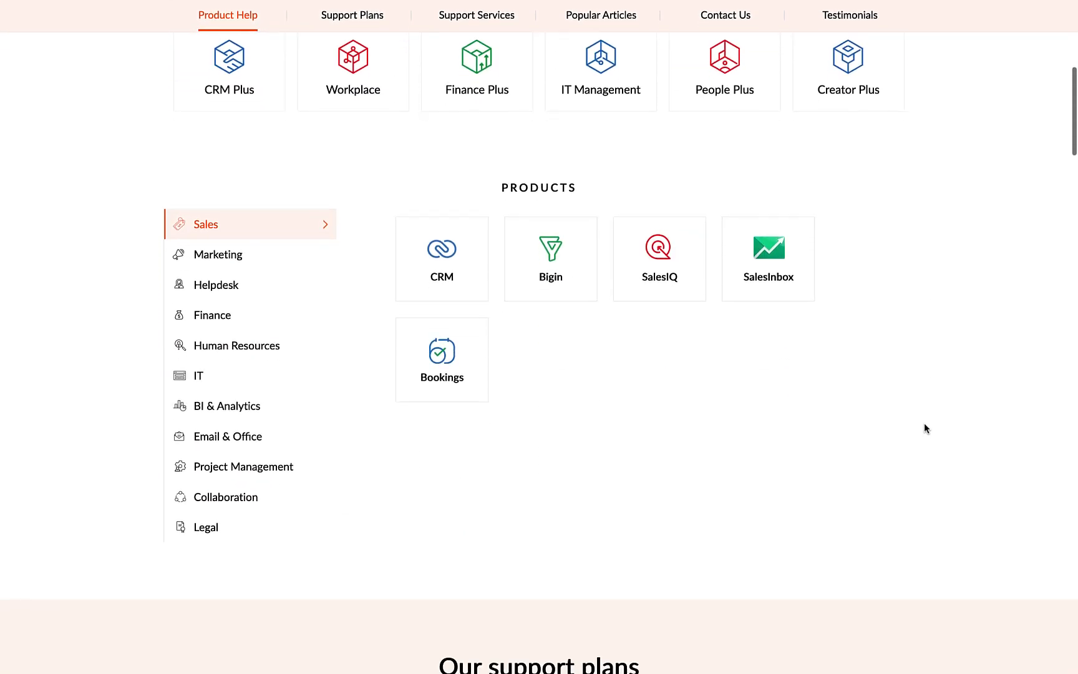
{"action": "scroll", "scroll_direction": "down", "scroll_amount": 3}
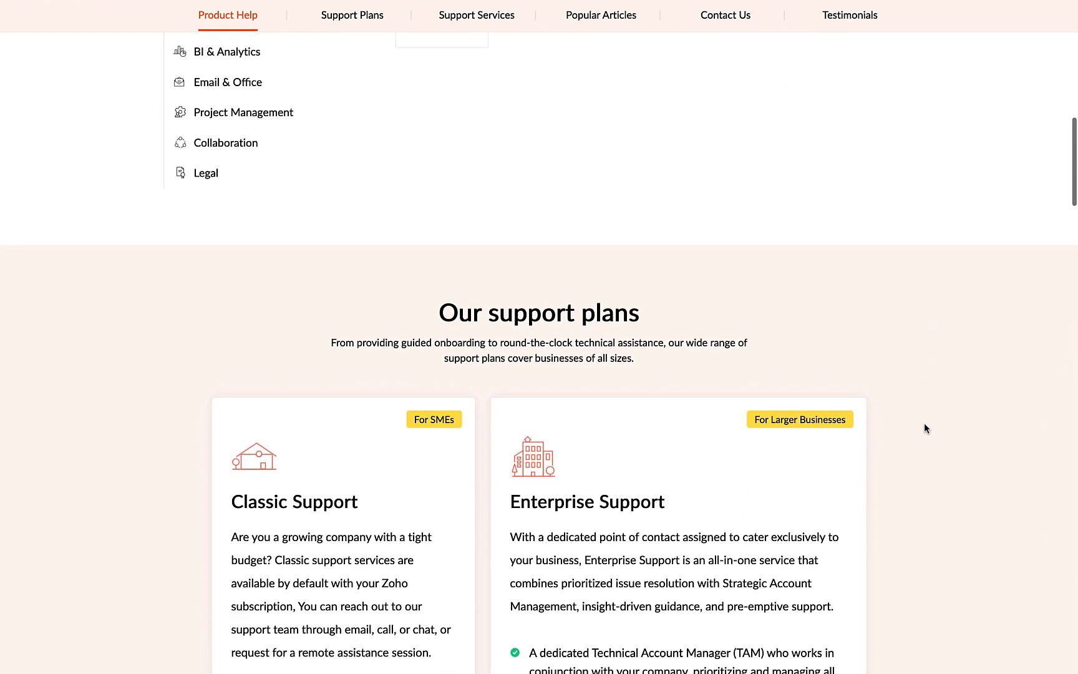
{"action": "scroll", "scroll_direction": "down", "scroll_amount": 3}
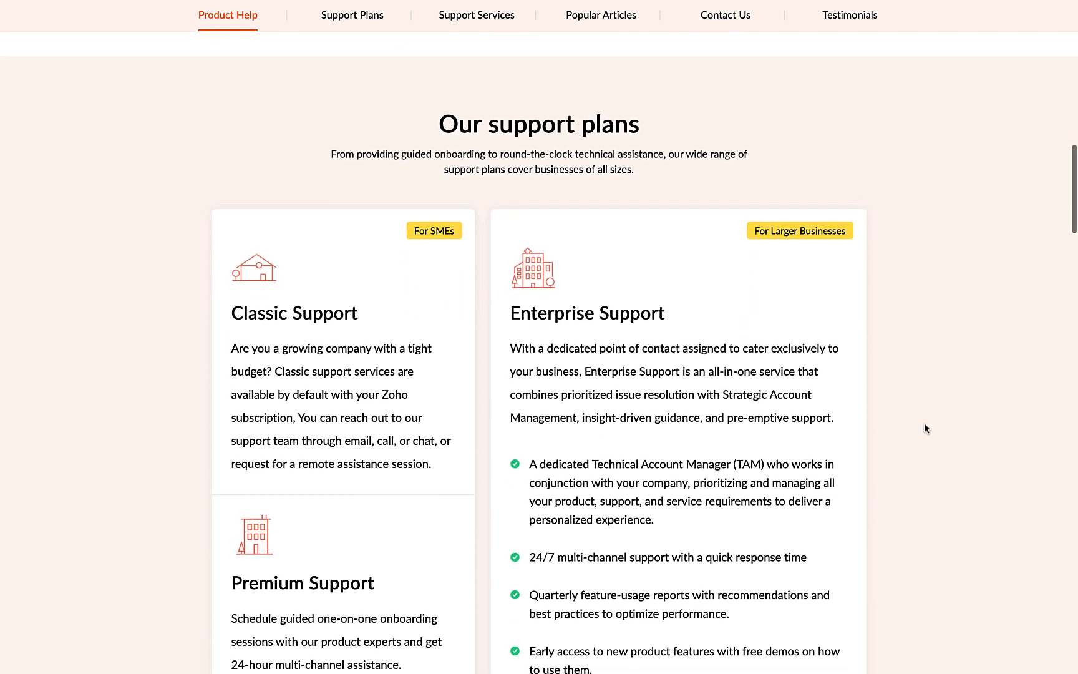
{"action": "scroll", "scroll_direction": "down", "scroll_amount": 3}
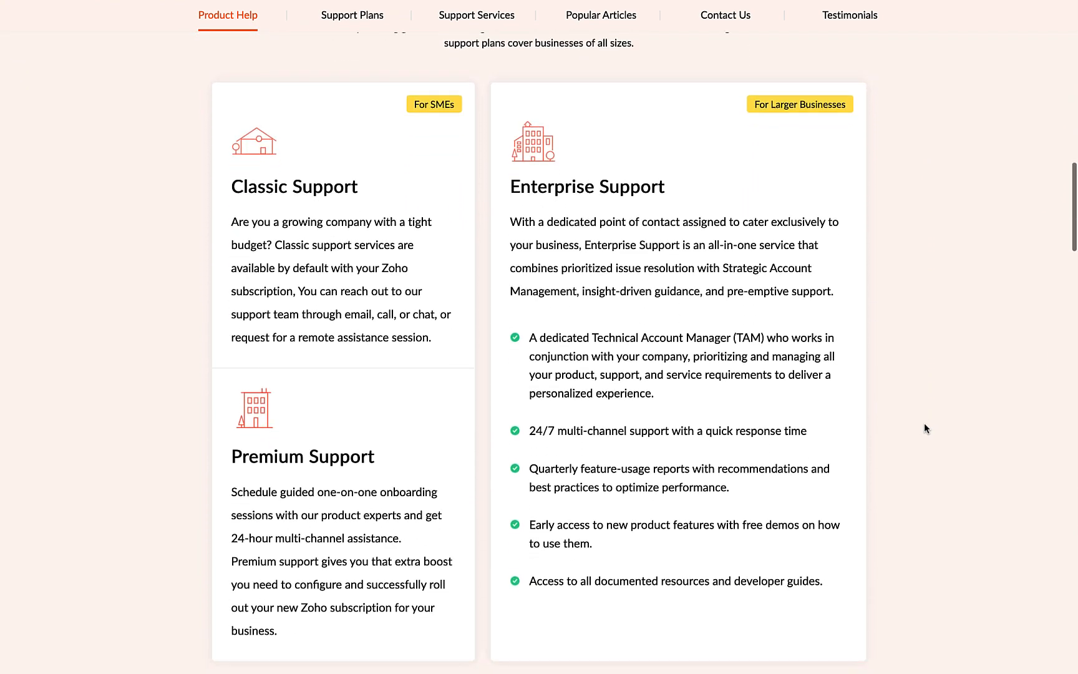
{"action": "scroll", "scroll_direction": "down", "scroll_amount": 3}
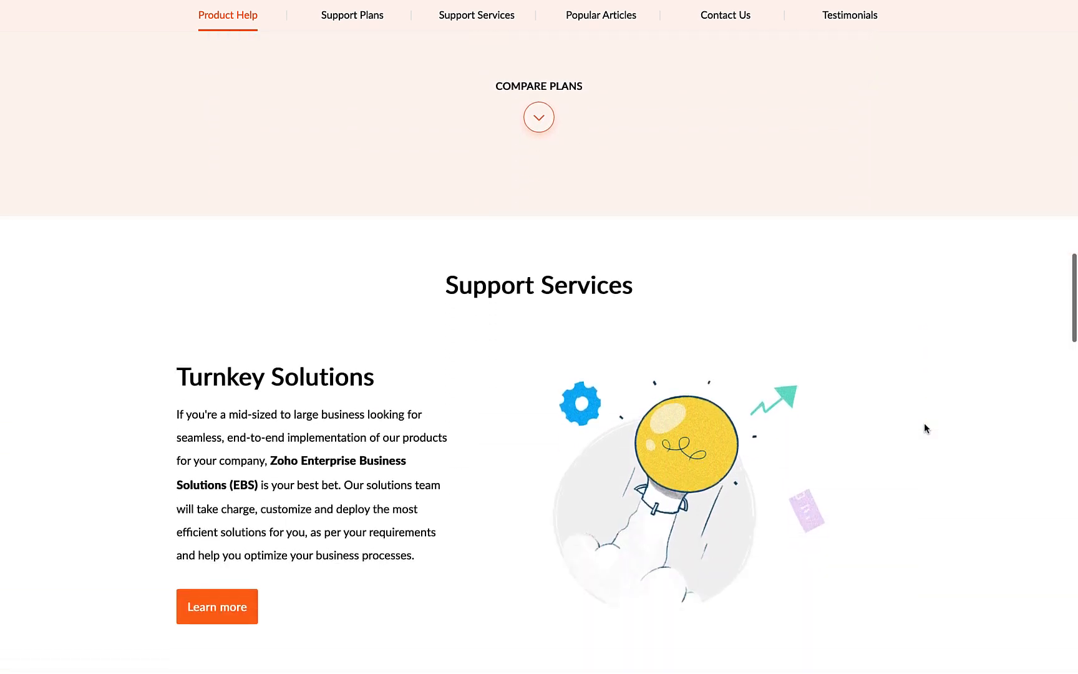
{"action": "scroll", "scroll_direction": "down", "scroll_amount": 3}
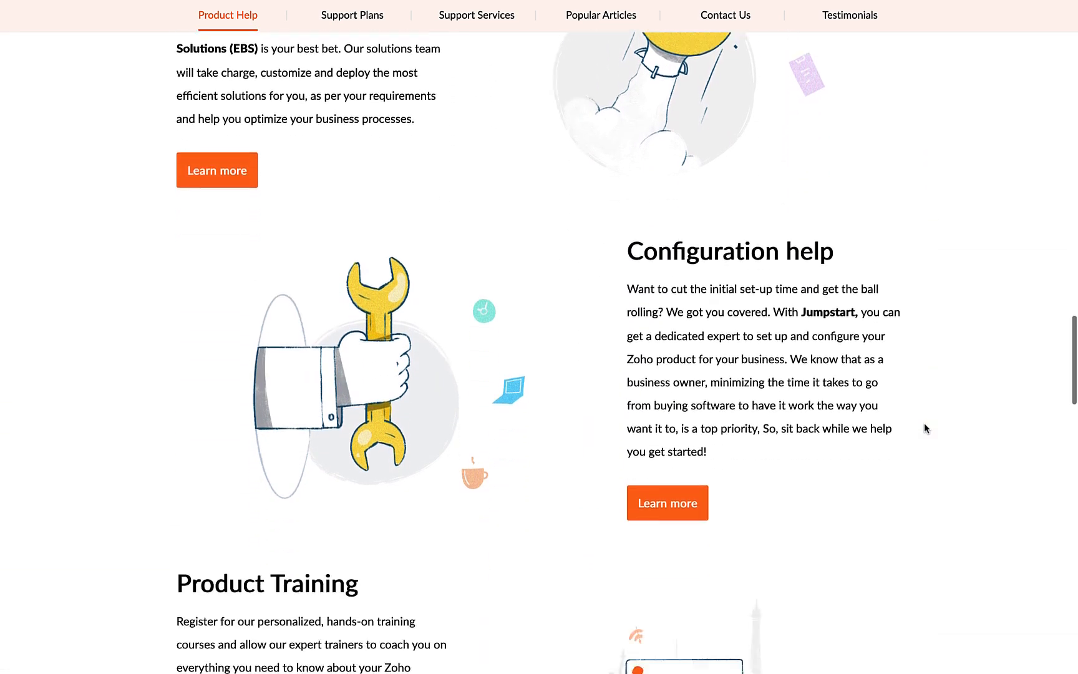
{"action": "scroll", "scroll_direction": "down", "scroll_amount": 3}
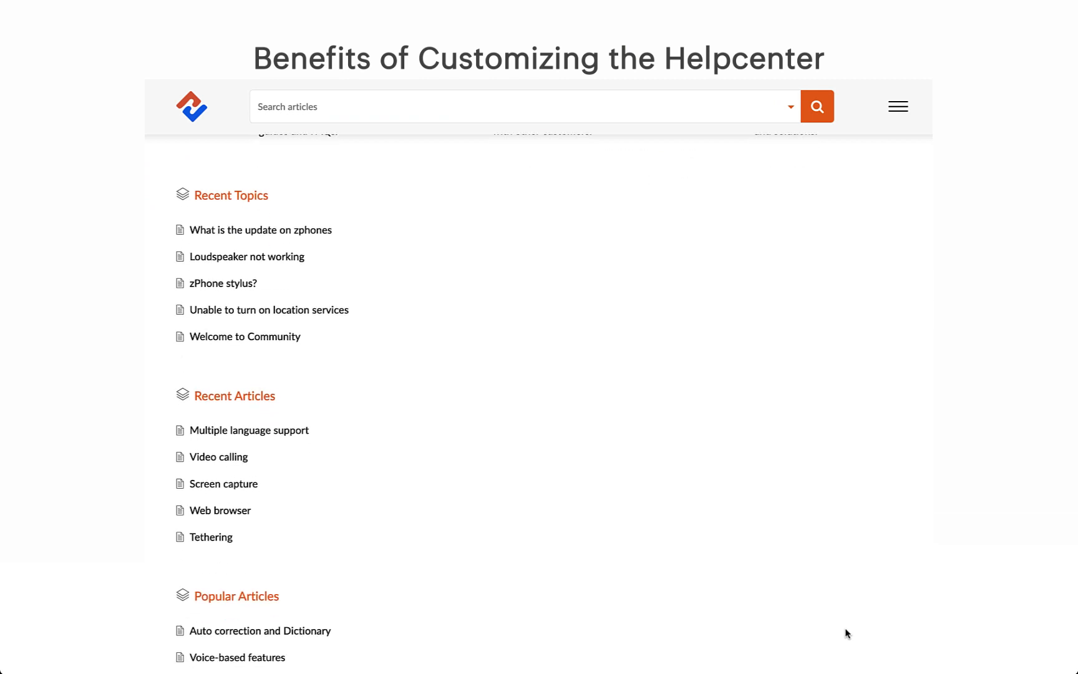
{"action": "scroll", "scroll_direction": "down", "scroll_amount": 3}
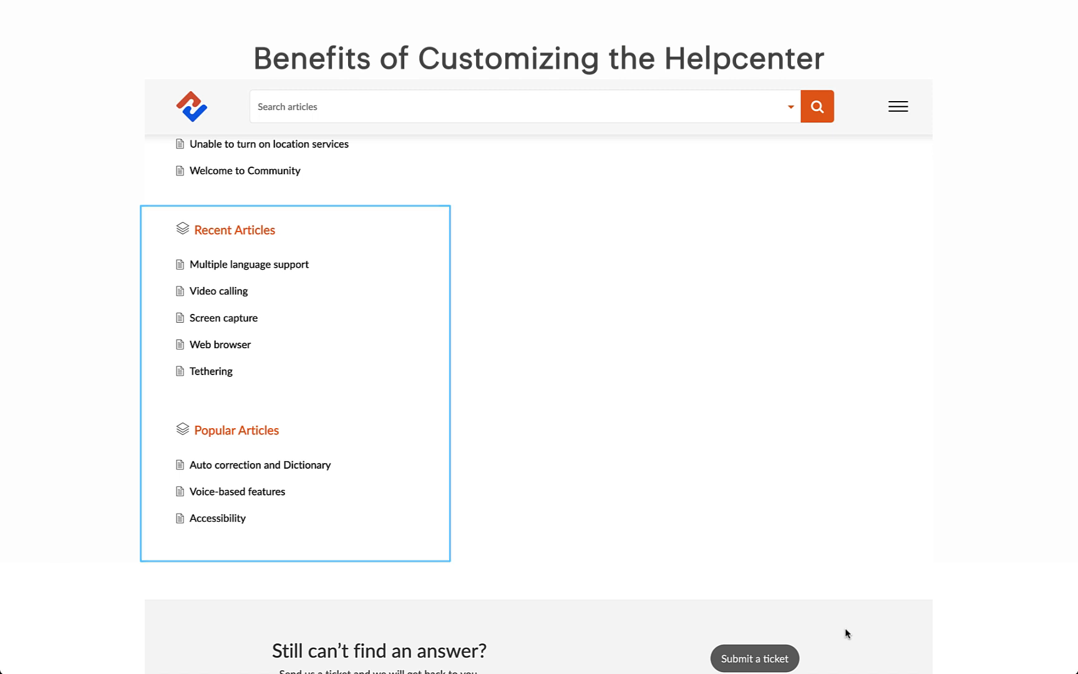
{"action": "scroll", "scroll_direction": "up", "scroll_amount": 3}
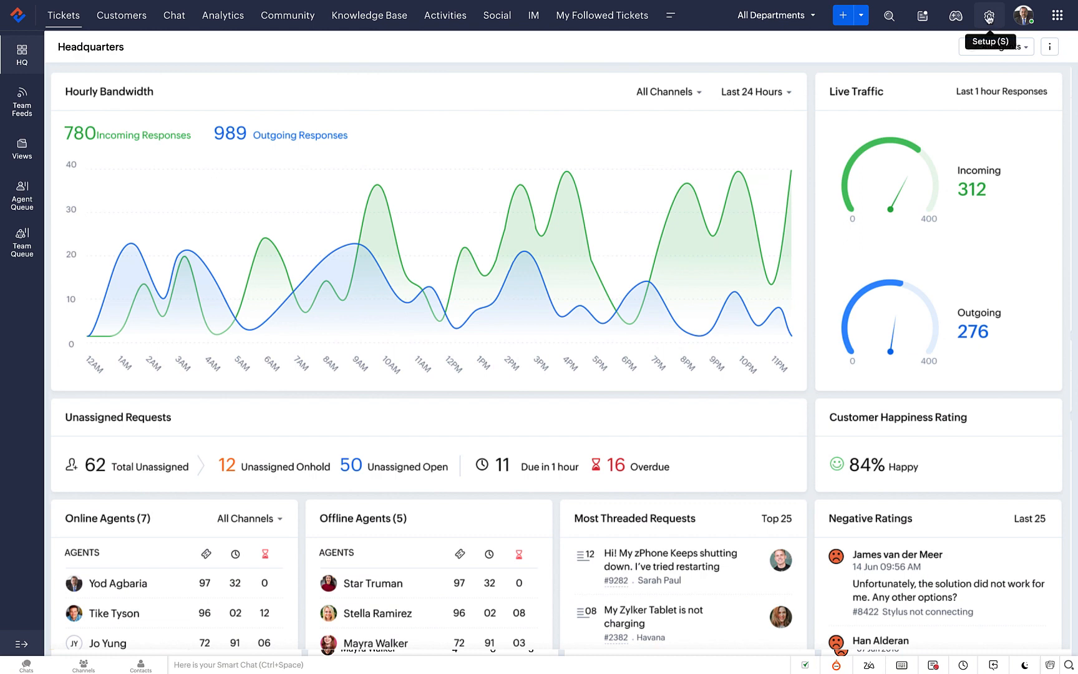
{"action": "left_click", "coordinate": [989, 15]}
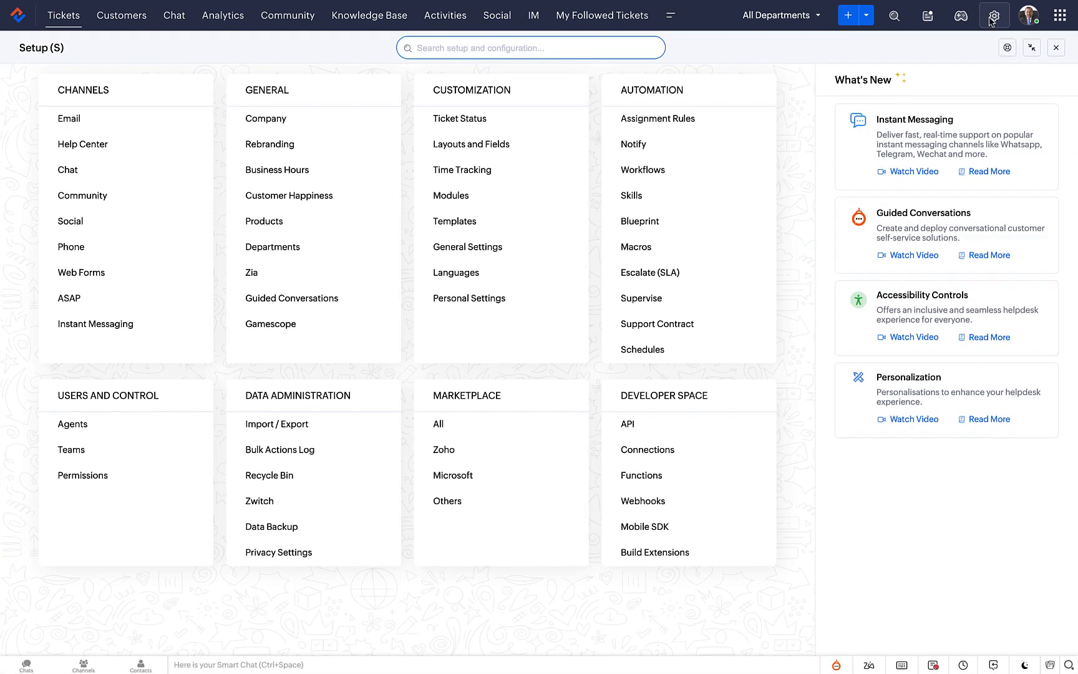
{"action": "left_click", "coordinate": [82, 144]}
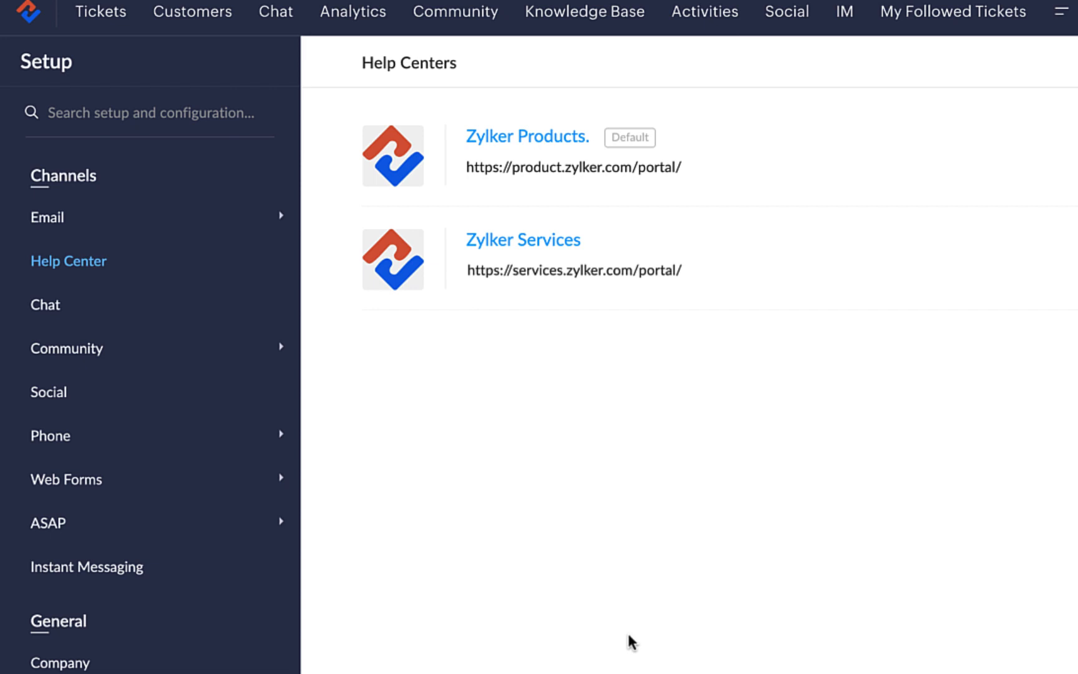
{"action": "mouse_move", "coordinate": [645, 99]}
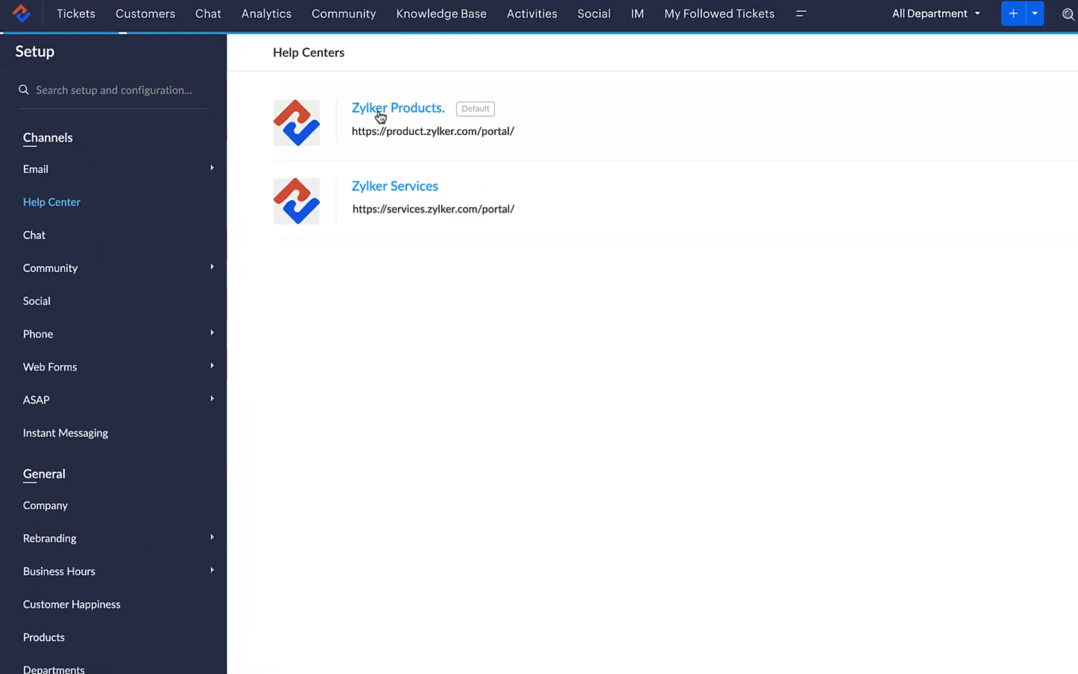
- Select Zylker Products in the Help Centers list to reach its theme gallery
{"action": "left_click", "coordinate": [398, 108]}
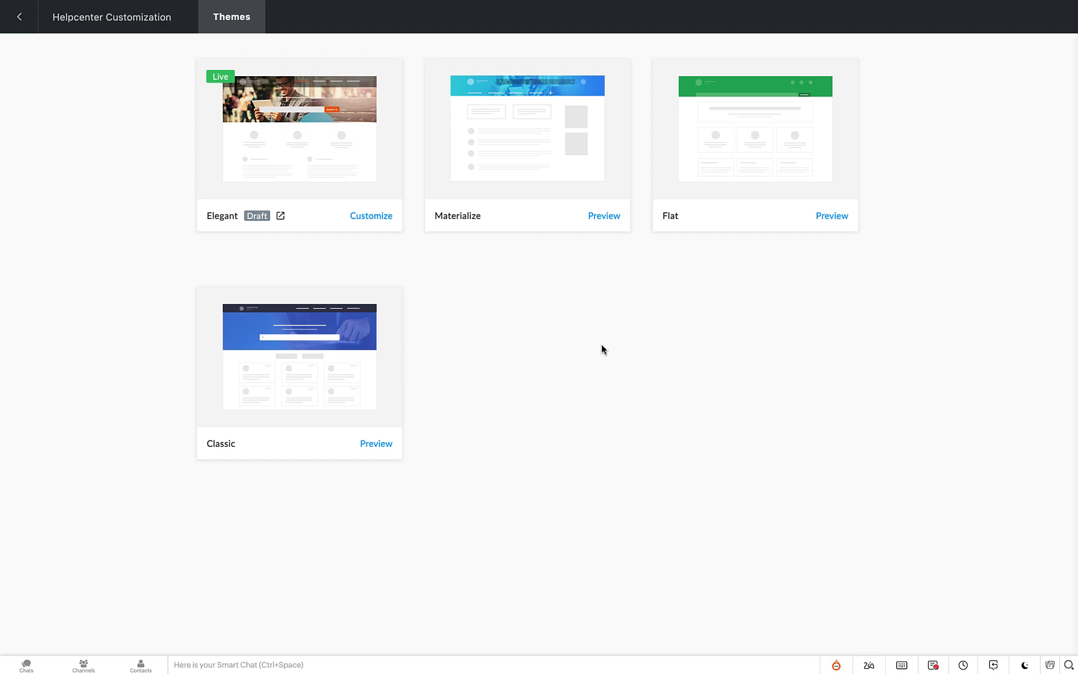
{"action": "mouse_move", "coordinate": [534, 337]}
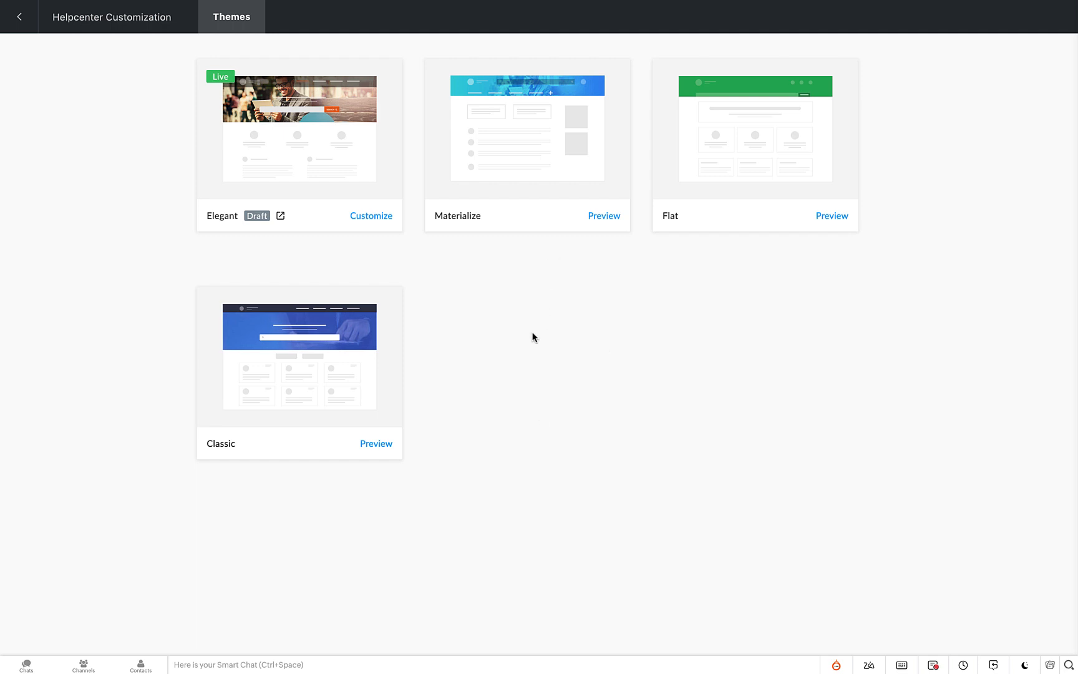
{"action": "mouse_move", "coordinate": [368, 232]}
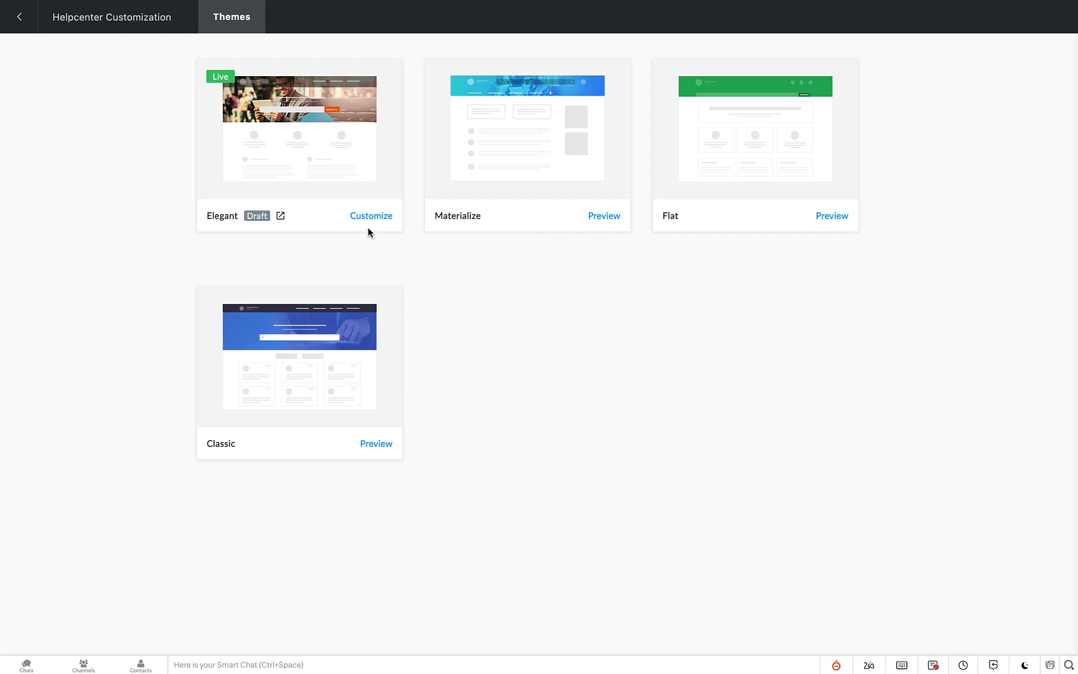
- Customize the Elegant theme, review its Tabs and Widgets, then return to Customize
{"action": "left_click", "coordinate": [370, 216]}
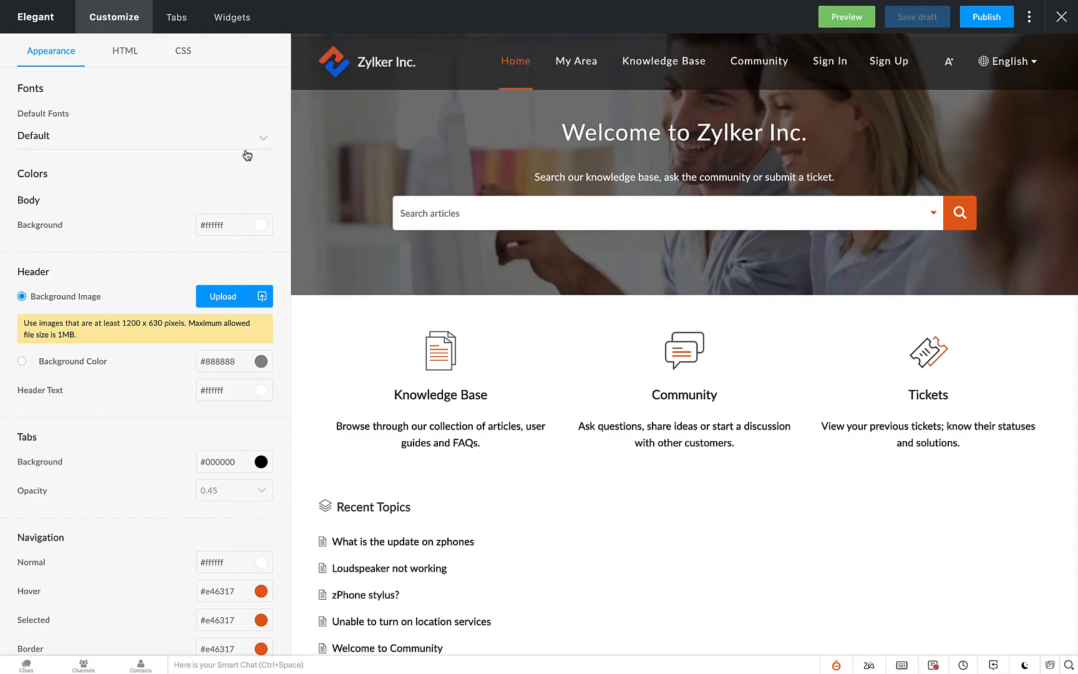
{"action": "mouse_move", "coordinate": [227, 46]}
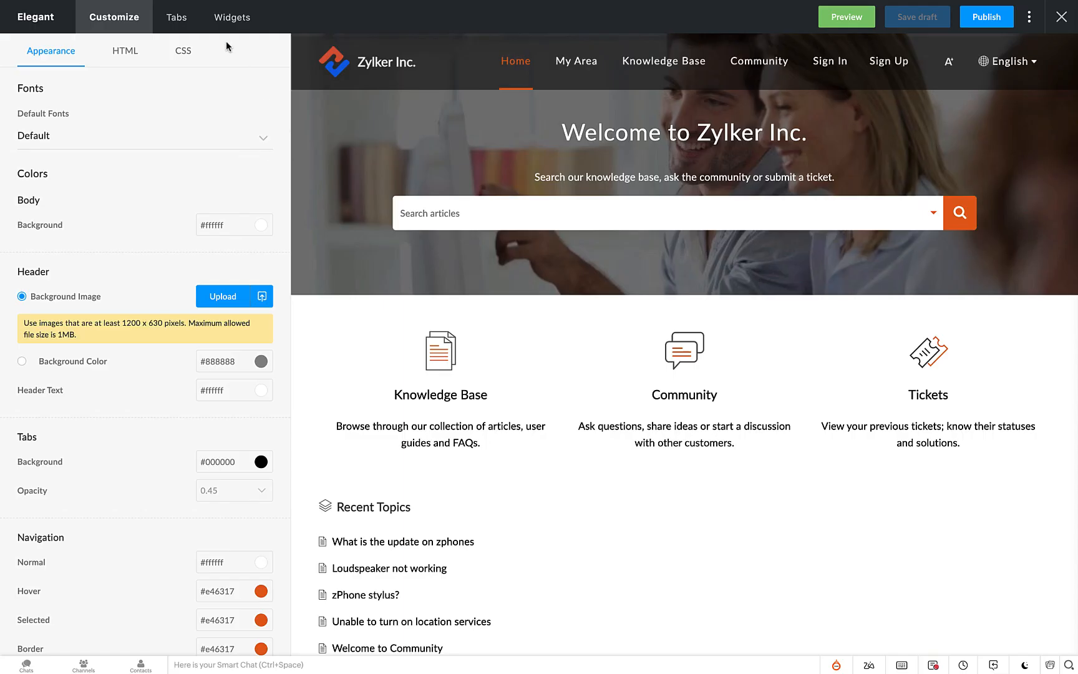
{"action": "left_click", "coordinate": [176, 16]}
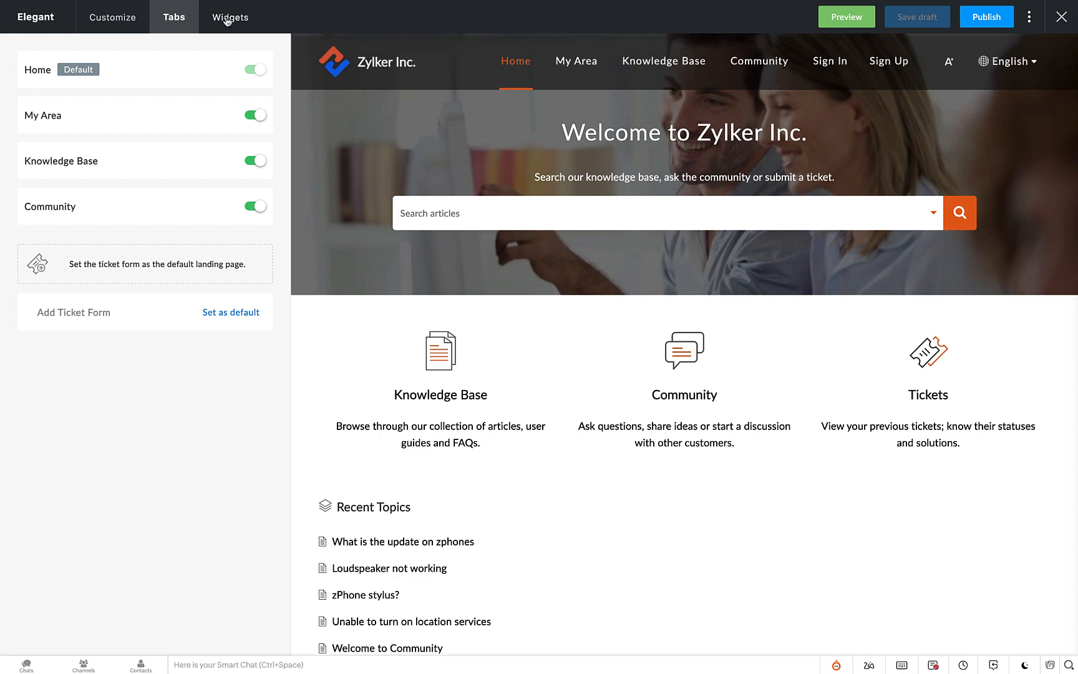
{"action": "left_click", "coordinate": [229, 16]}
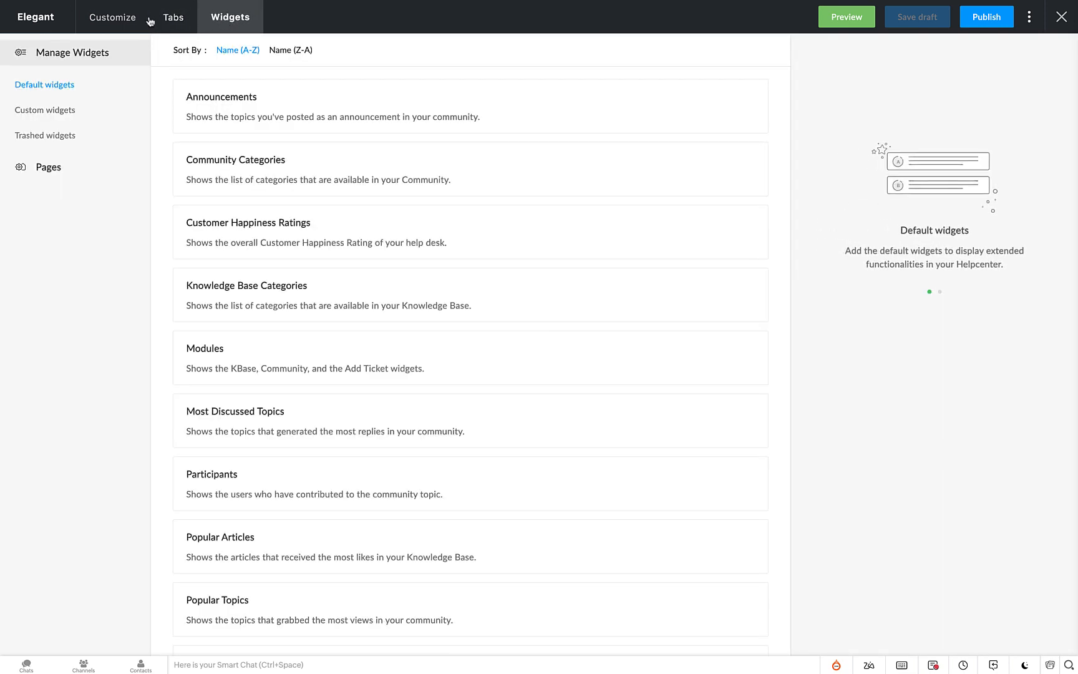
{"action": "left_click", "coordinate": [113, 17]}
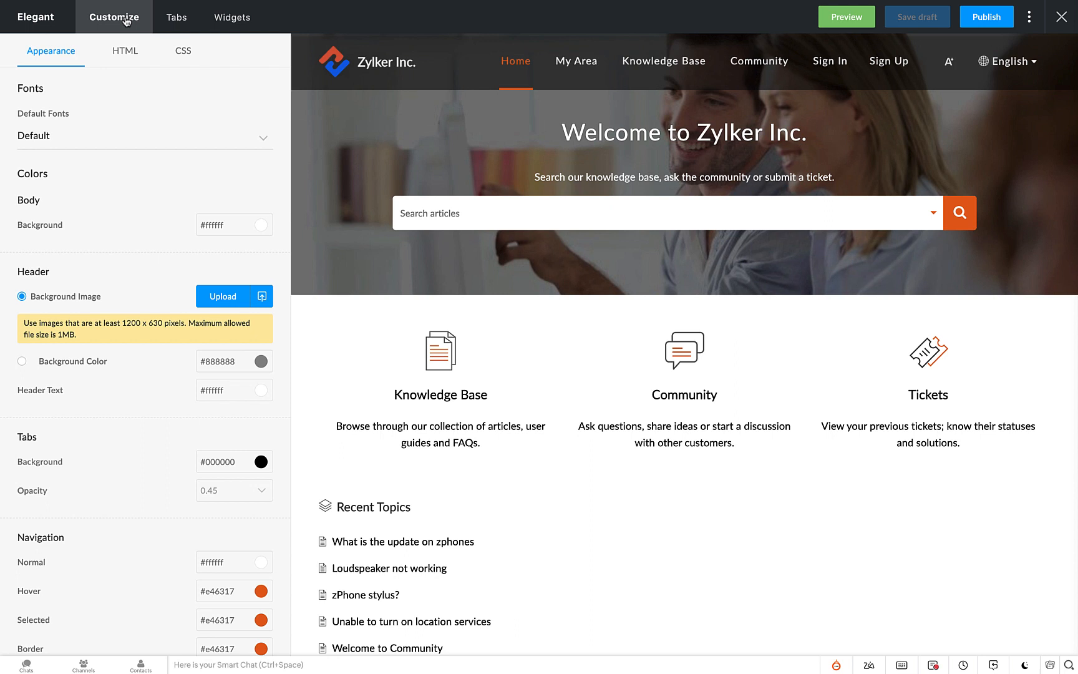
{"action": "mouse_move", "coordinate": [41, 88]}
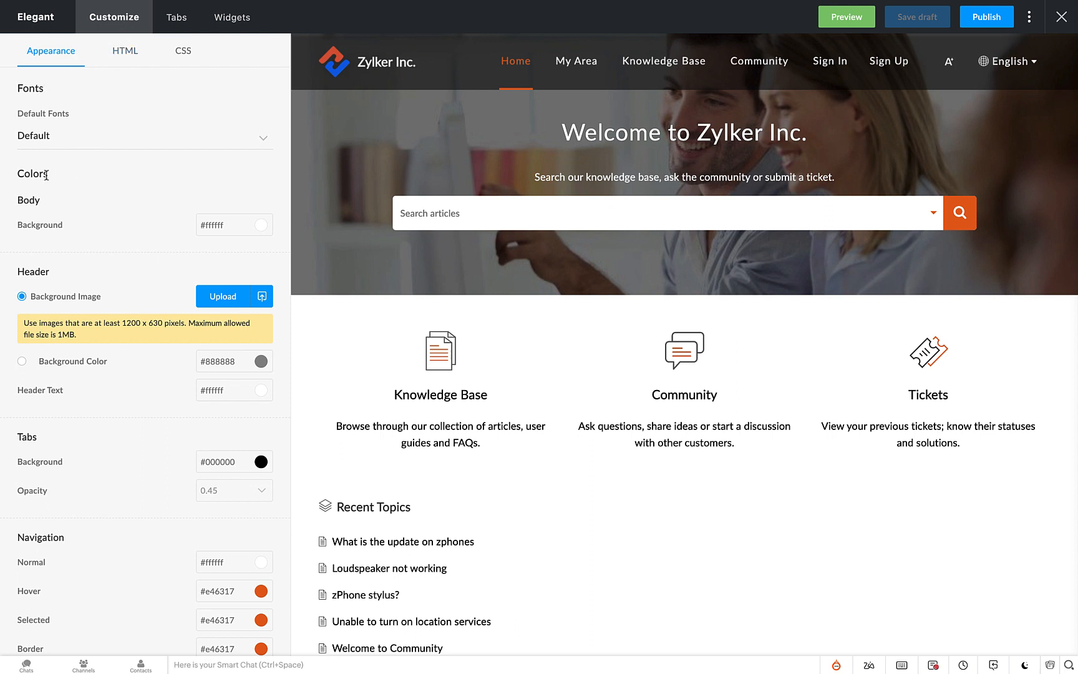
{"action": "mouse_move", "coordinate": [68, 337]}
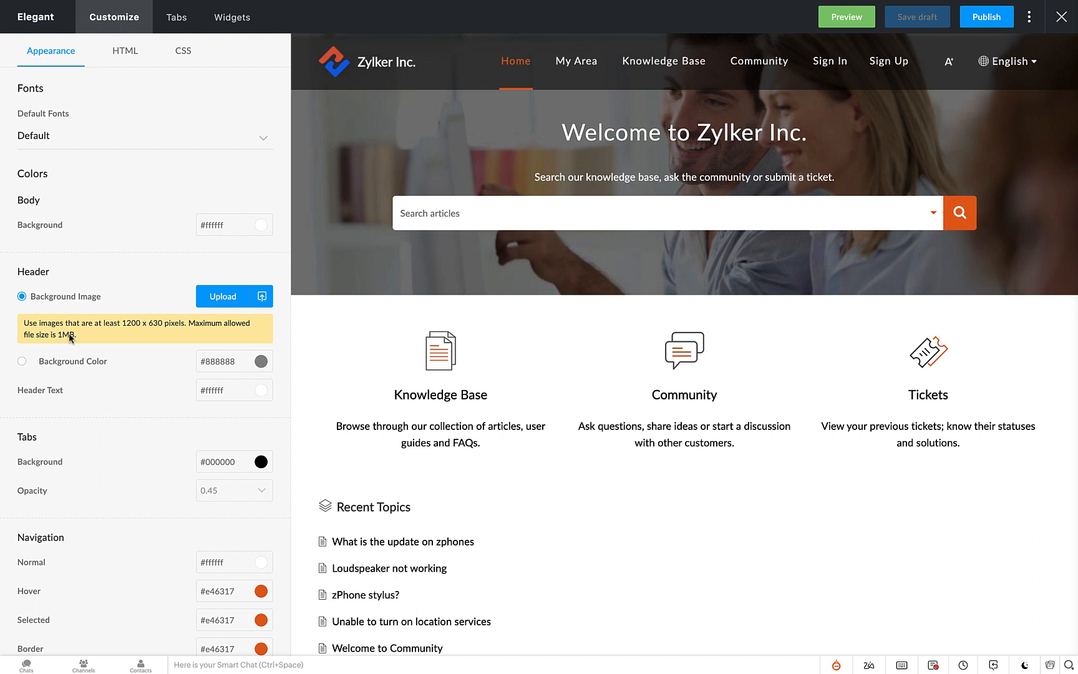
{"action": "mouse_move", "coordinate": [43, 443]}
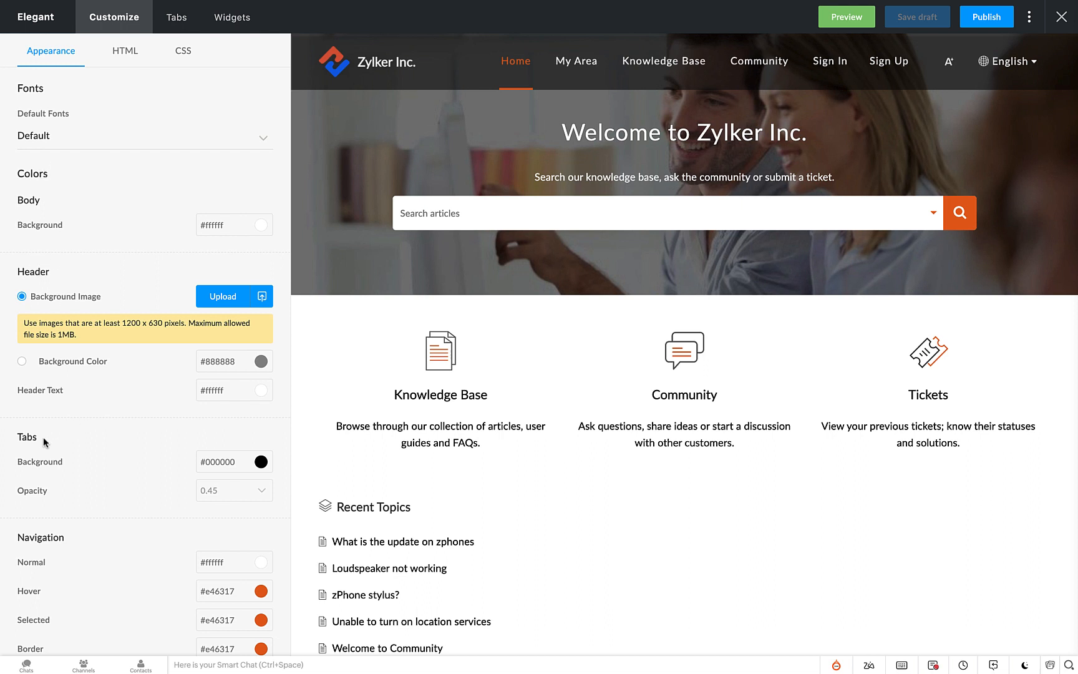
{"action": "mouse_move", "coordinate": [112, 543]}
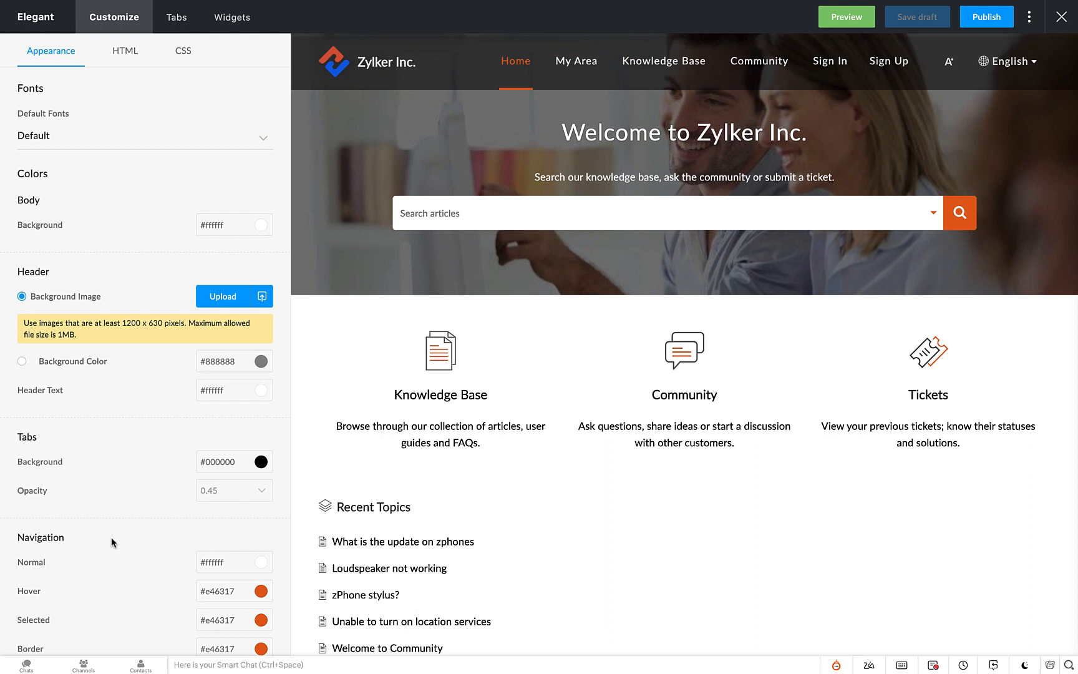
{"action": "scroll", "scroll_direction": "down", "scroll_amount": 3}
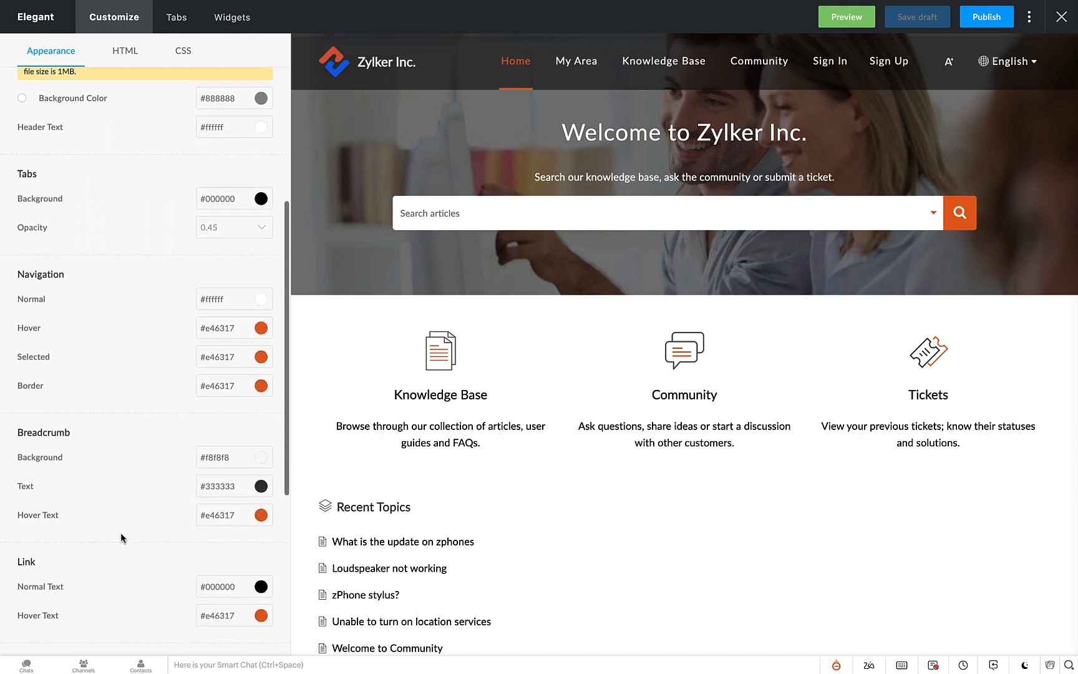
{"action": "scroll", "scroll_direction": "down", "scroll_amount": 3}
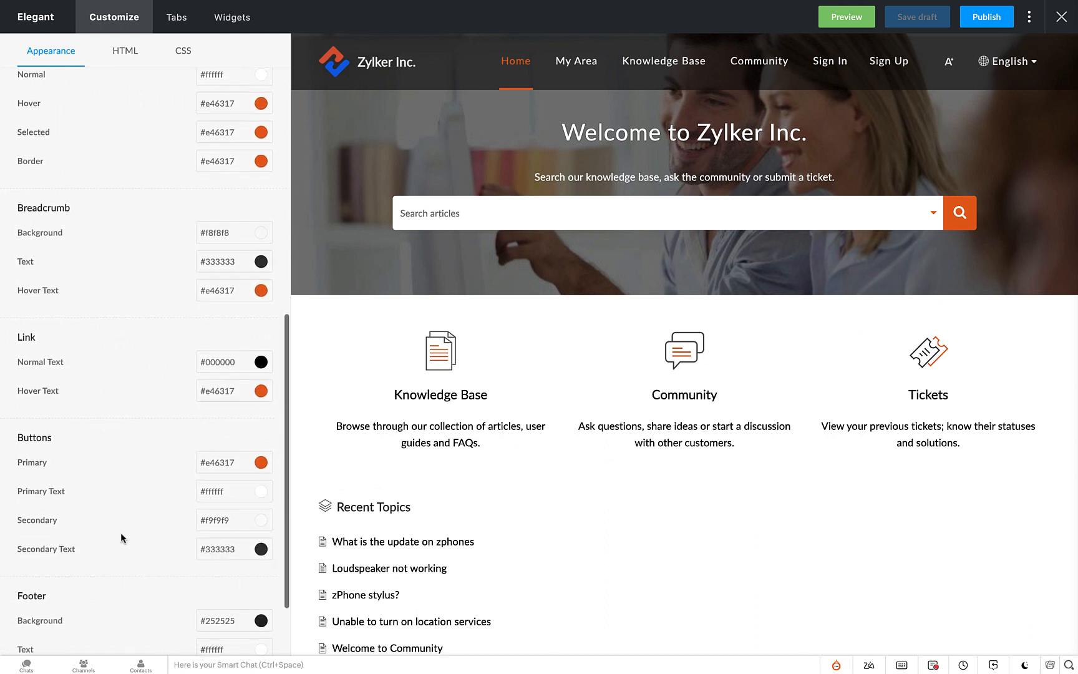
{"action": "scroll", "scroll_direction": "down", "scroll_amount": 3}
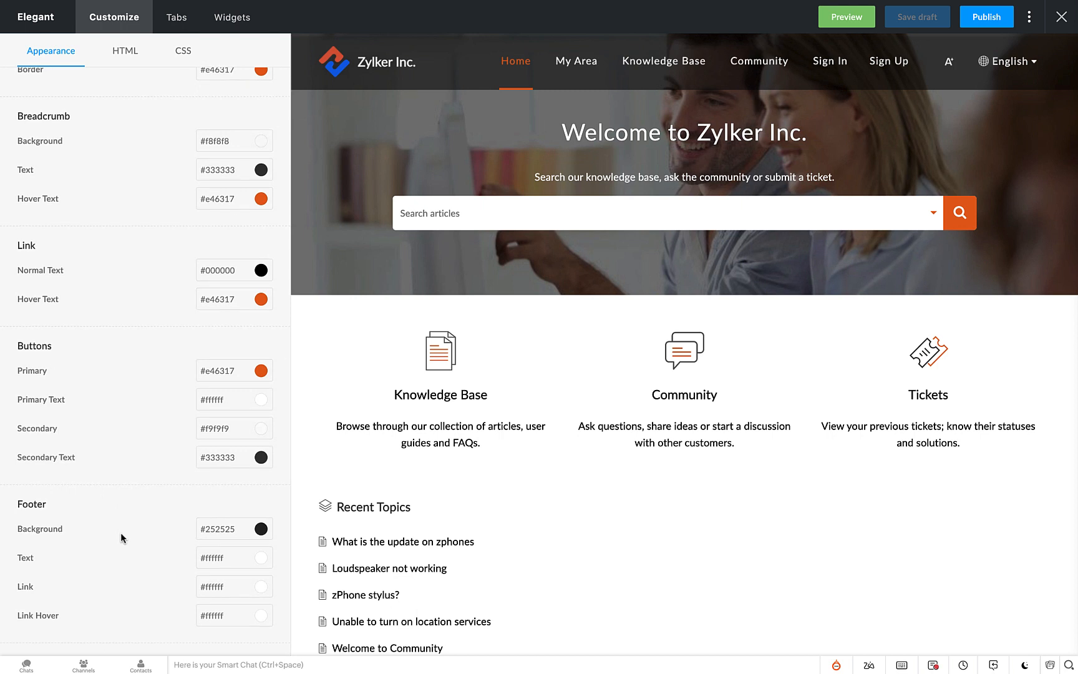
{"action": "mouse_move", "coordinate": [40, 119]}
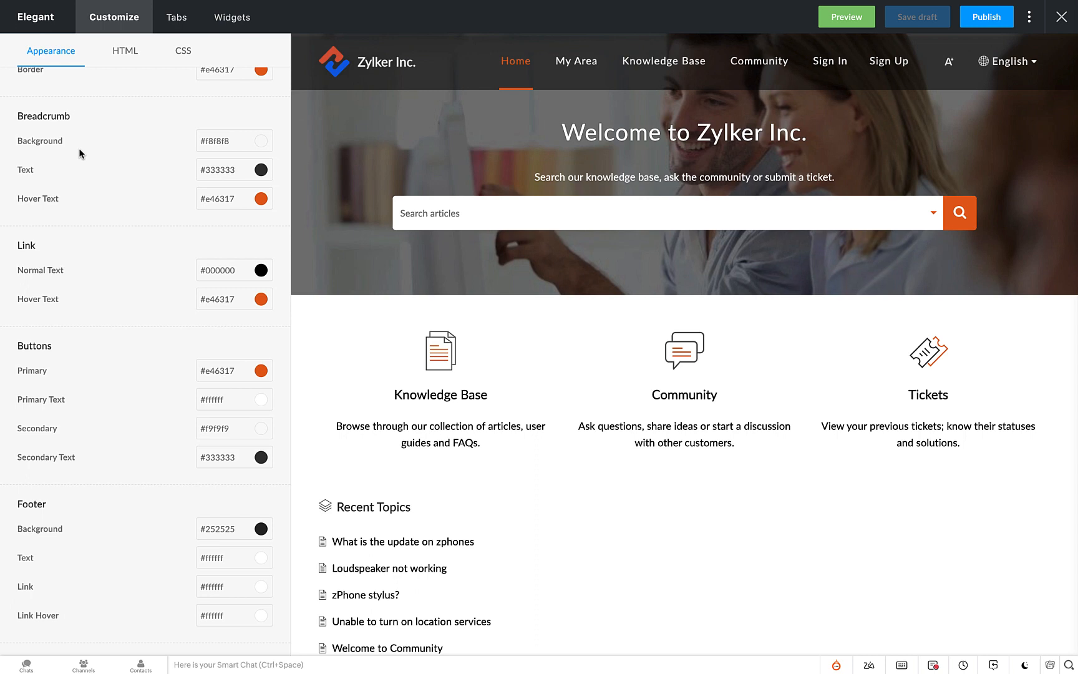
- Set header background #a5acaf, tab bar opacity 0.98, and #f5930c navigation colour
{"action": "scroll", "scroll_direction": "up", "scroll_amount": 3}
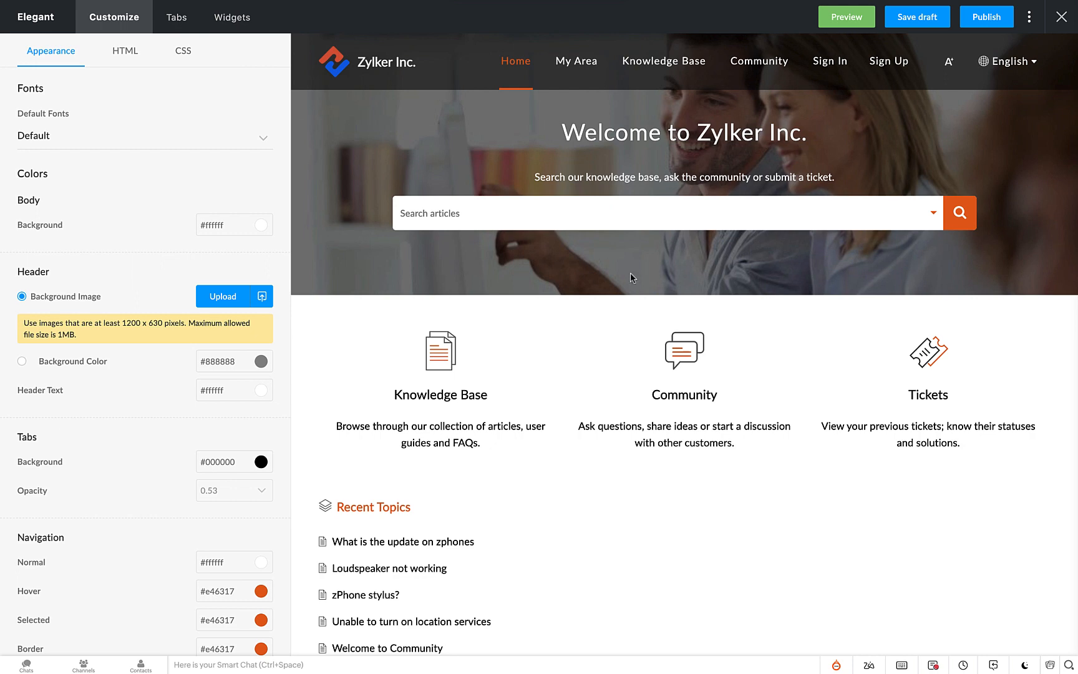
{"action": "left_click", "coordinate": [22, 361]}
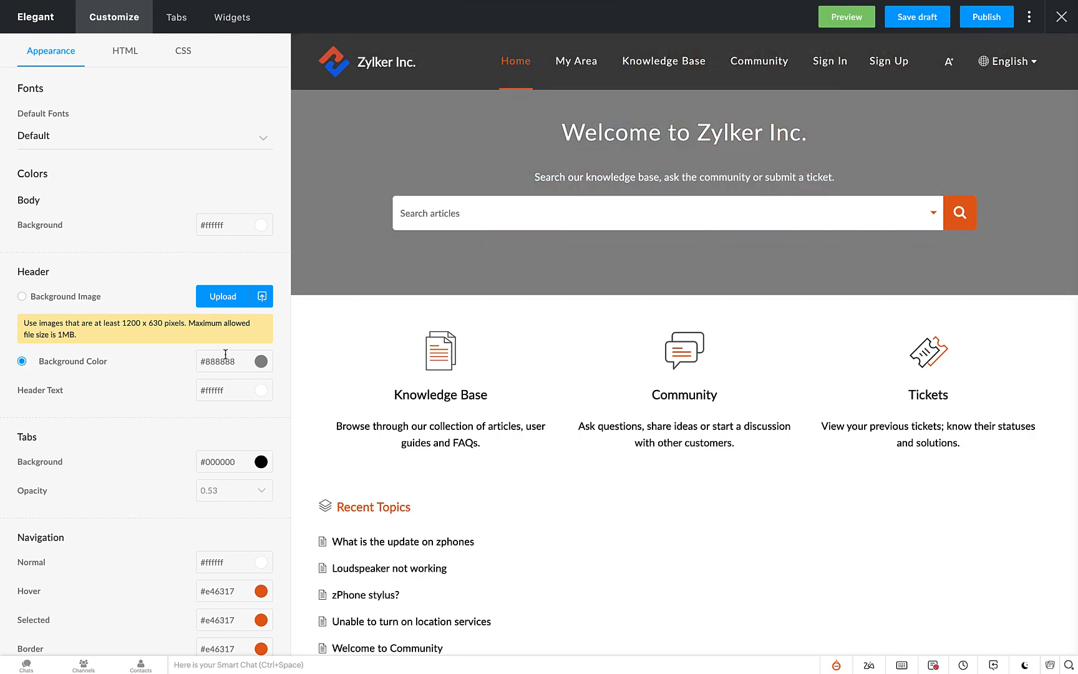
{"action": "type", "text": "a5acaf"}
{"action": "type", "text": "#3"}
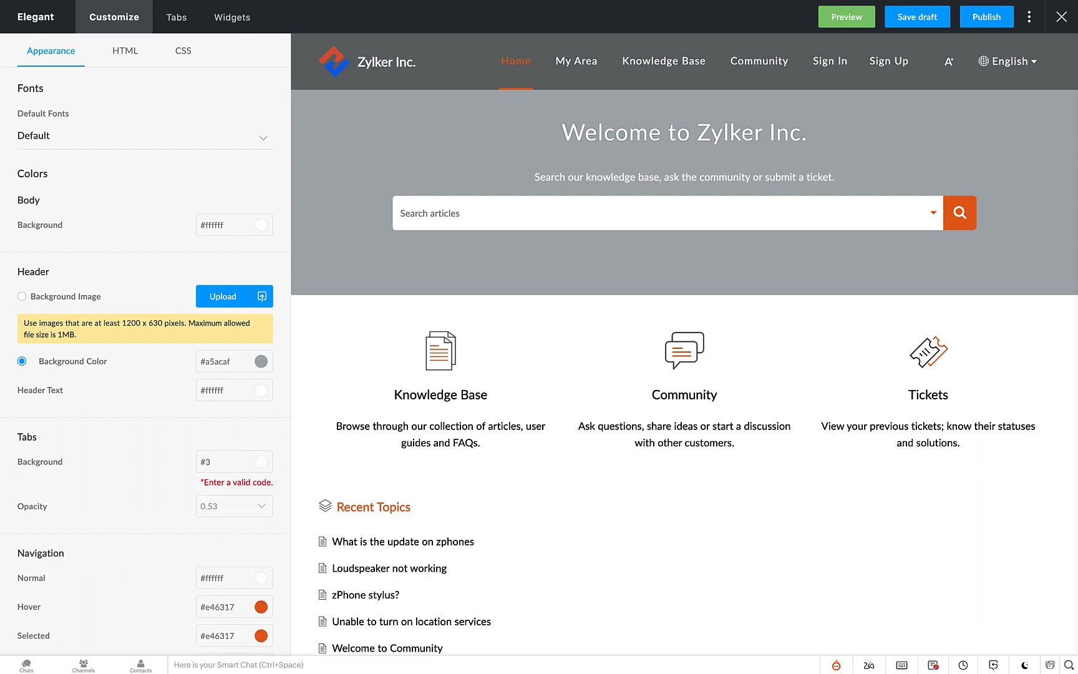
{"action": "left_click_drag", "start_coordinate": [207, 518], "coordinate": [255, 517]}
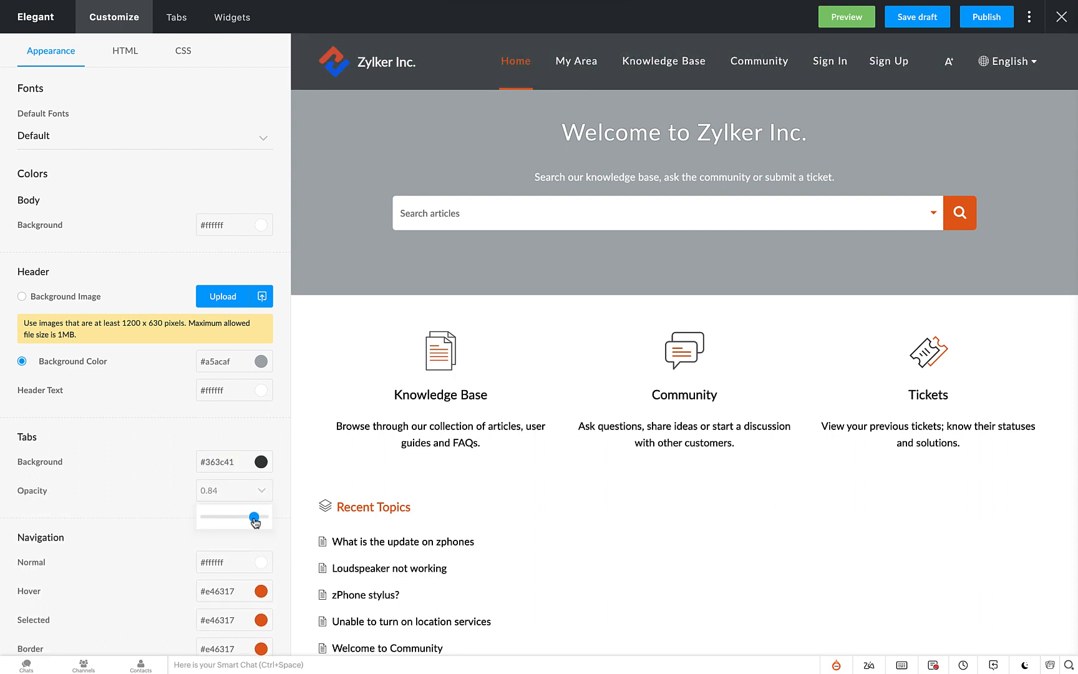
{"action": "left_click_drag", "start_coordinate": [248, 516], "coordinate": [268, 517]}
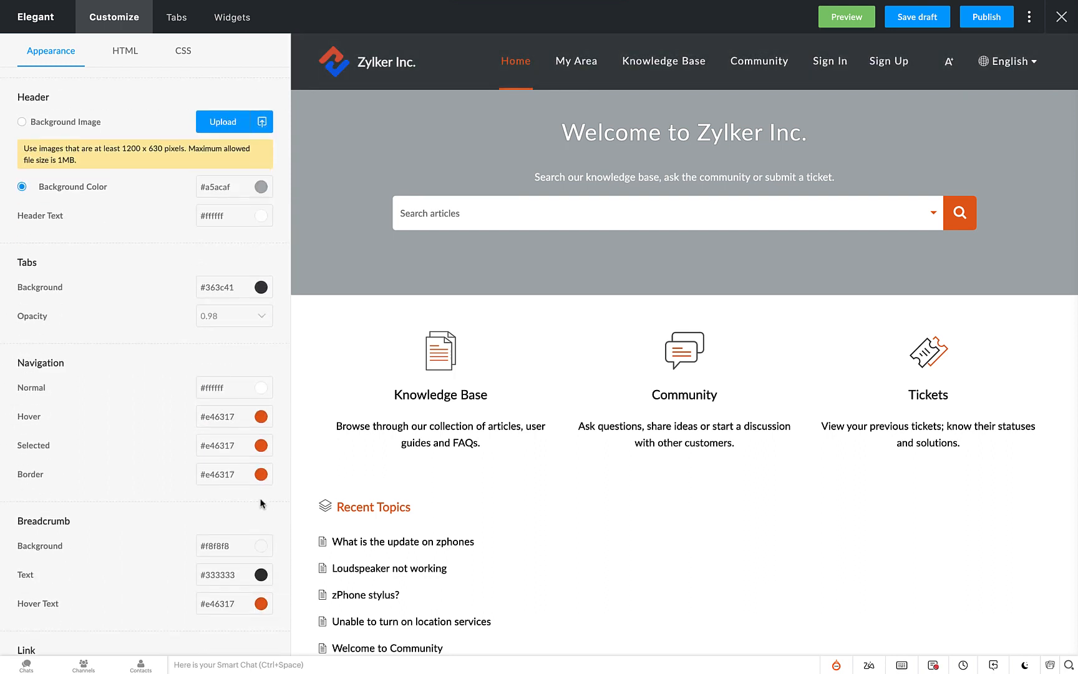
{"action": "left_click", "coordinate": [260, 416]}
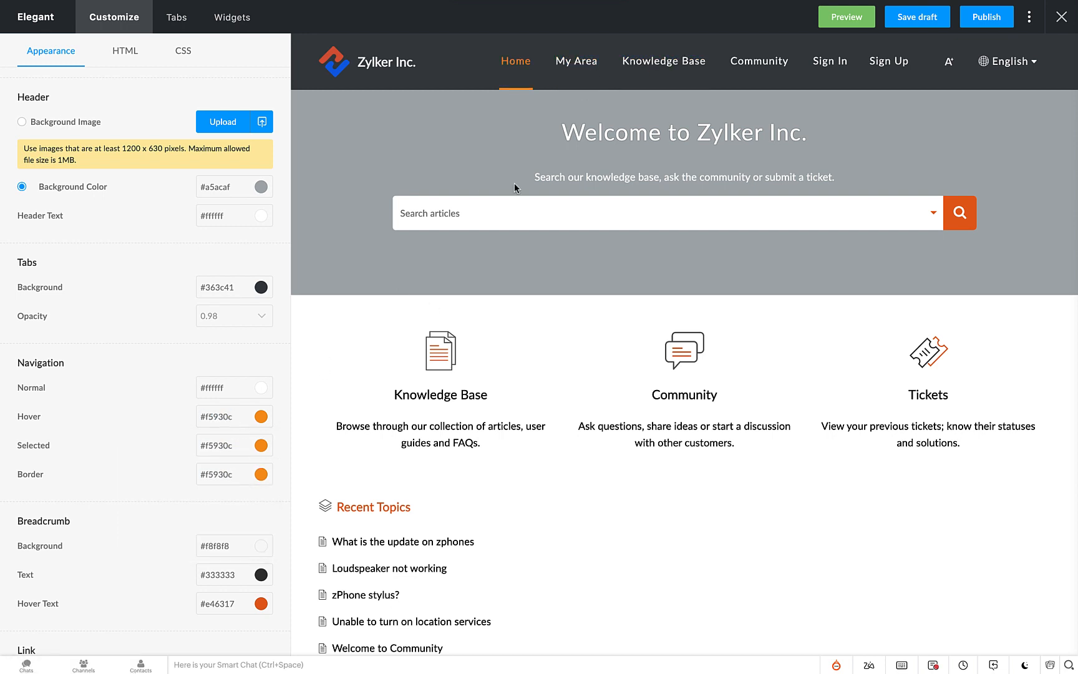
{"action": "left_click", "coordinate": [759, 60]}
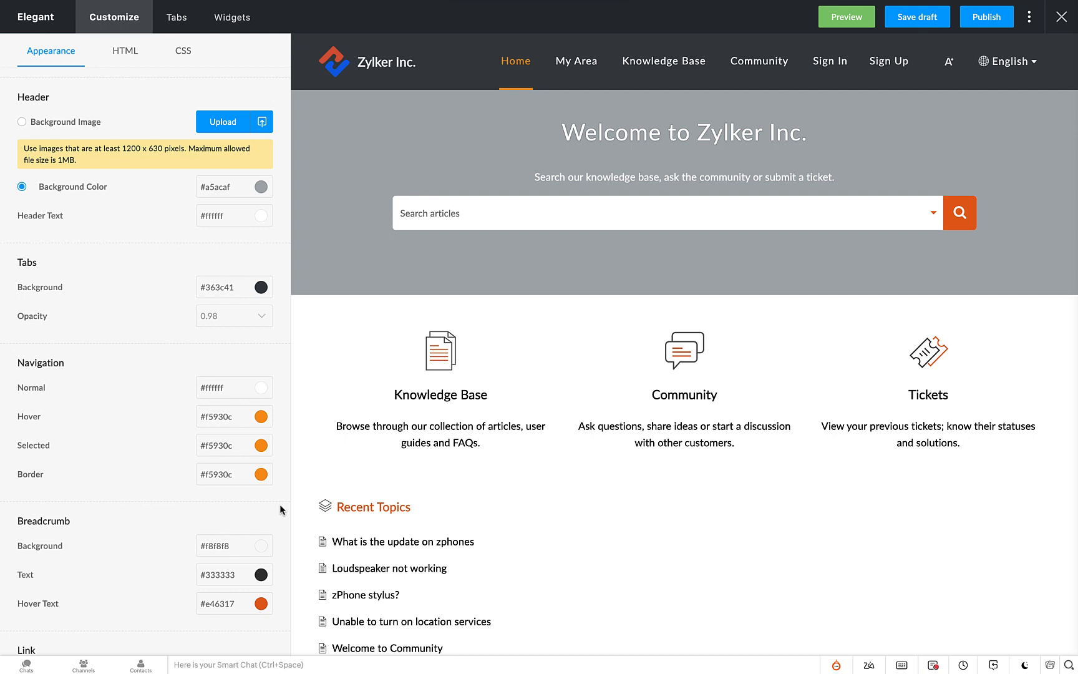
- In the header HTML, add a linked Product Training tab and preview it
{"action": "left_click", "coordinate": [124, 50]}
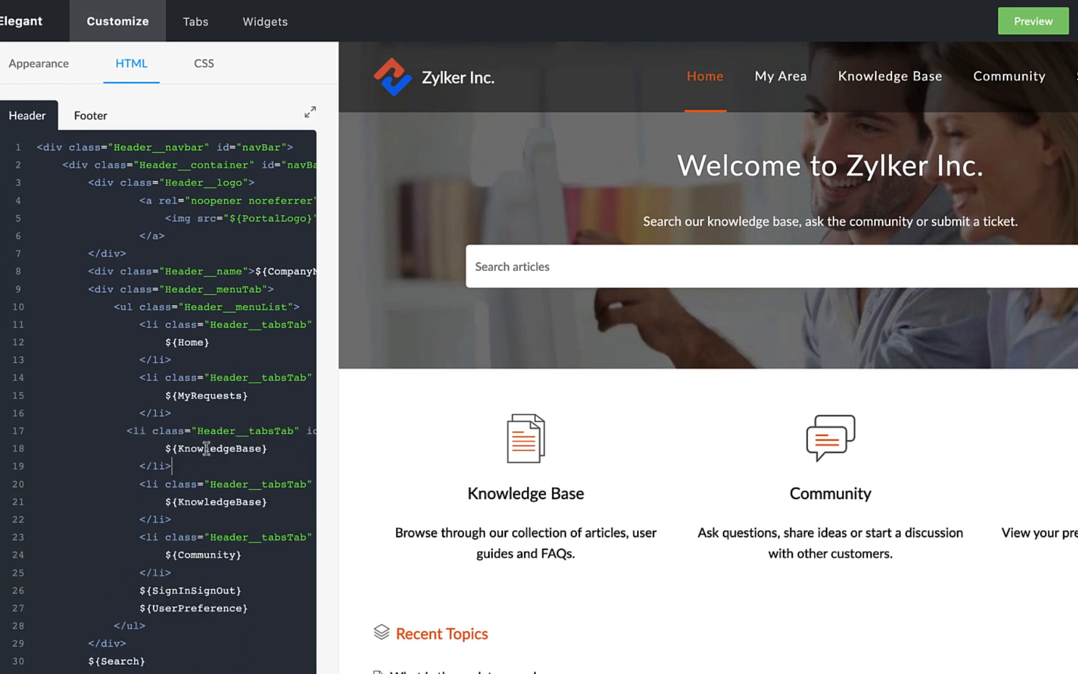
{"action": "type", "text": "Product Training"}
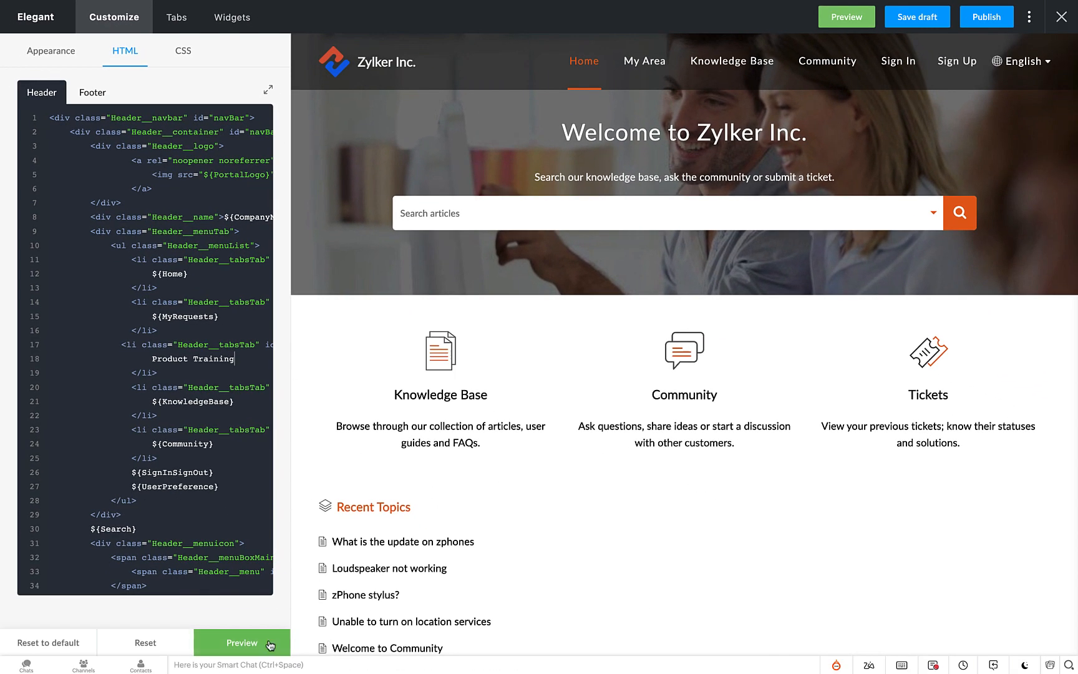
{"action": "left_click", "coordinate": [241, 642]}
{"action": "type", "text": "<a href=\"\" "}
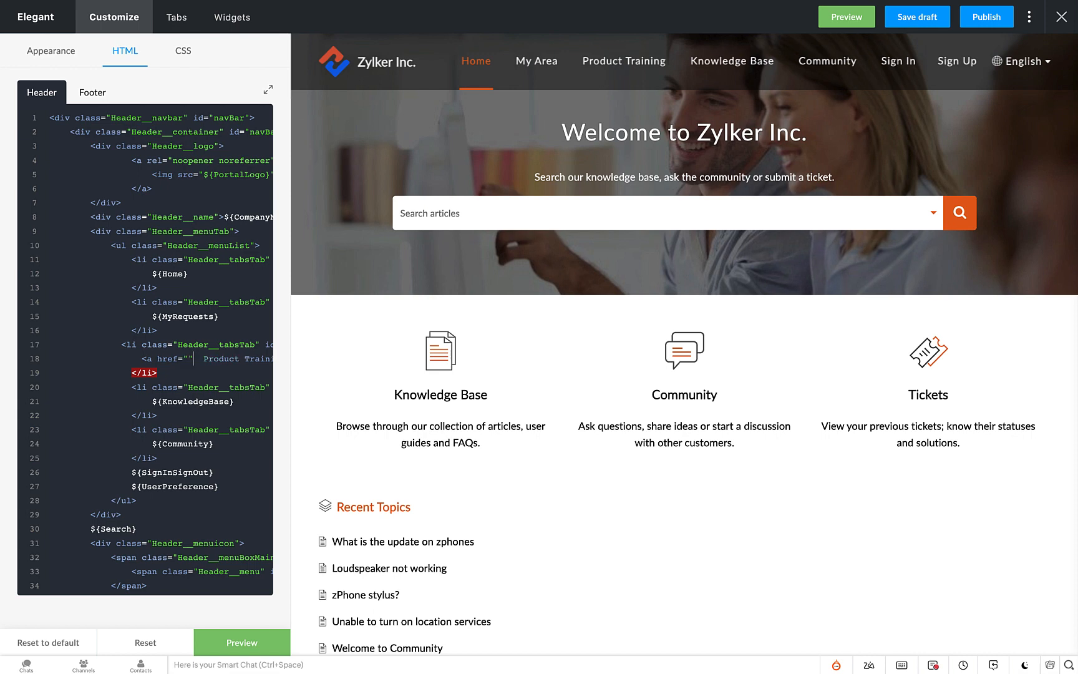
{"action": "type", "text": "www"}
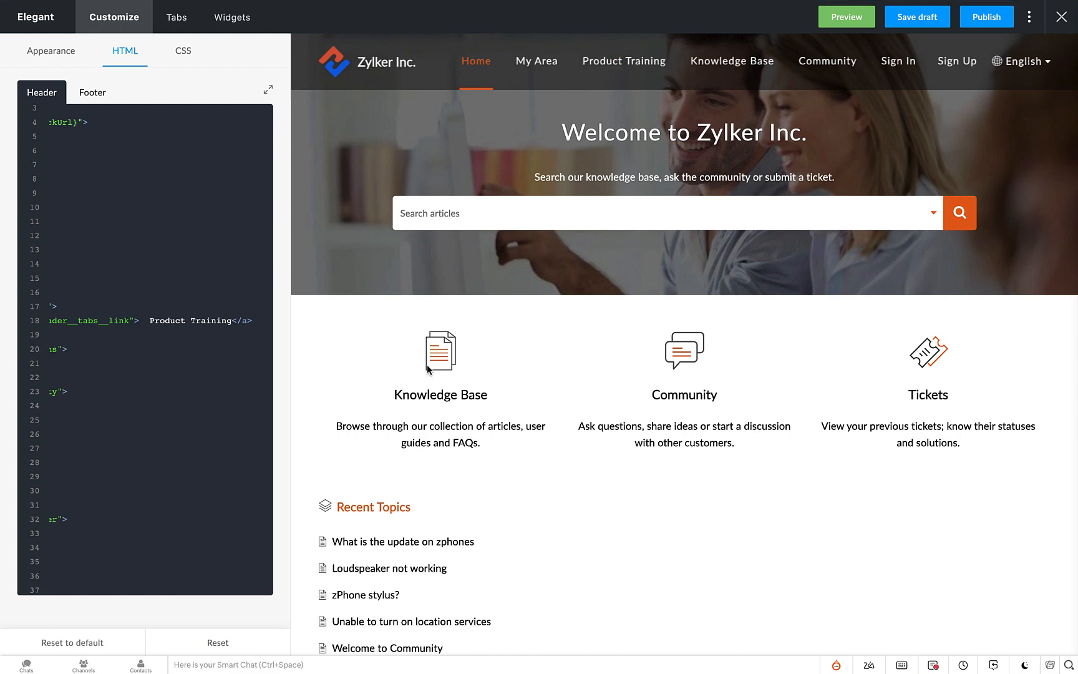
{"action": "left_click", "coordinate": [92, 92]}
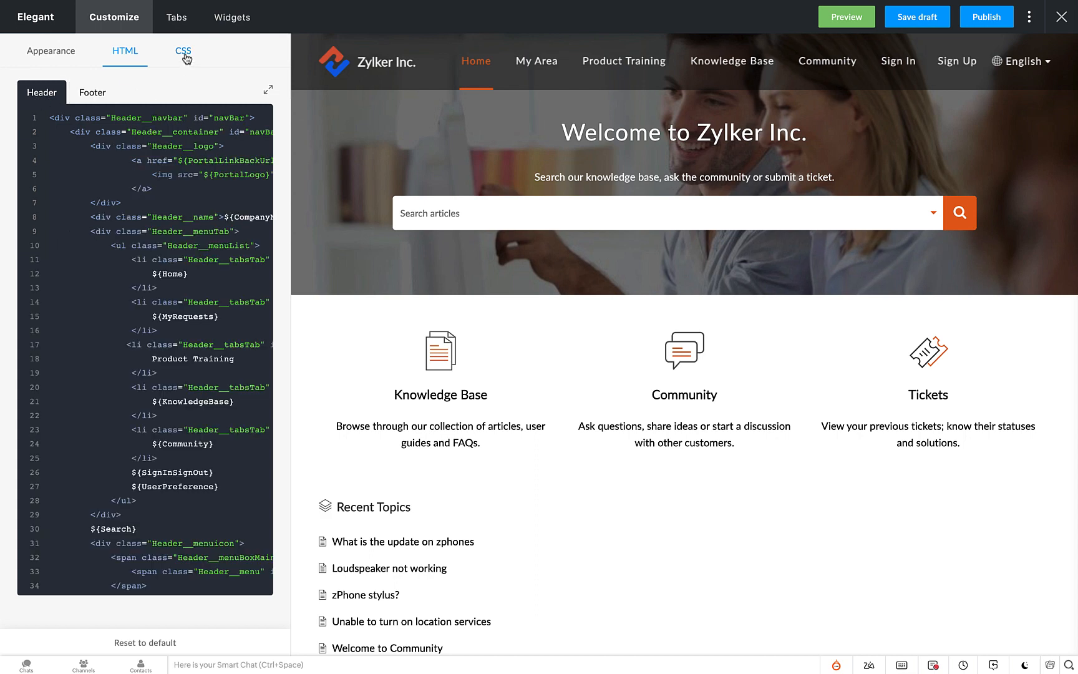
- Open the CSS code and inspect the Knowledge Base preview to find its kbLanding class
{"action": "left_click", "coordinate": [183, 50]}
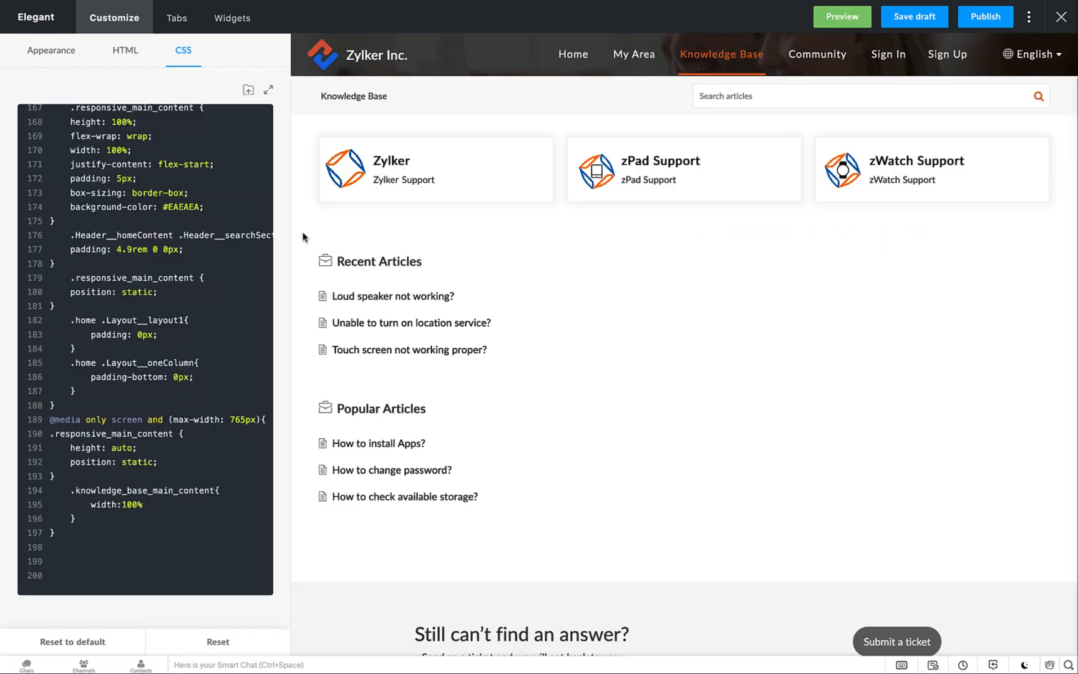
{"action": "right_click", "coordinate": [303, 237]}
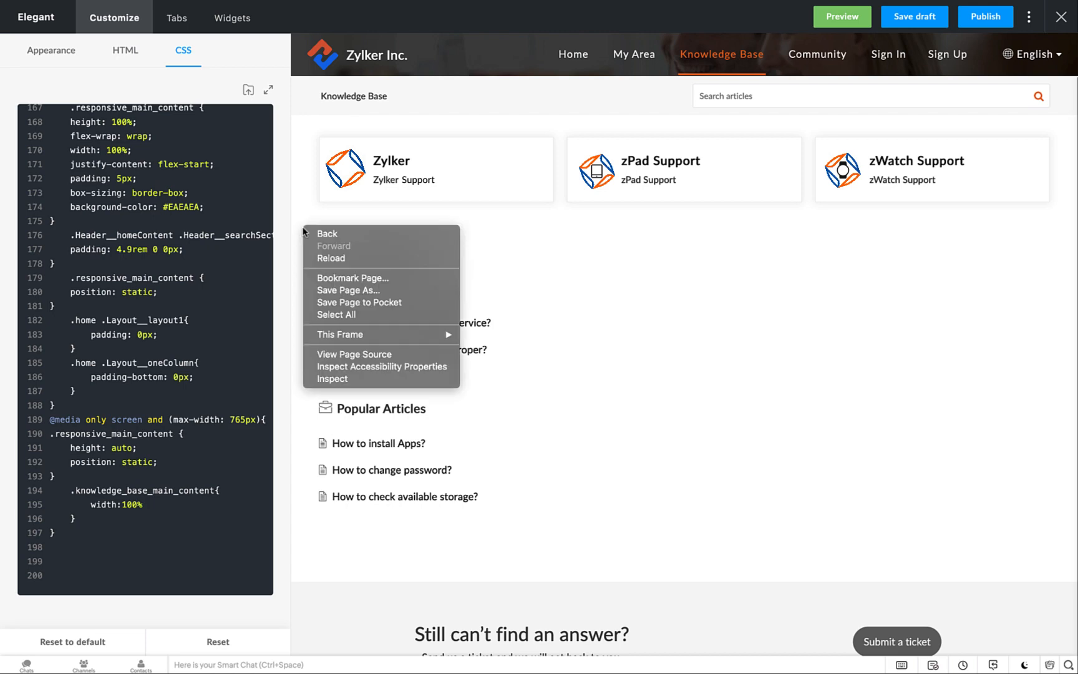
{"action": "left_click", "coordinate": [332, 378]}
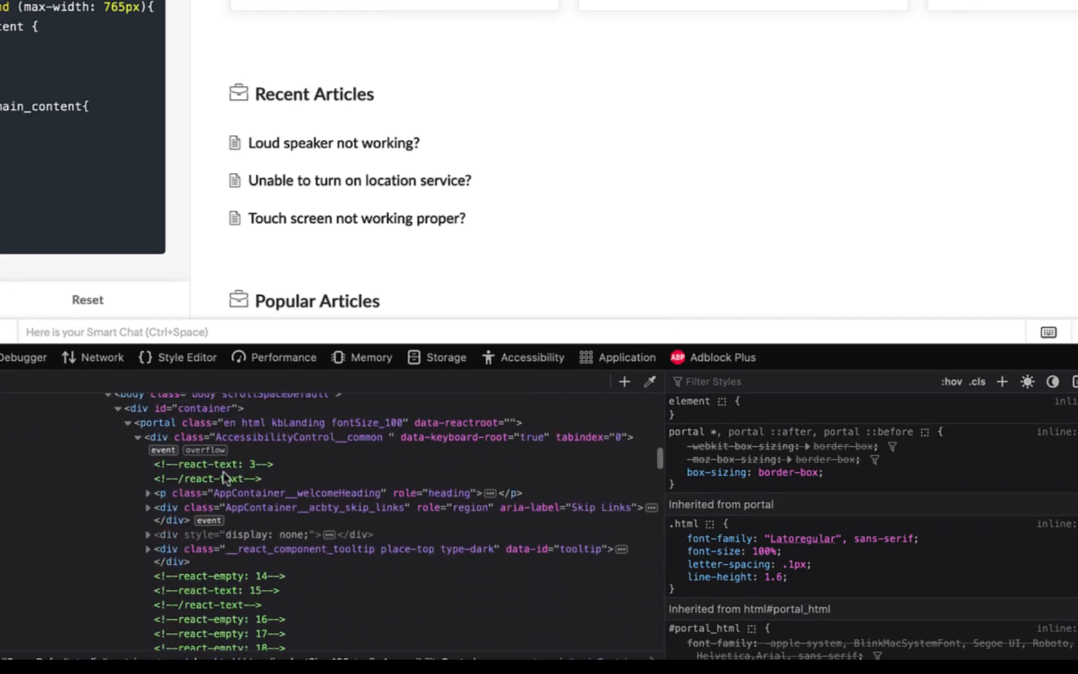
{"action": "left_click", "coordinate": [275, 464]}
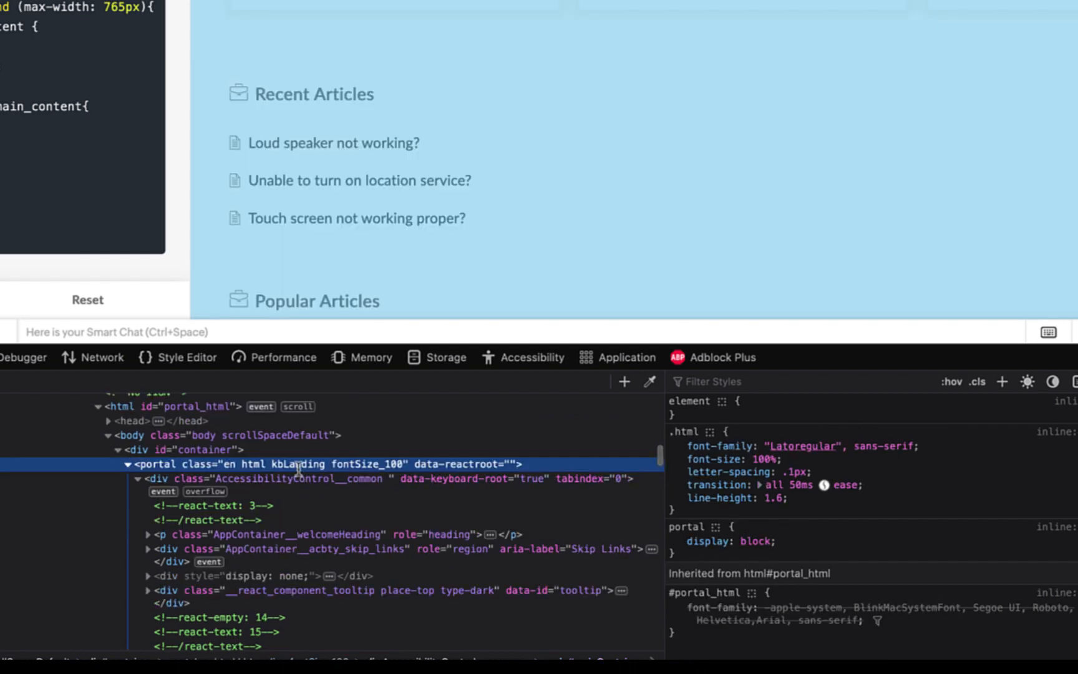
{"action": "double_click", "coordinate": [299, 463]}
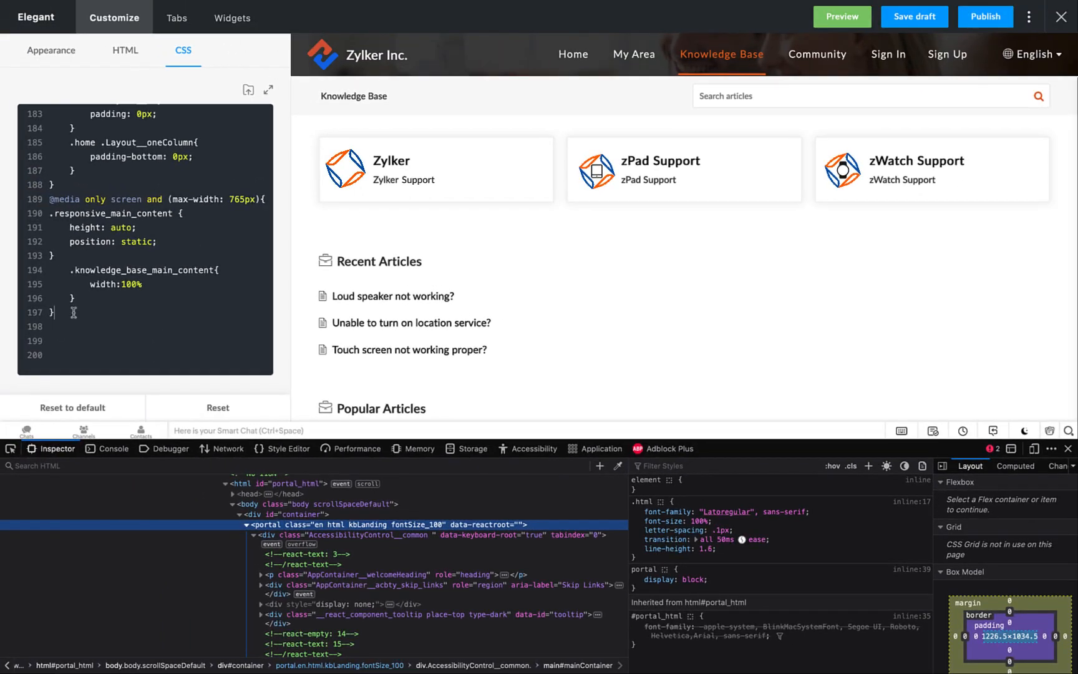
- Type .kbLanding .ListHeader__header2{color:#}, picking the Recent Articles heading's class with the inspector
{"action": "type", "text": "."}
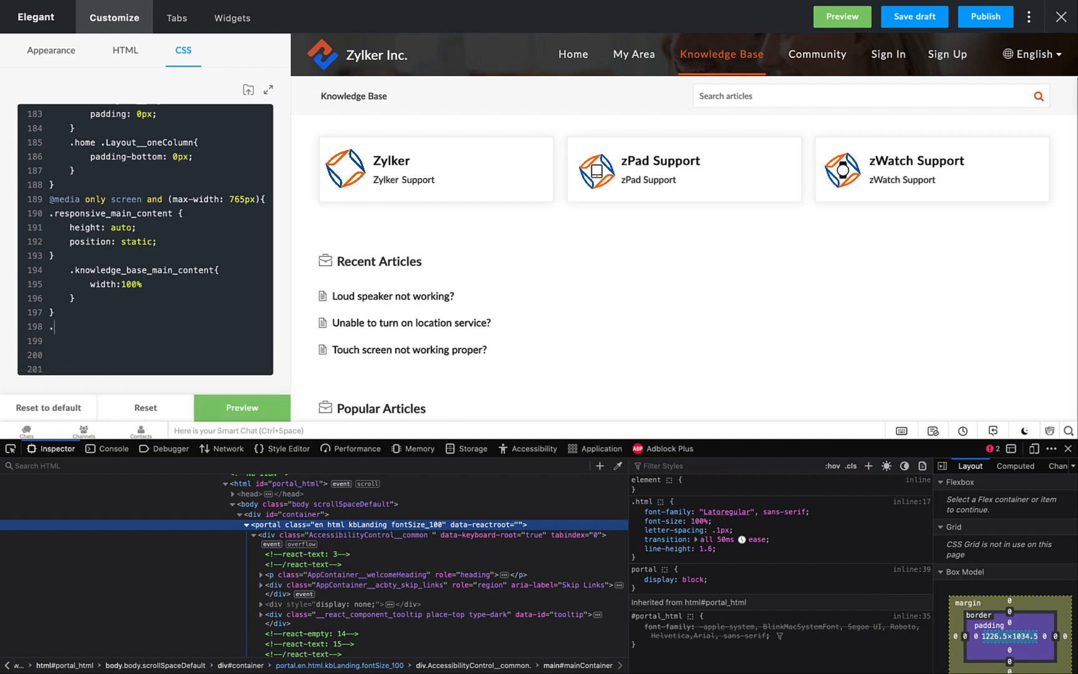
{"action": "type", "text": "kbLanding ."}
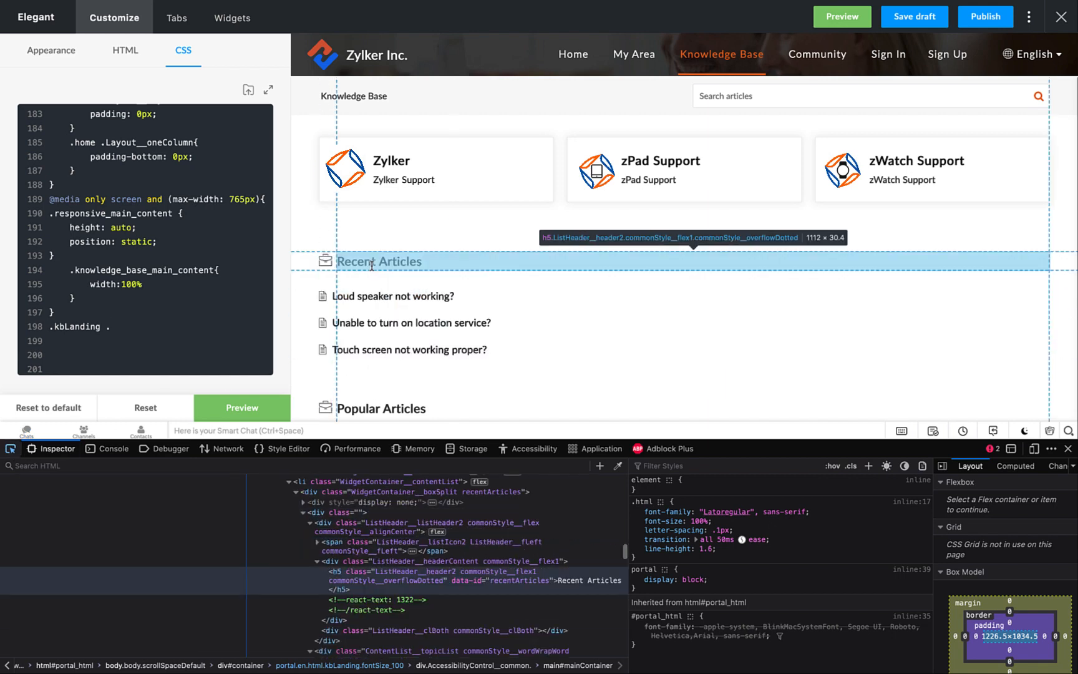
{"action": "left_click", "coordinate": [413, 579]}
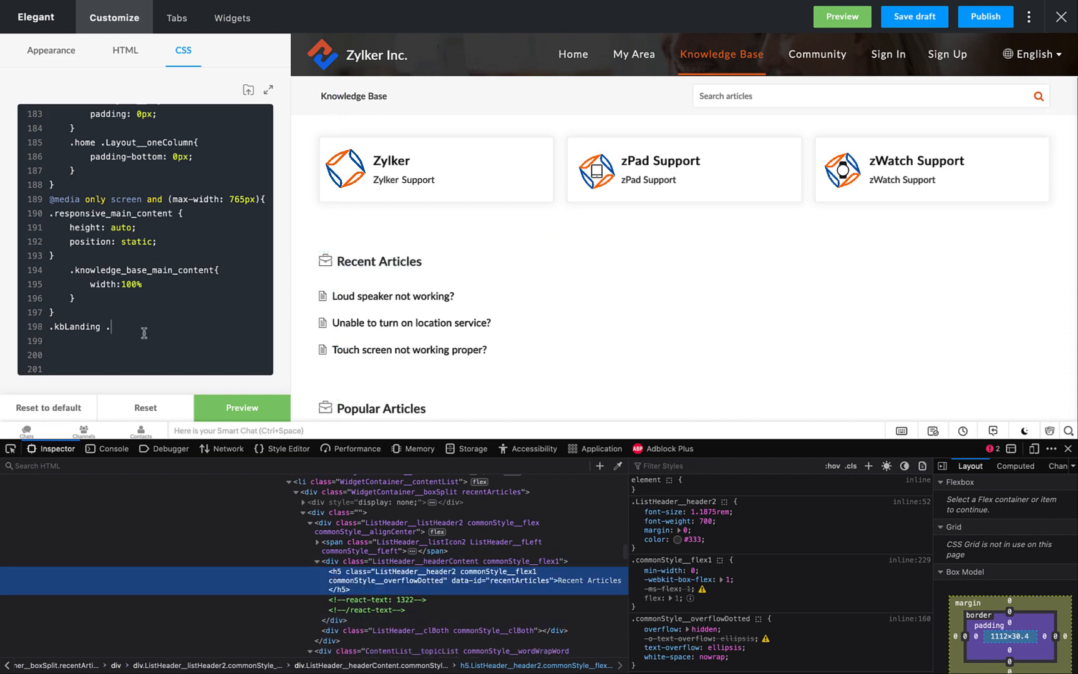
{"action": "type", "text": "ListHeader__header2{}"}
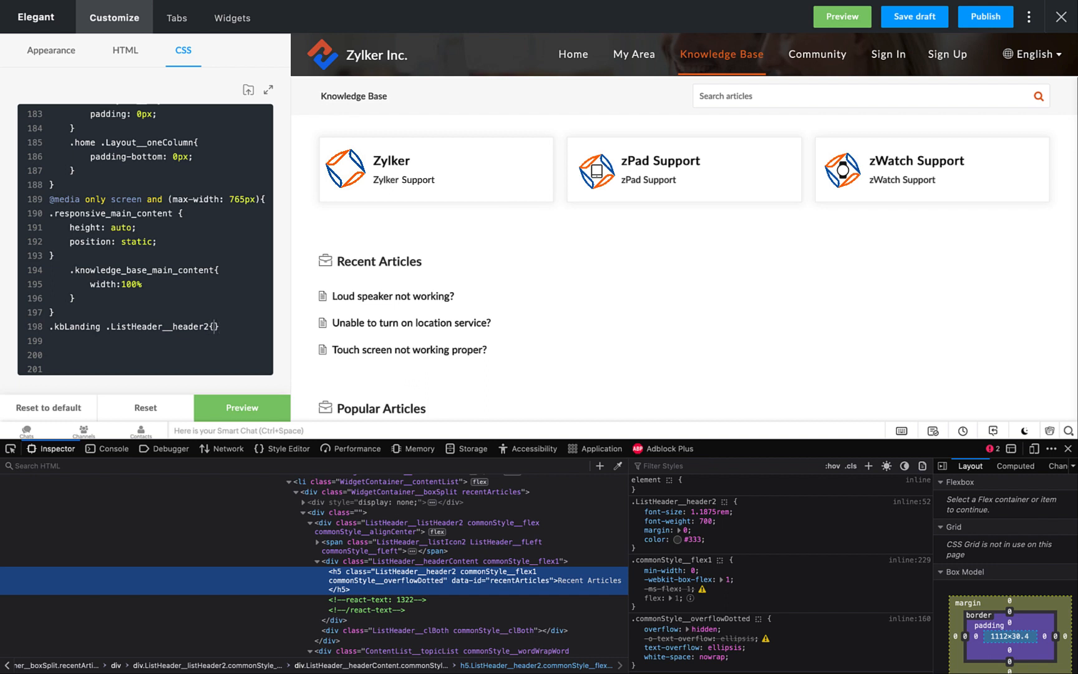
{"action": "type", "text": "color:#"}
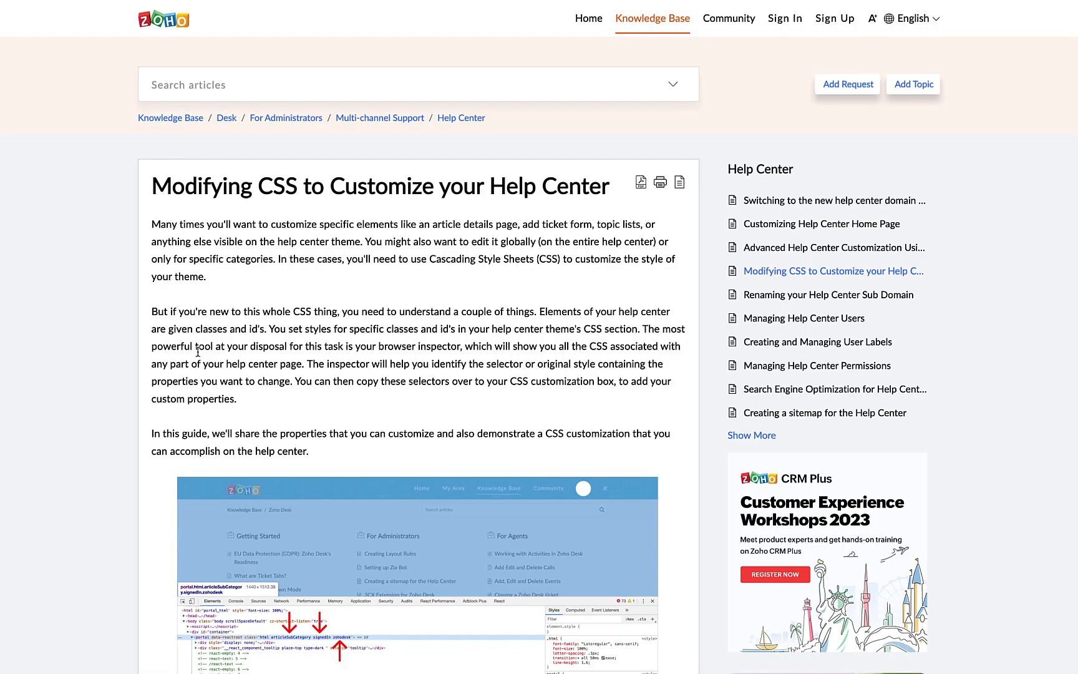
- Scroll the CSS help article's page class table and select the signedIn class
{"action": "scroll", "scroll_direction": "down", "scroll_amount": 3}
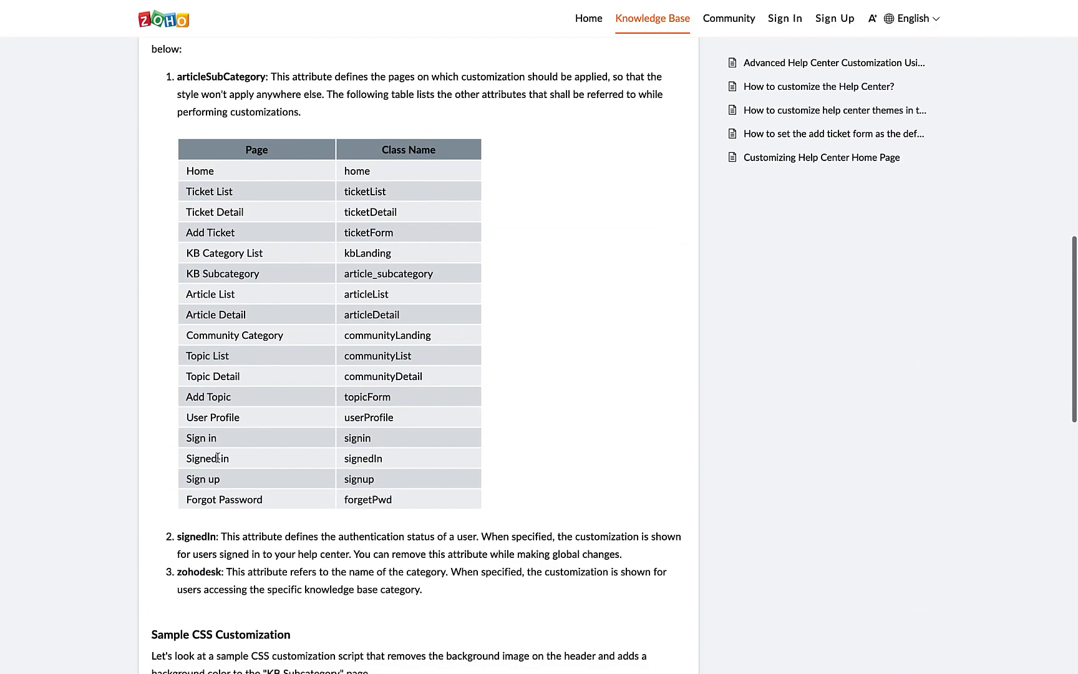
{"action": "double_click", "coordinate": [363, 458]}
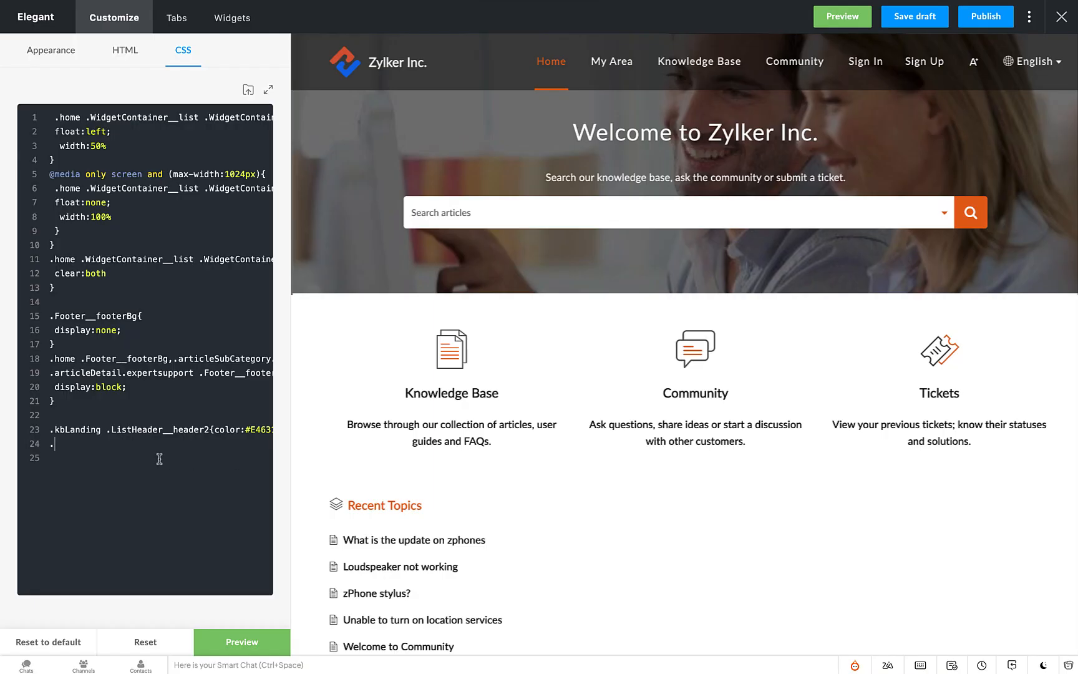
- Type .signedIn .Layout__oneColumn{Background-color:#f1f1f1;} into the CSS editor
{"action": "type", "text": "signedIn"}
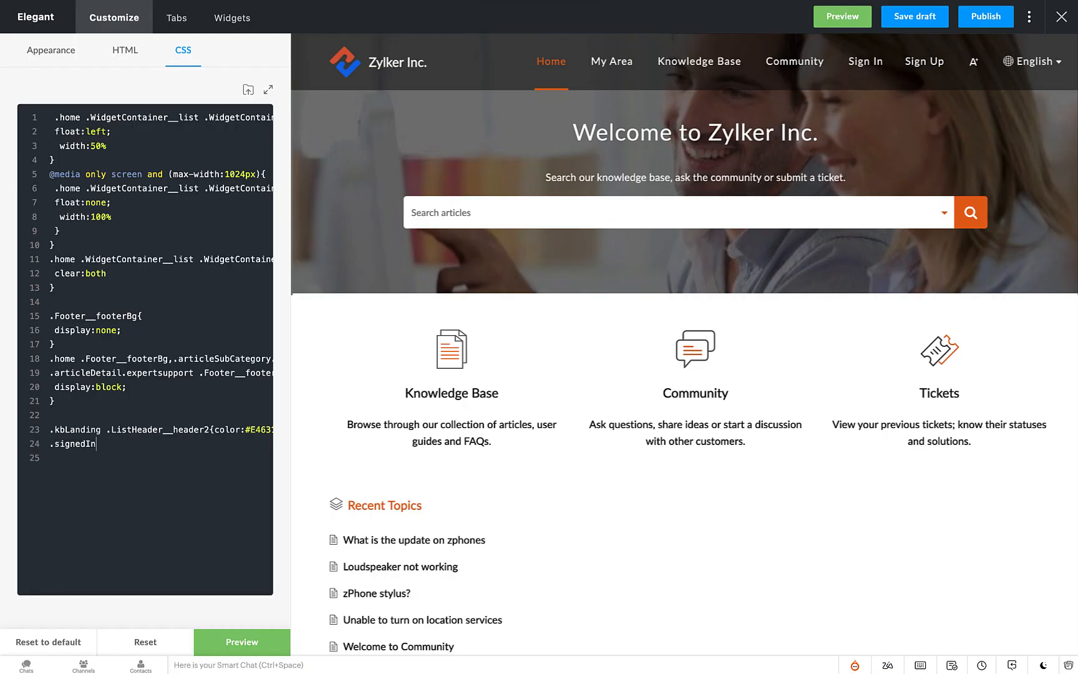
{"action": "type", "text": "."}
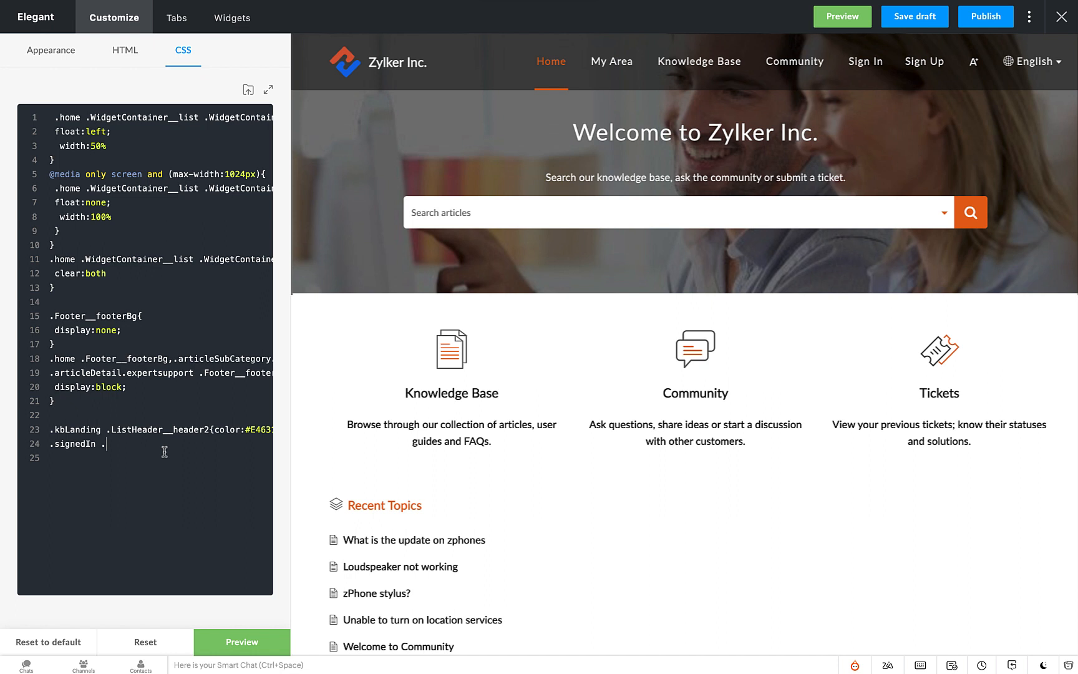
{"action": "type", "text": "Layout__oneColumn{}"}
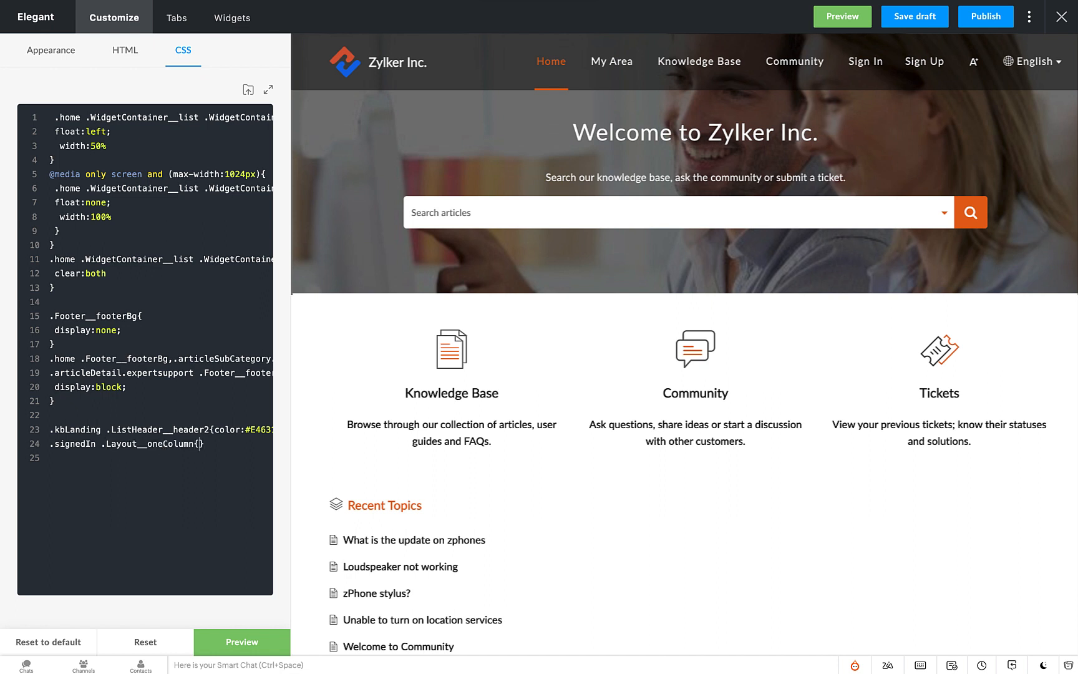
{"action": "type", "text": "Background-color:#f1f1f1;}"}
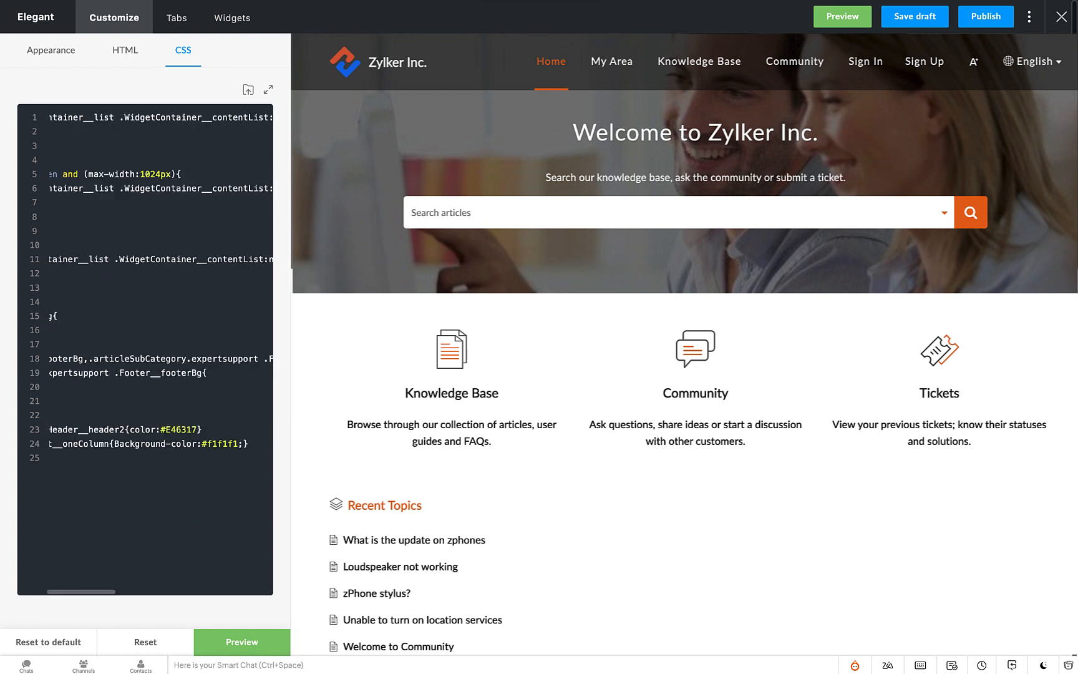
- Publish the customized Elegant theme and confirm the publish prompt
{"action": "left_click", "coordinate": [985, 16]}
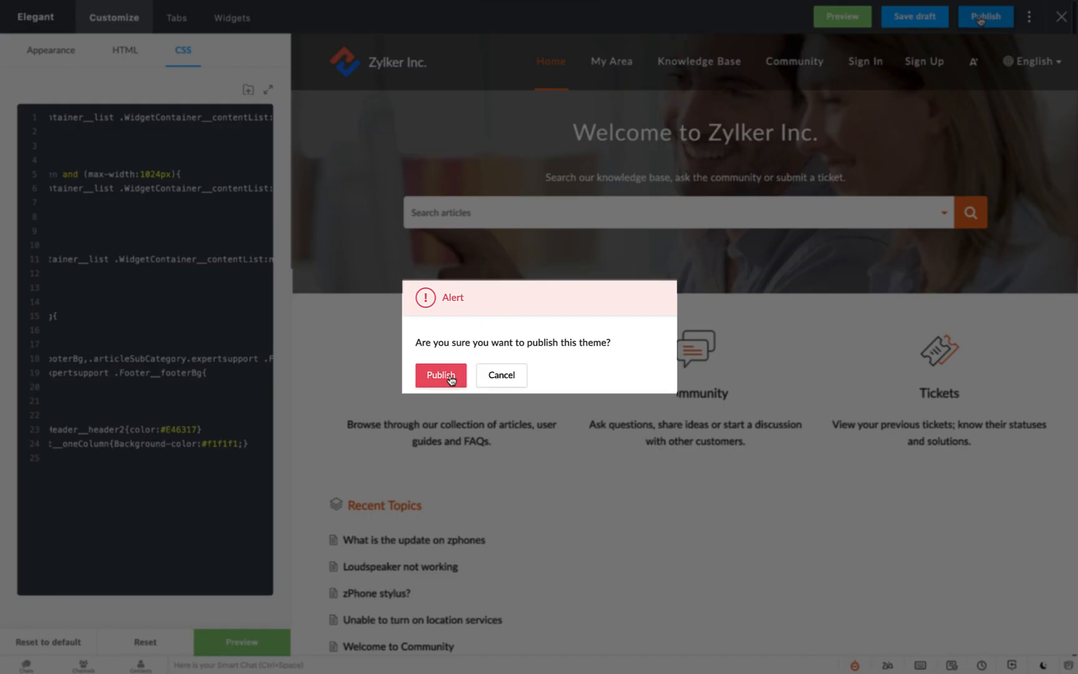
{"action": "left_click", "coordinate": [440, 375]}
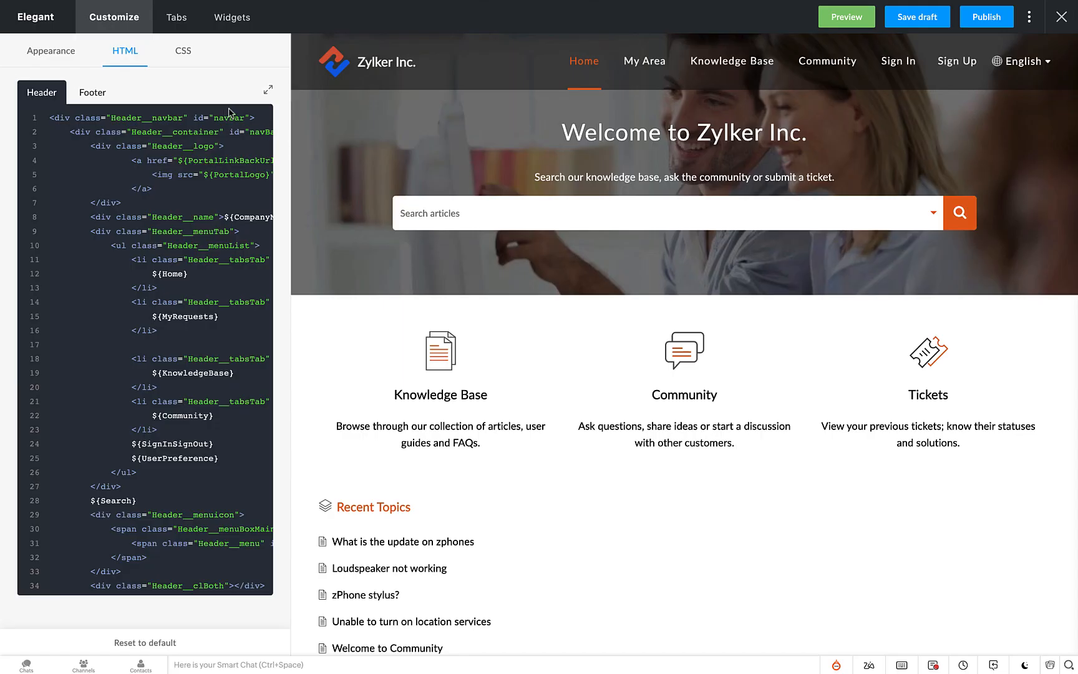
- Open the Tabs settings and inspect the Knowledge Base tab's visibility, cancelling without changes
{"action": "left_click", "coordinate": [176, 18]}
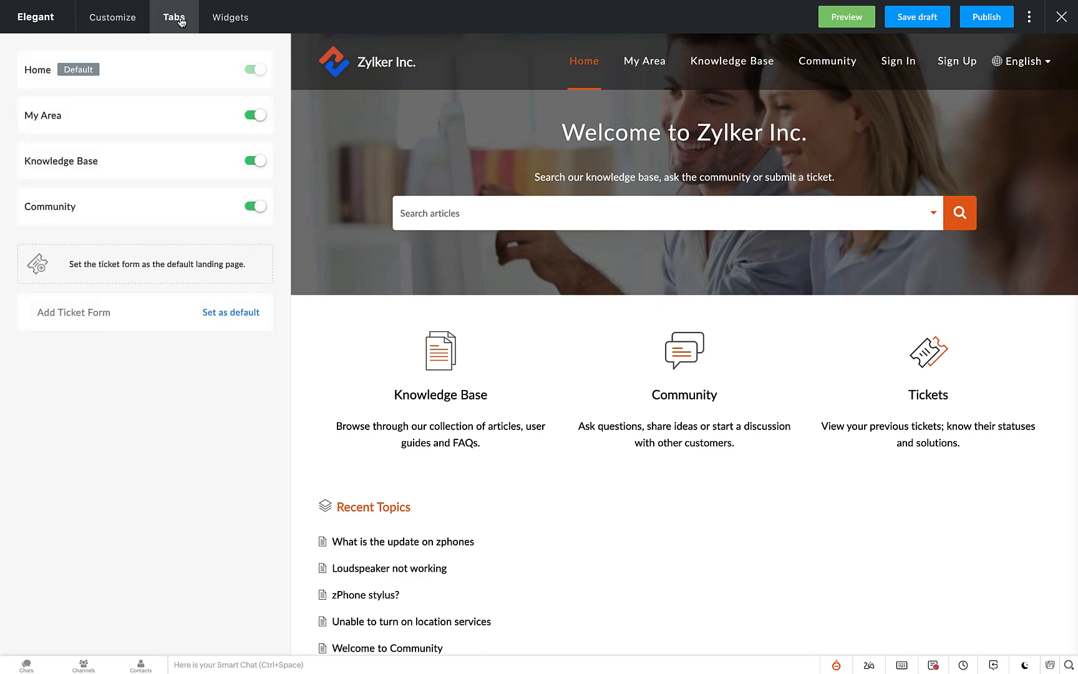
{"action": "mouse_move", "coordinate": [302, 258]}
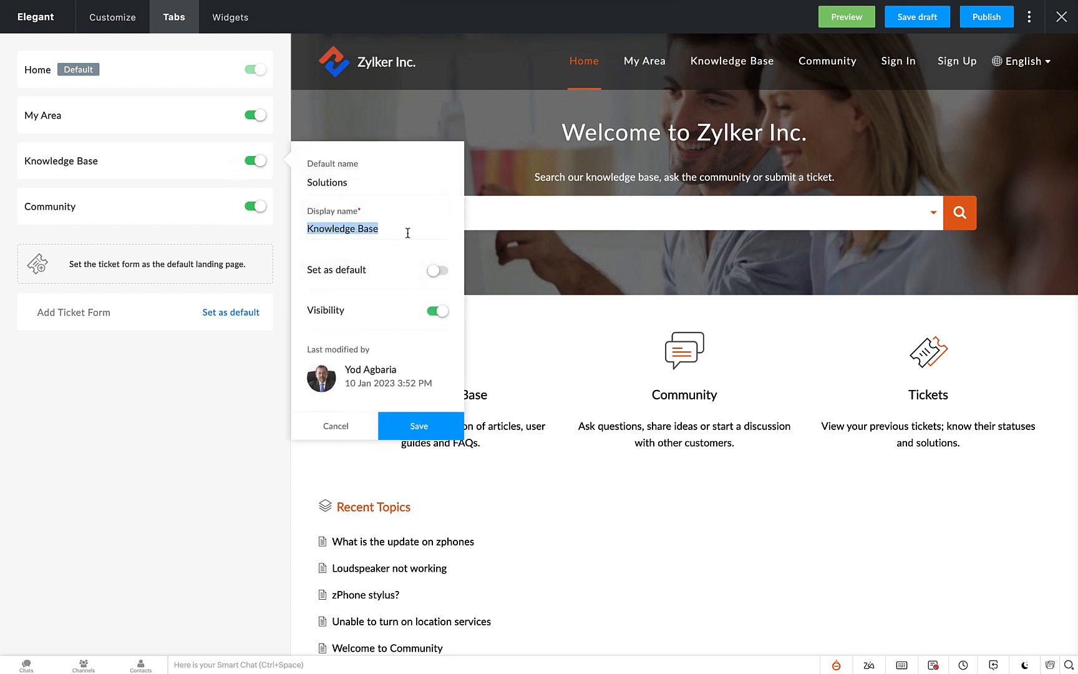
{"action": "left_click", "coordinate": [436, 311]}
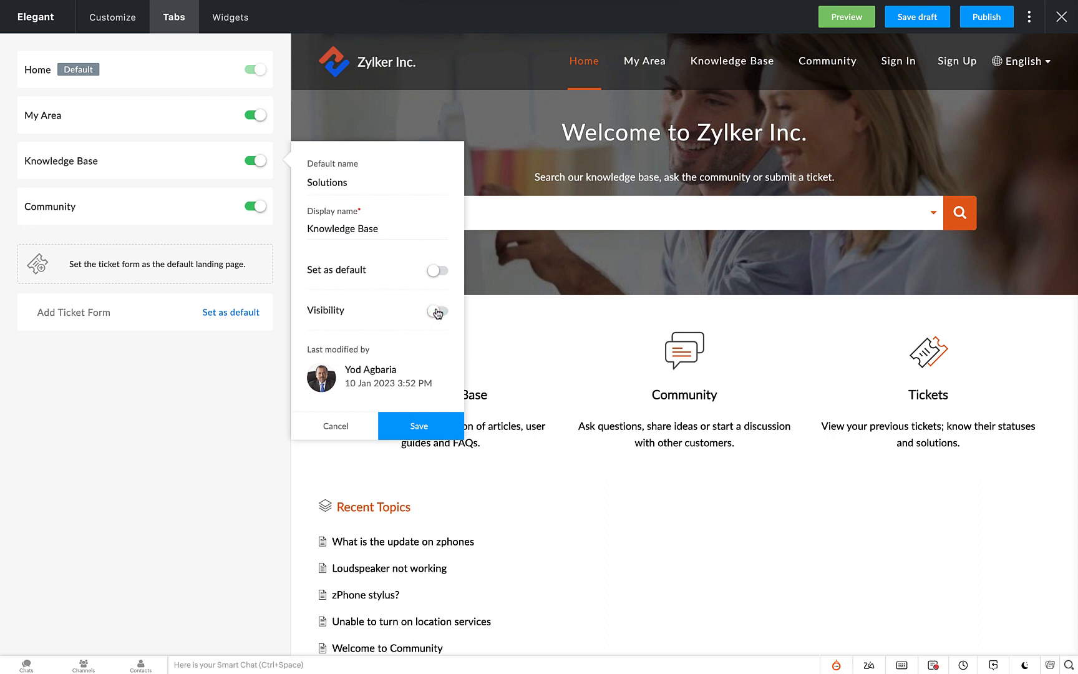
{"action": "left_click", "coordinate": [437, 310]}
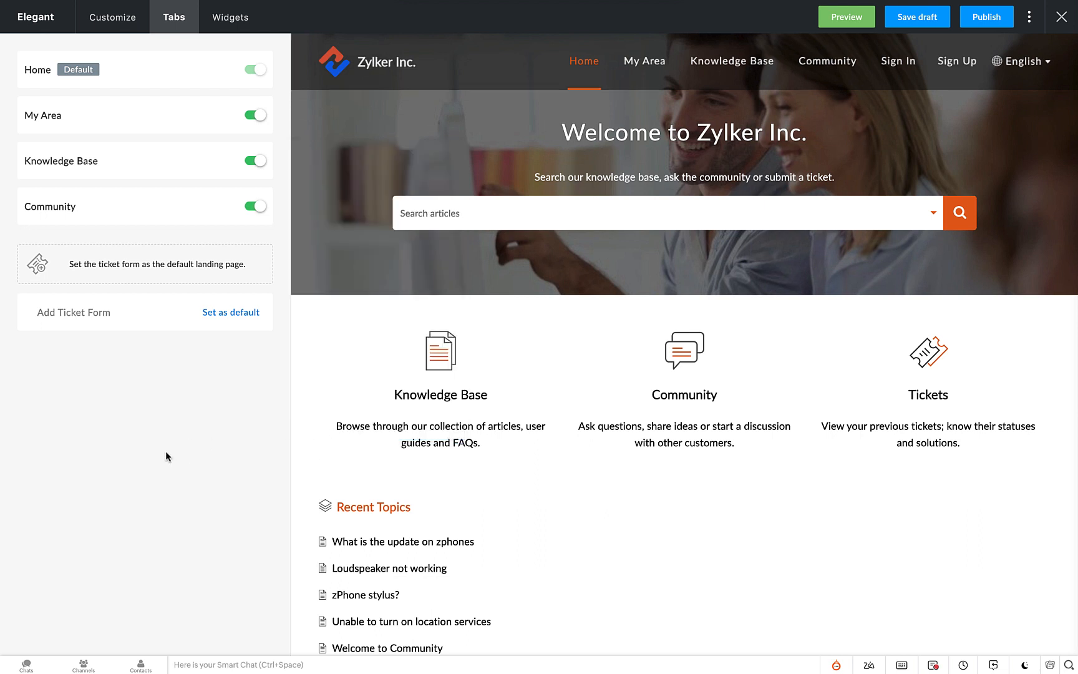
{"action": "mouse_move", "coordinate": [256, 115]}
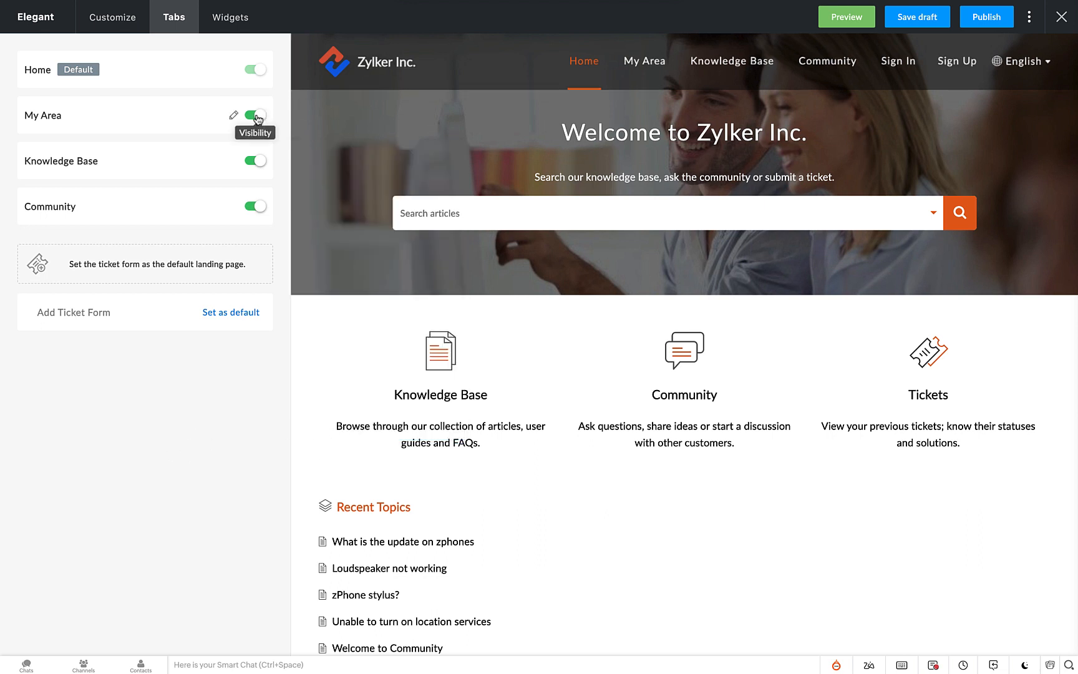
- Switch the My Area and Knowledge Base tabs off and back on, then return to the header HTML
{"action": "left_click", "coordinate": [256, 115]}
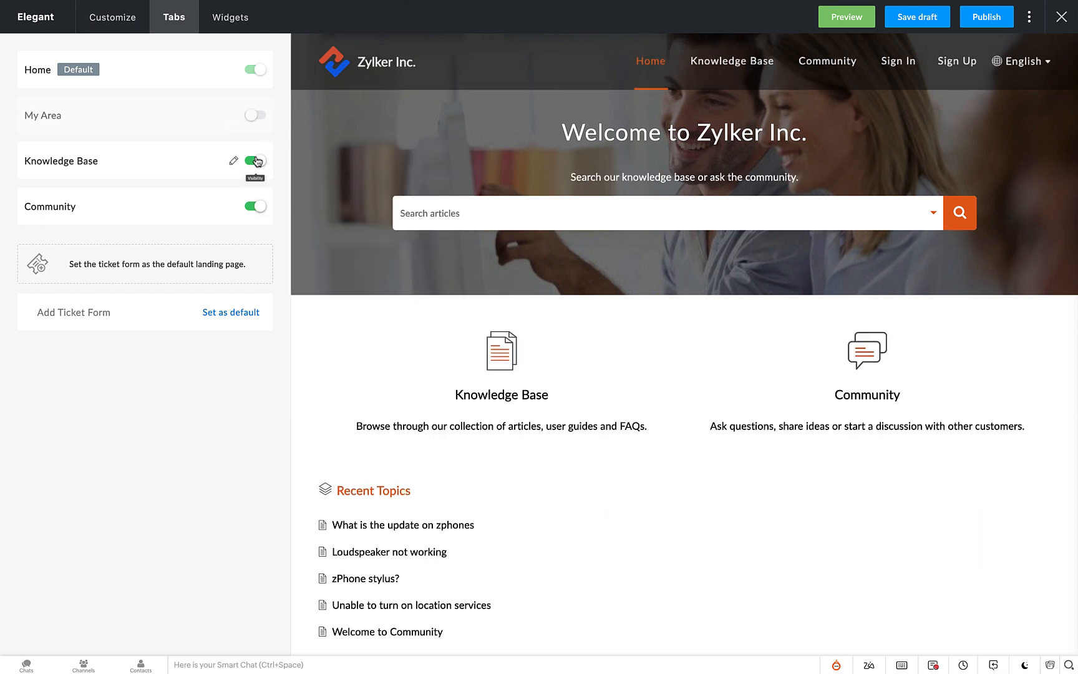
{"action": "left_click", "coordinate": [255, 161]}
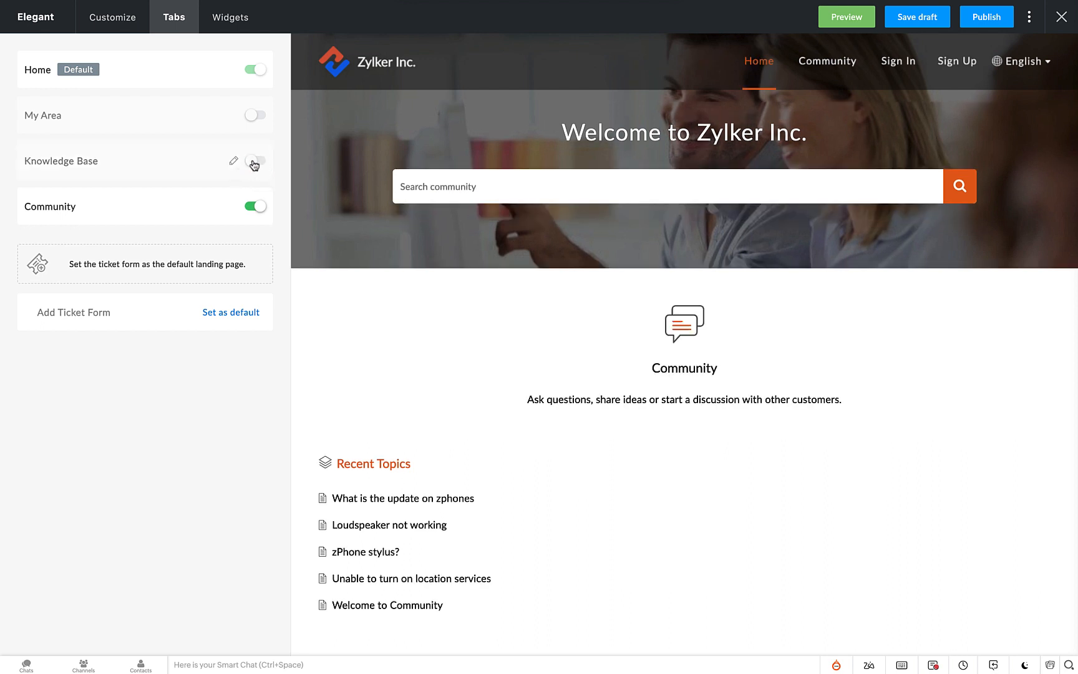
{"action": "left_click", "coordinate": [255, 161]}
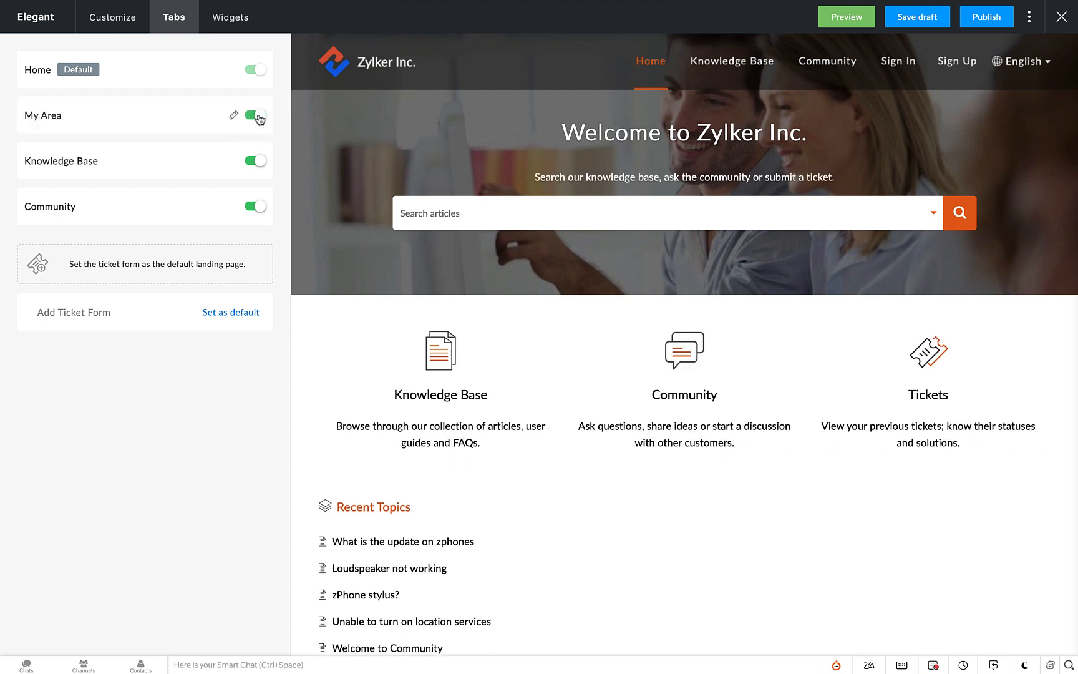
{"action": "left_click", "coordinate": [258, 116]}
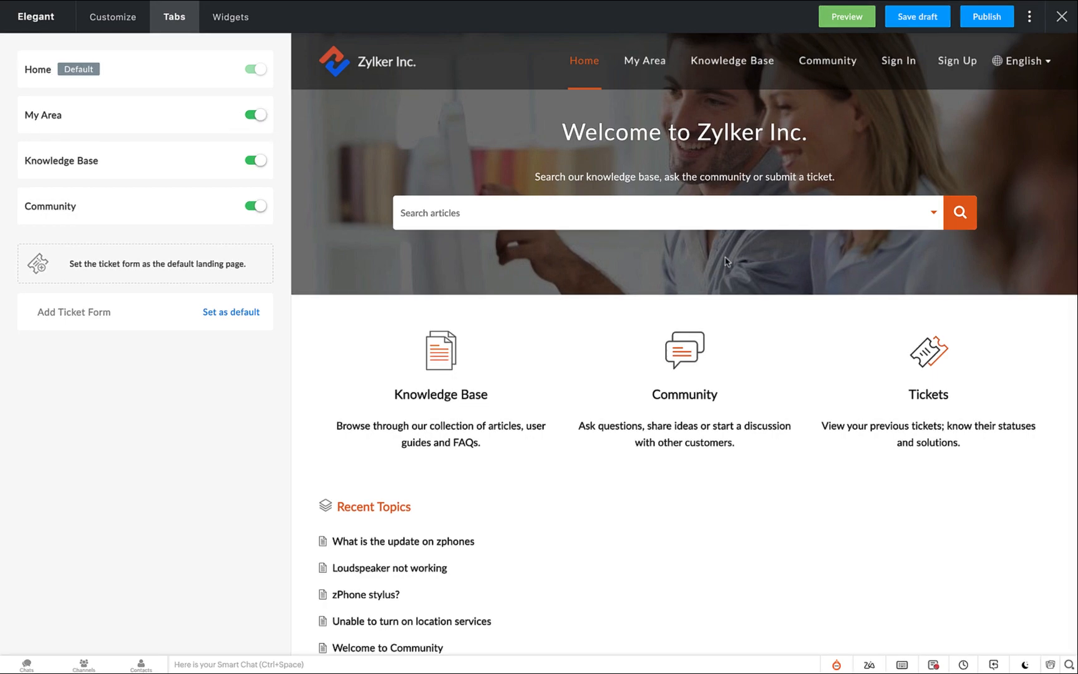
{"action": "left_click", "coordinate": [112, 16]}
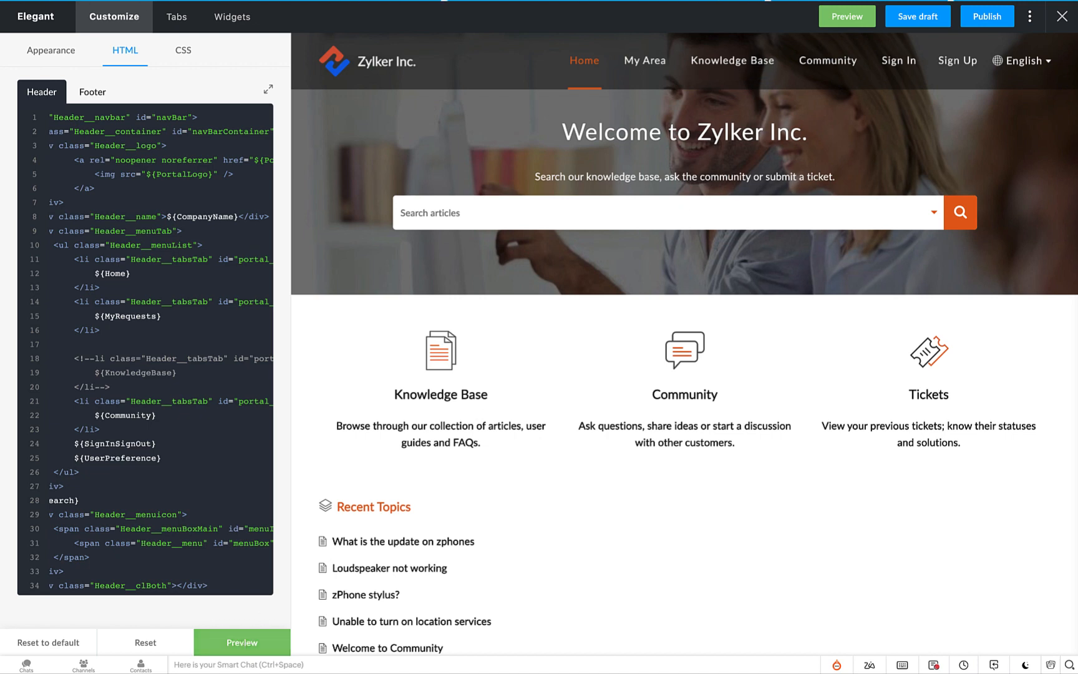
- Insert a 'Product Training' tab item into the header HTML right after My Area
{"action": "left_click", "coordinate": [175, 16]}
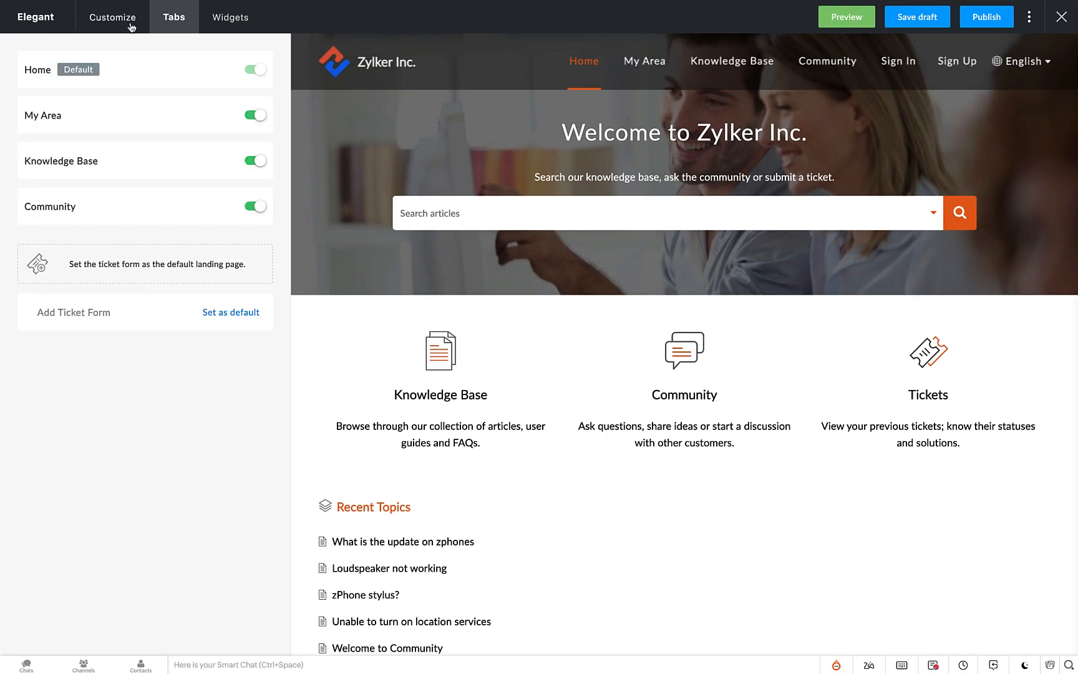
{"action": "left_click", "coordinate": [113, 16]}
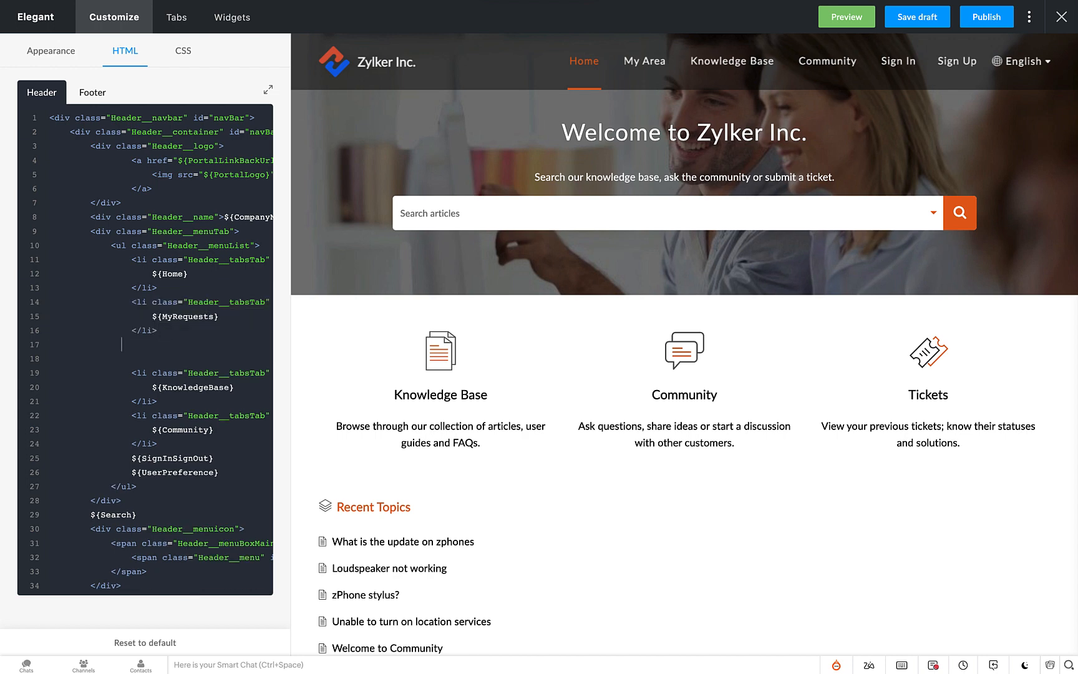
{"action": "type", "text": "Product"}
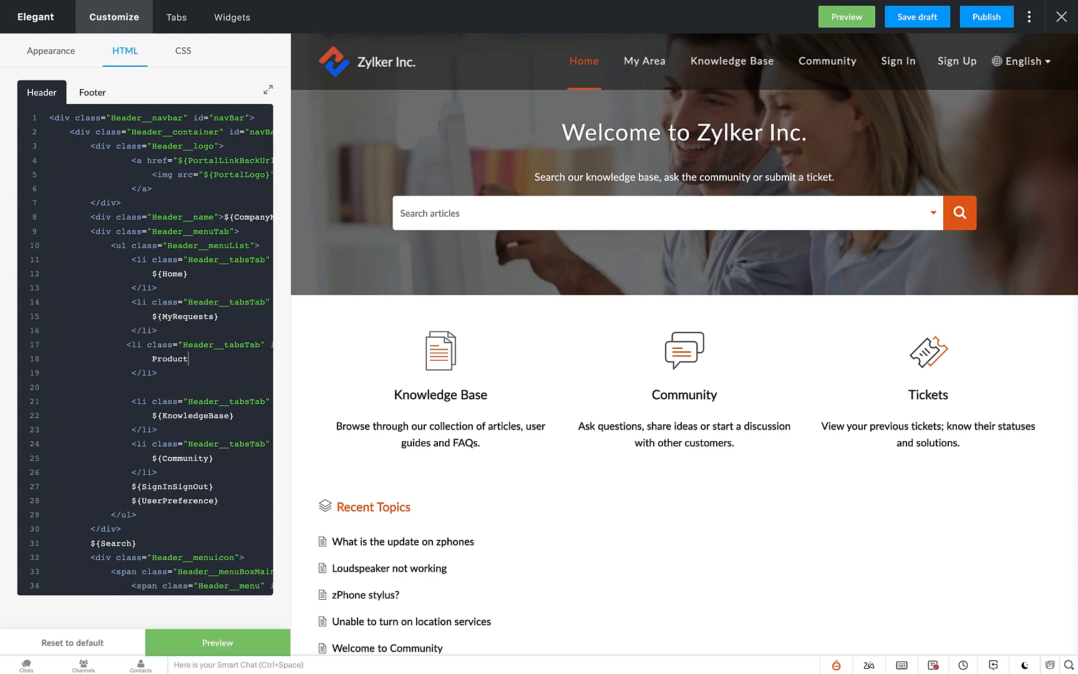
{"action": "type", "text": "Training"}
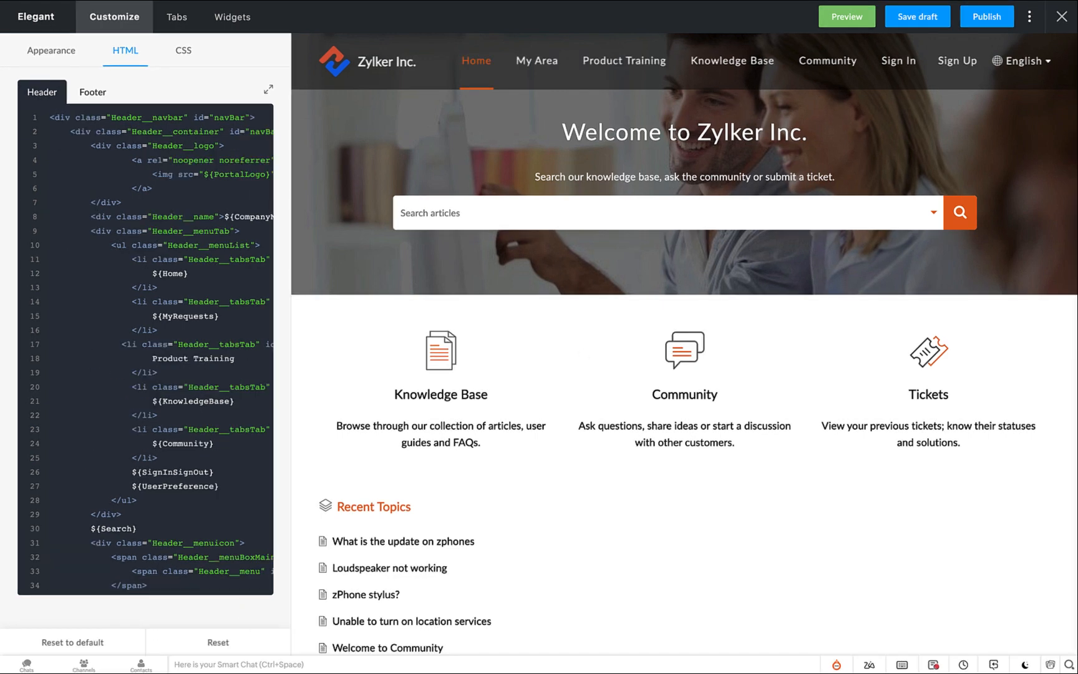
{"action": "mouse_move", "coordinate": [426, 157]}
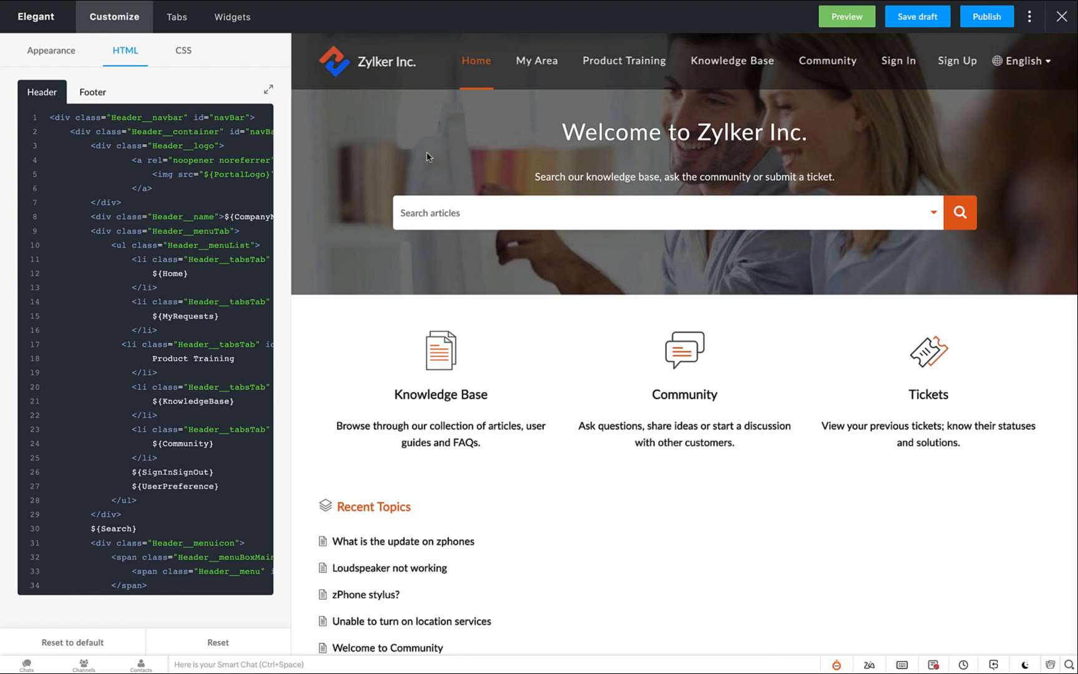
- Review the help center tab list, then bring up Manage Widgets with the default widgets
{"action": "left_click", "coordinate": [176, 16]}
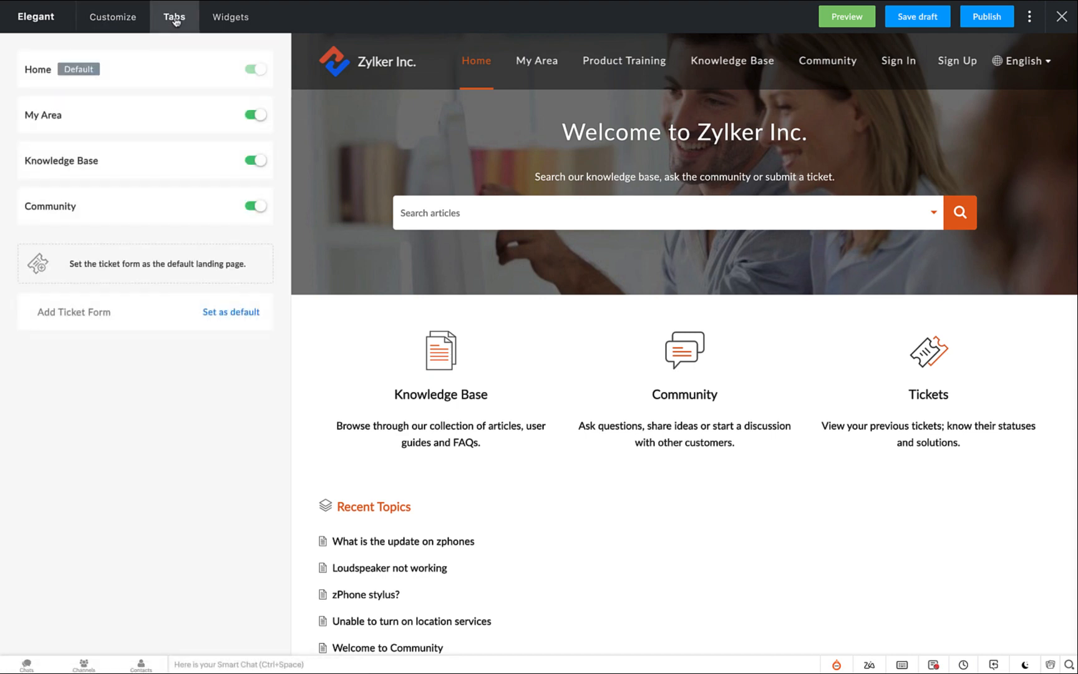
{"action": "mouse_move", "coordinate": [108, 131]}
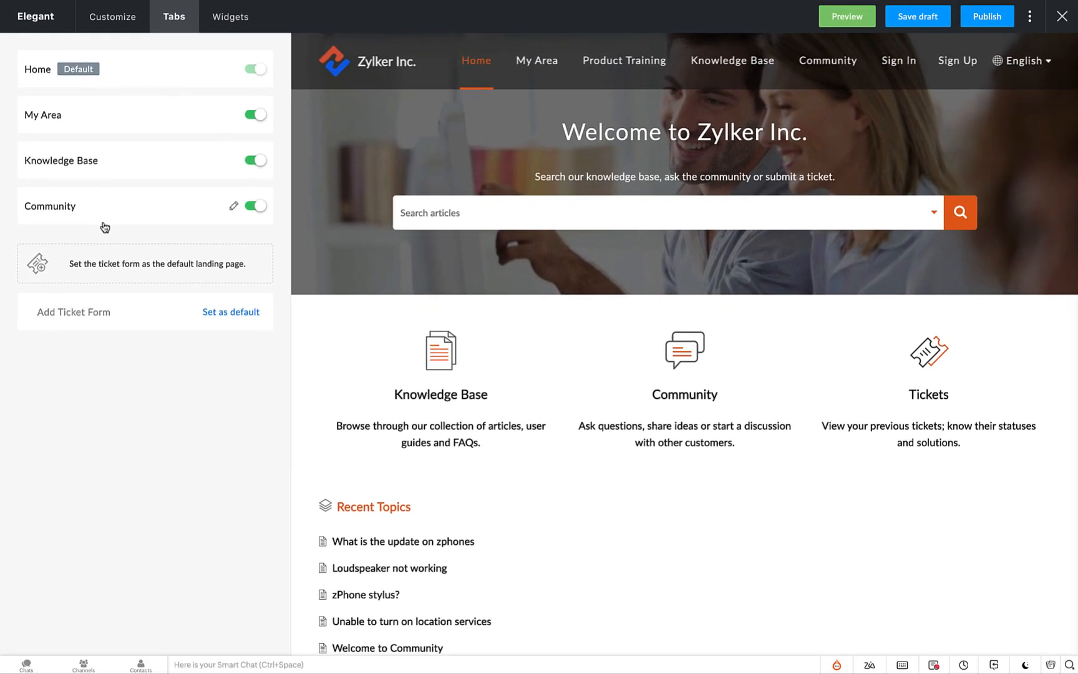
{"action": "left_click", "coordinate": [230, 16]}
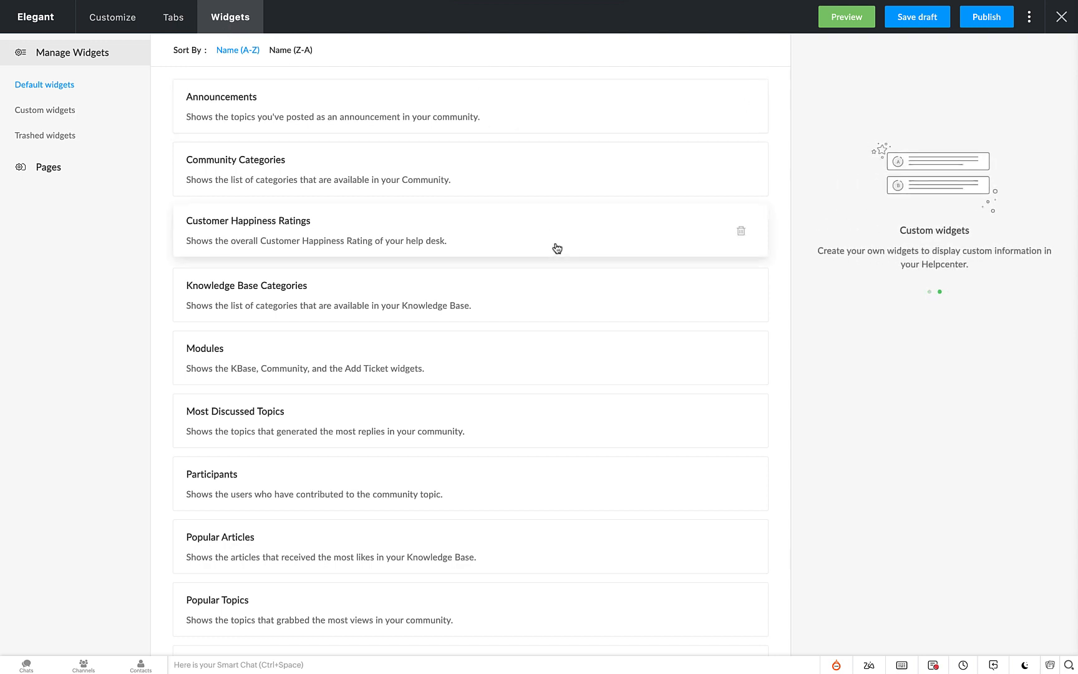
- Scroll through the default widgets and open the Knowledge Base Home page layout
{"action": "scroll", "scroll_direction": "down", "scroll_amount": 3}
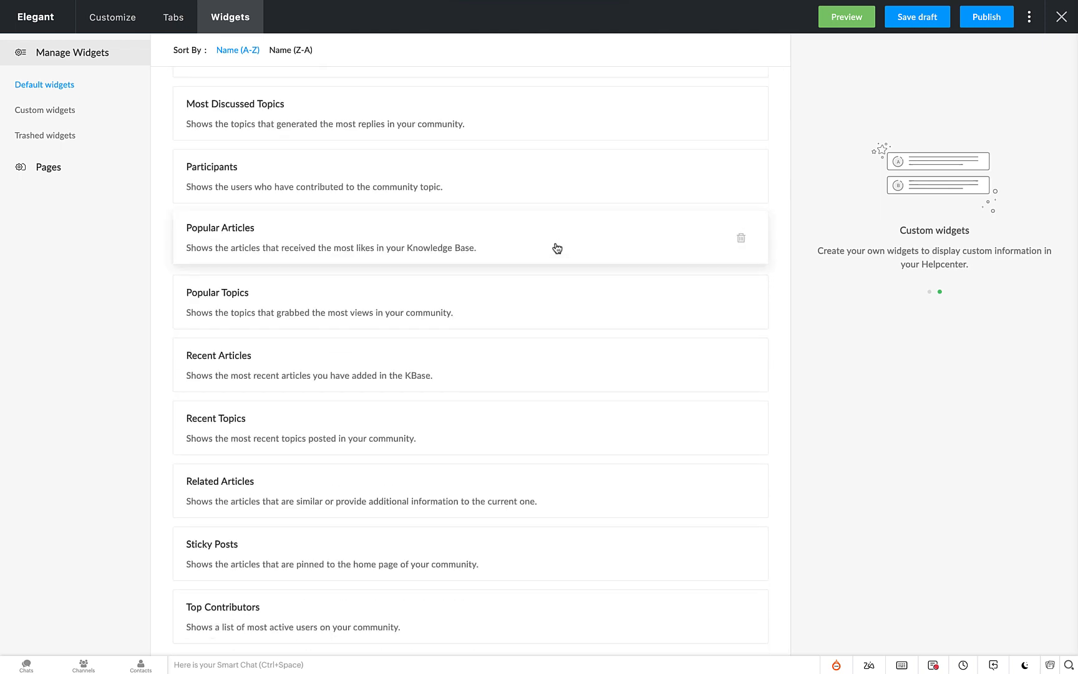
{"action": "scroll", "scroll_direction": "up", "scroll_amount": 3}
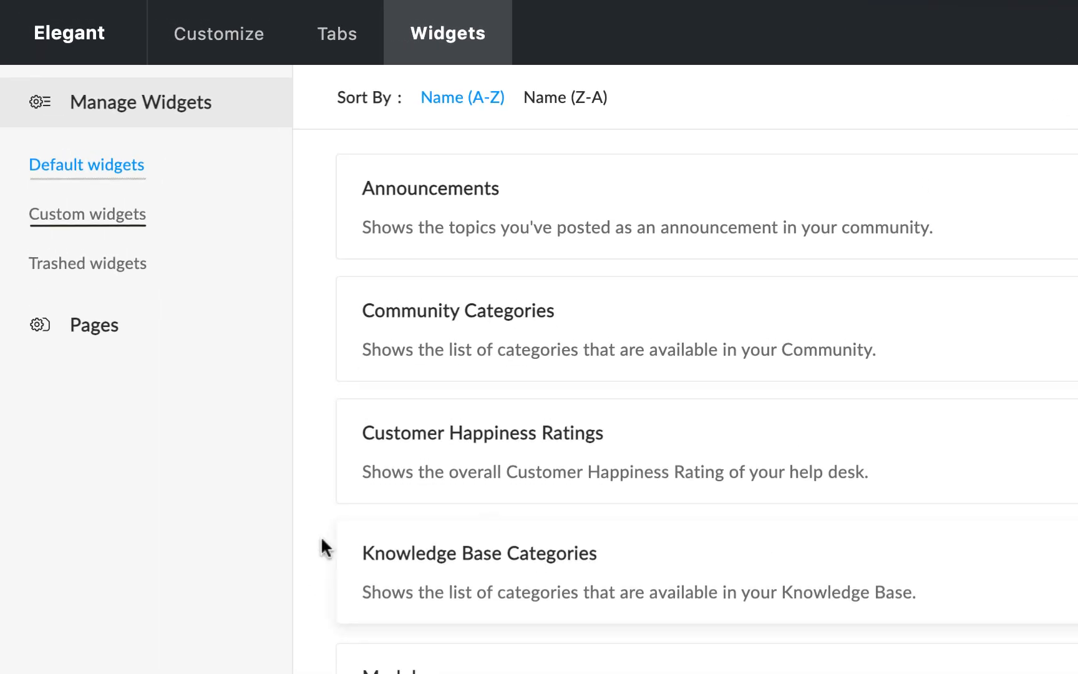
{"action": "left_click", "coordinate": [94, 324]}
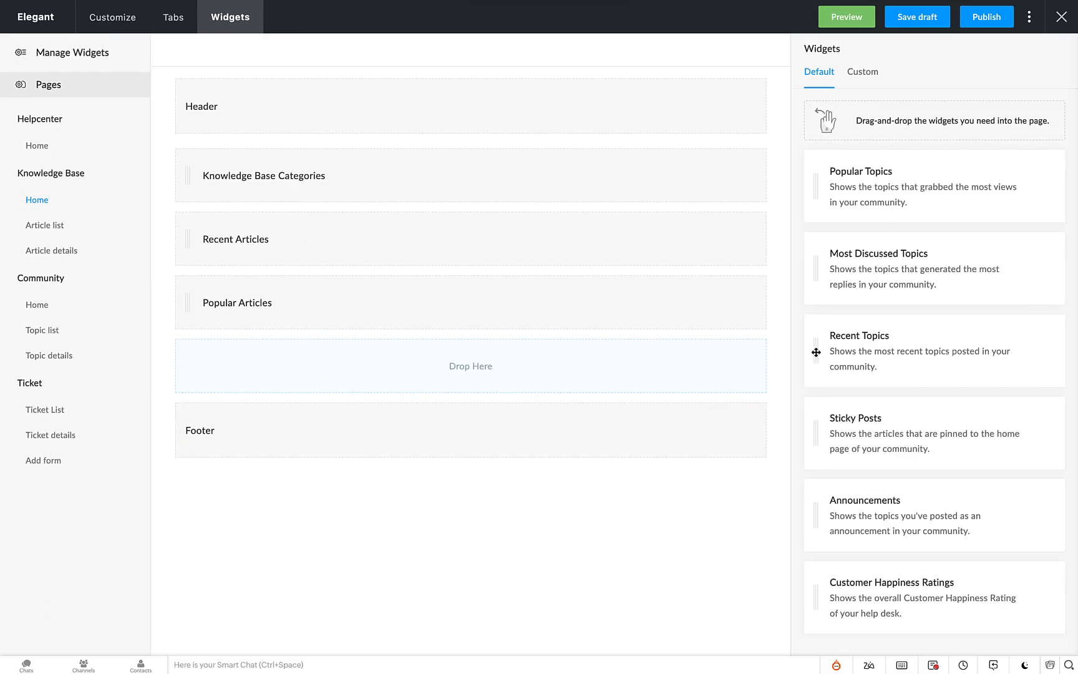
- Try adding then removing Recent Topics and Sticky Posts, and move Popular Articles to the top
{"action": "left_click_drag", "start_coordinate": [858, 350], "coordinate": [470, 365]}
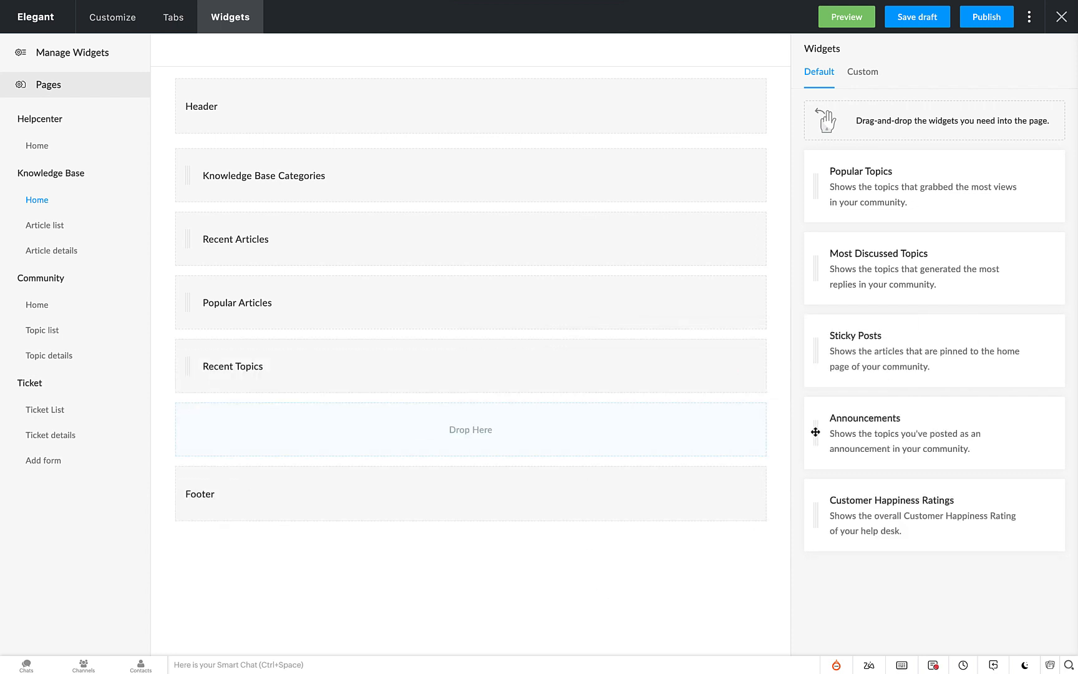
{"action": "left_click_drag", "start_coordinate": [855, 350], "coordinate": [470, 430]}
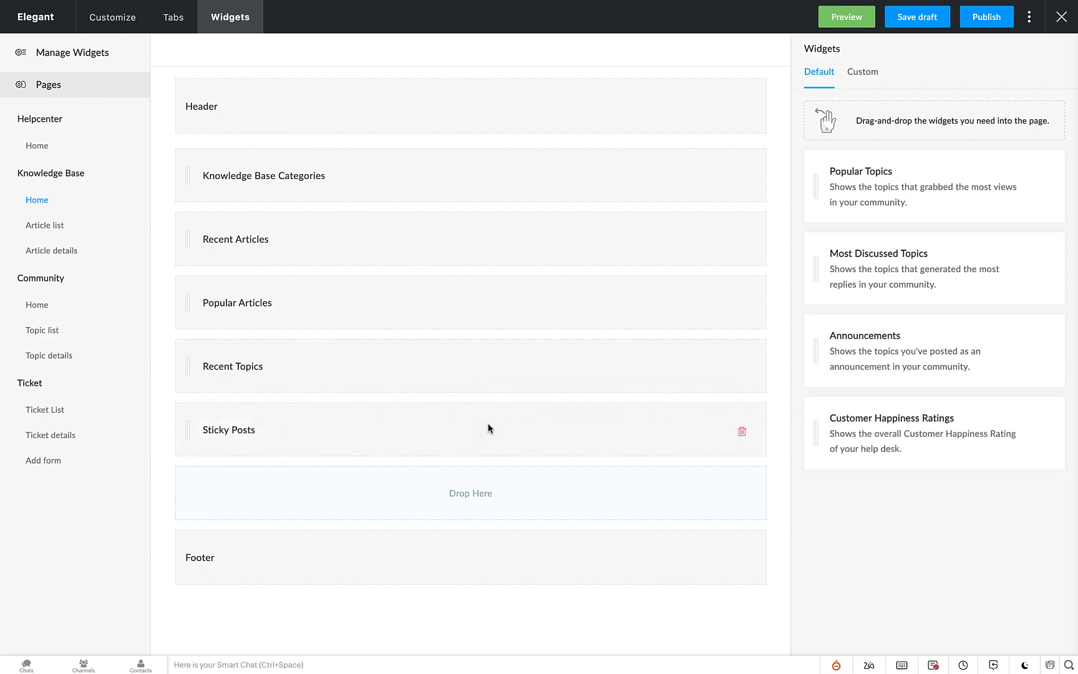
{"action": "left_click", "coordinate": [741, 432]}
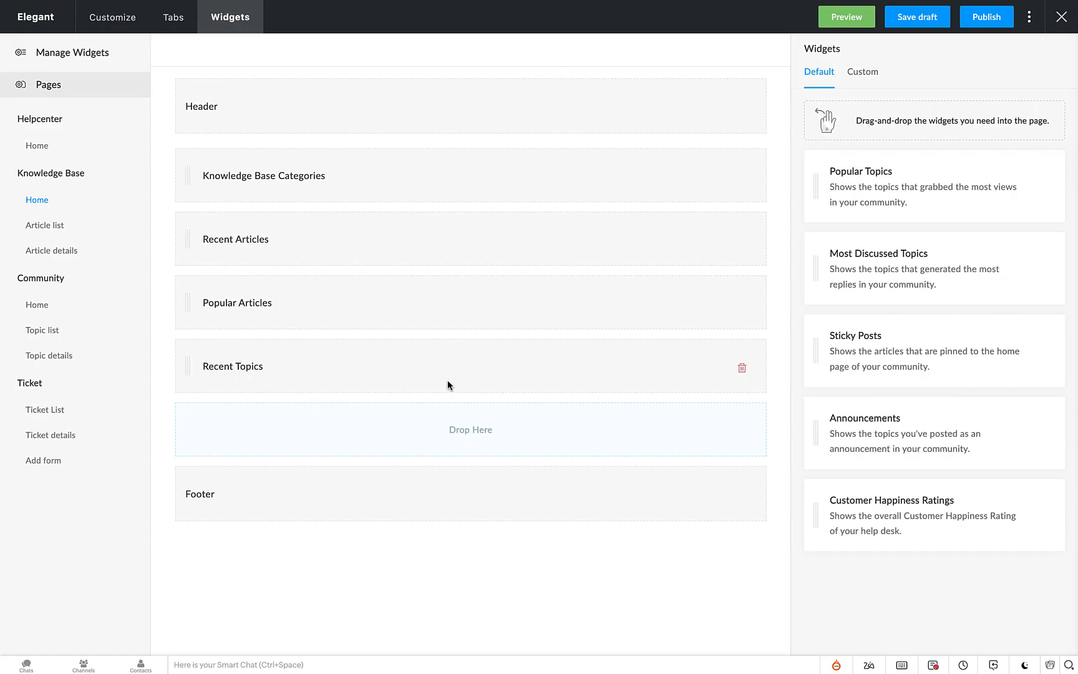
{"action": "left_click", "coordinate": [742, 367]}
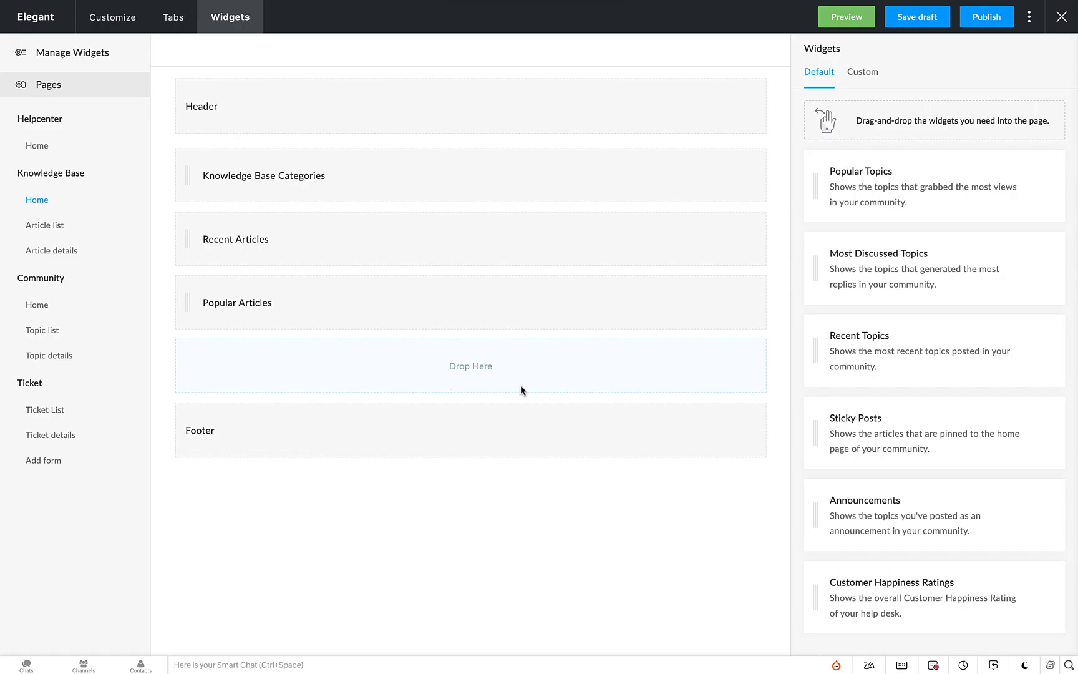
{"action": "left_click_drag", "start_coordinate": [237, 302], "coordinate": [237, 176]}
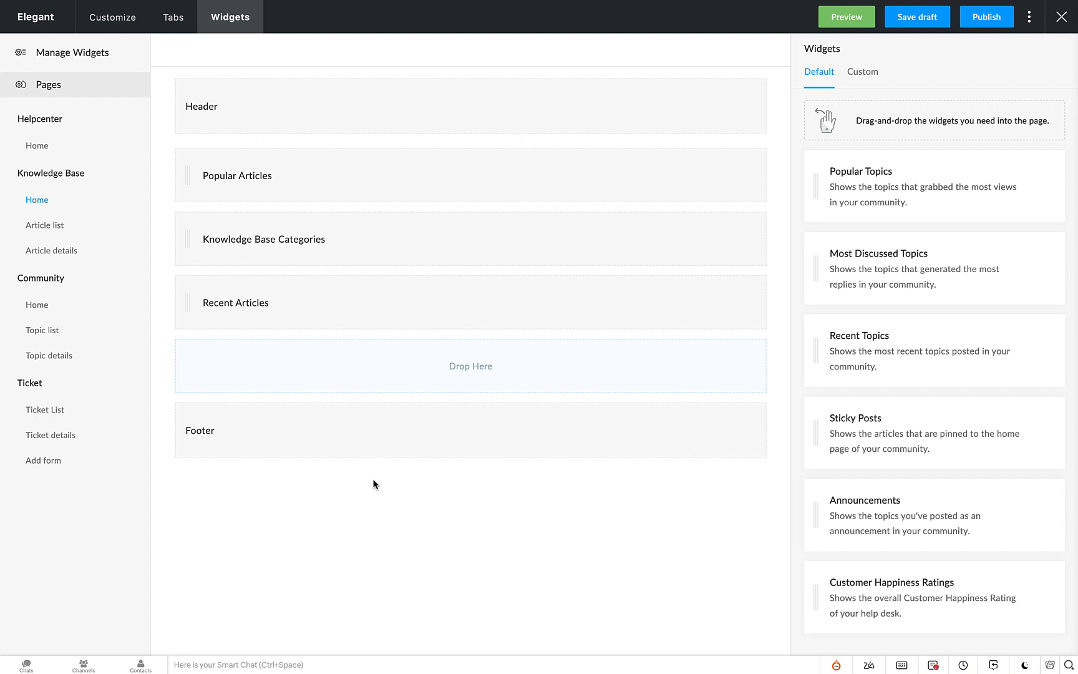
{"action": "mouse_move", "coordinate": [78, 62]}
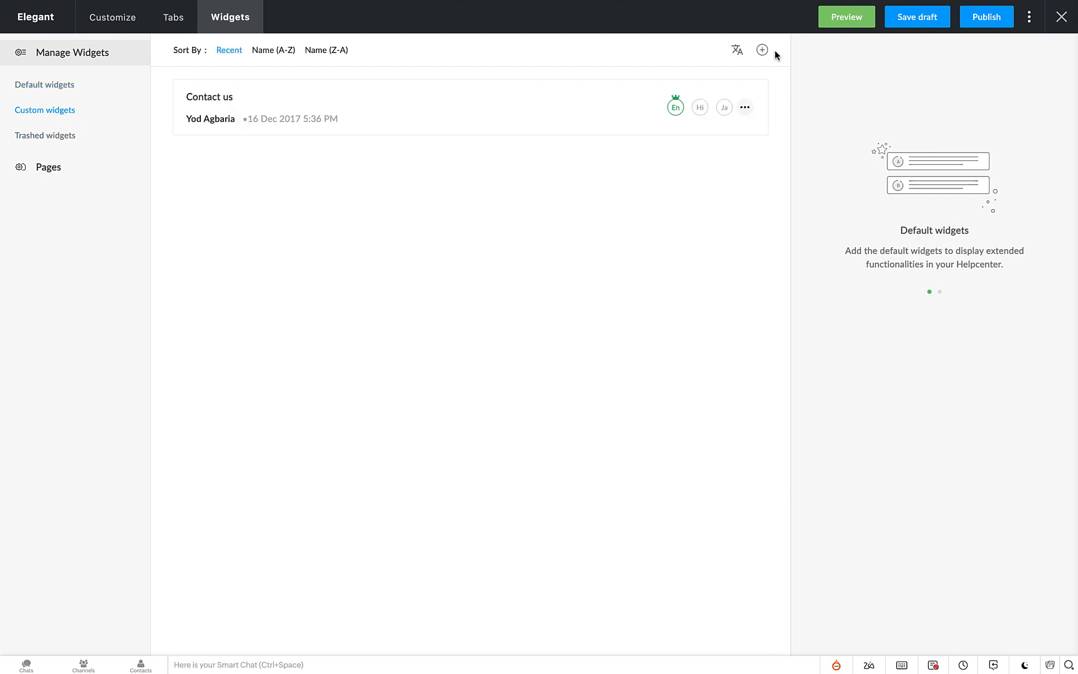
- Create and save a 'Zylker Support' custom widget for All Departments, then open page layouts
{"action": "left_click", "coordinate": [761, 49]}
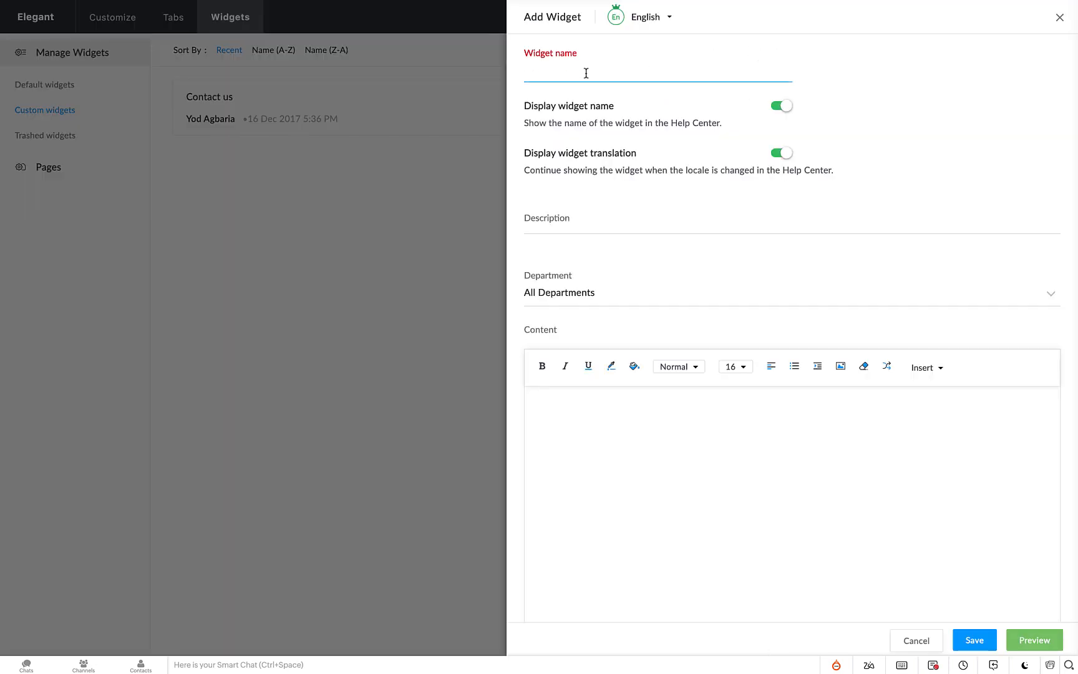
{"action": "type", "text": "Zylker S"}
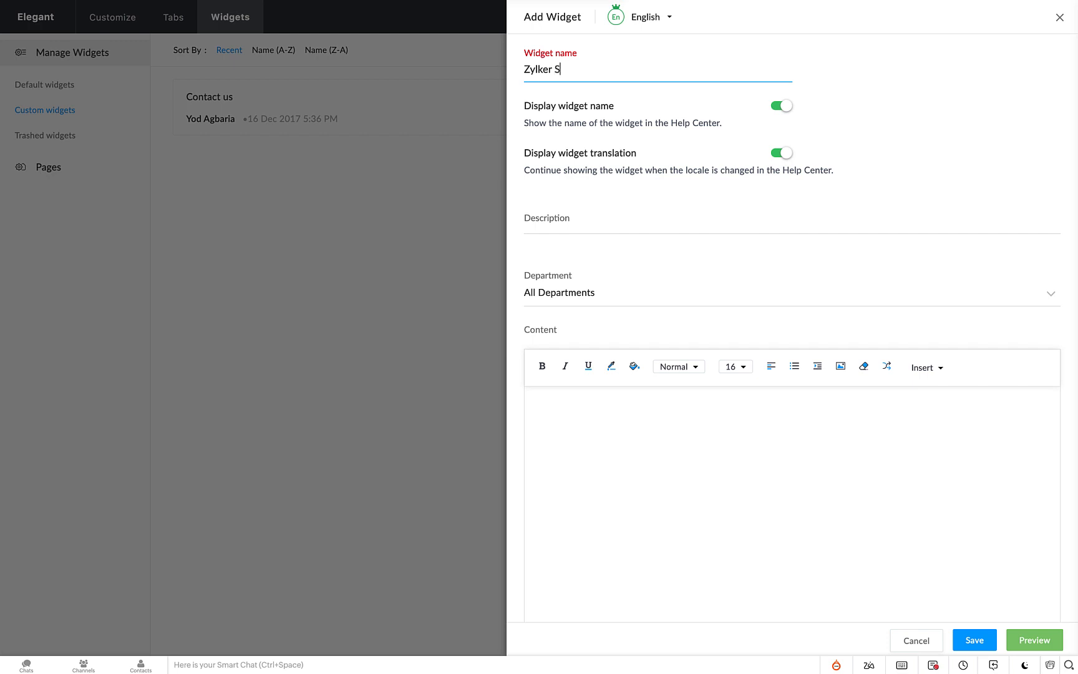
{"action": "type", "text": "upport"}
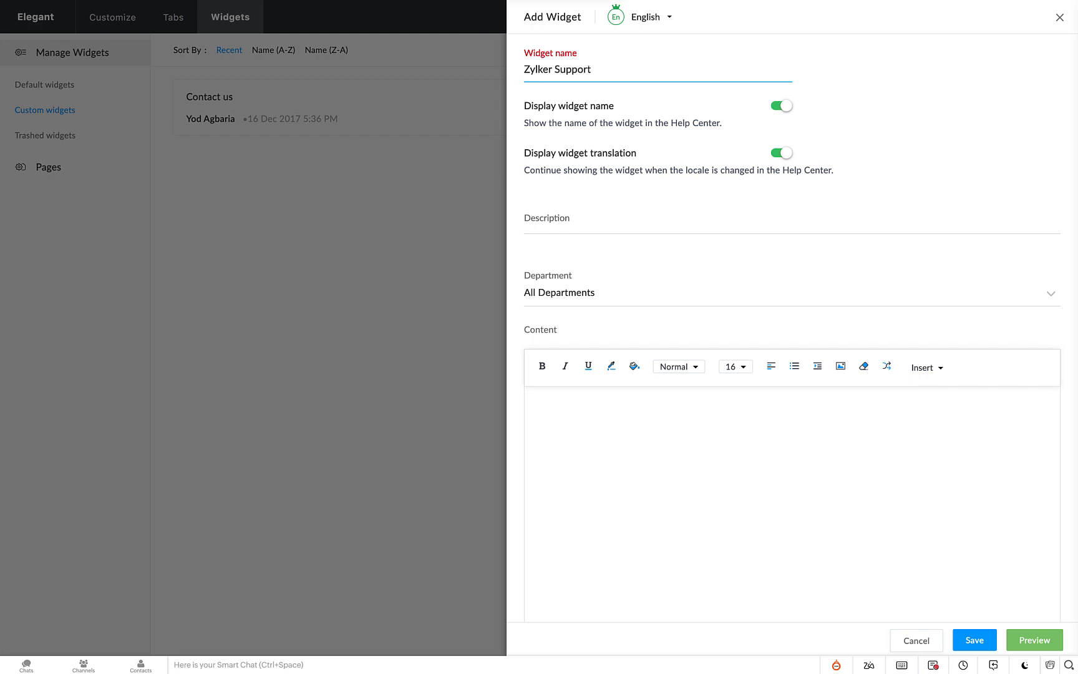
{"action": "left_click", "coordinate": [791, 291]}
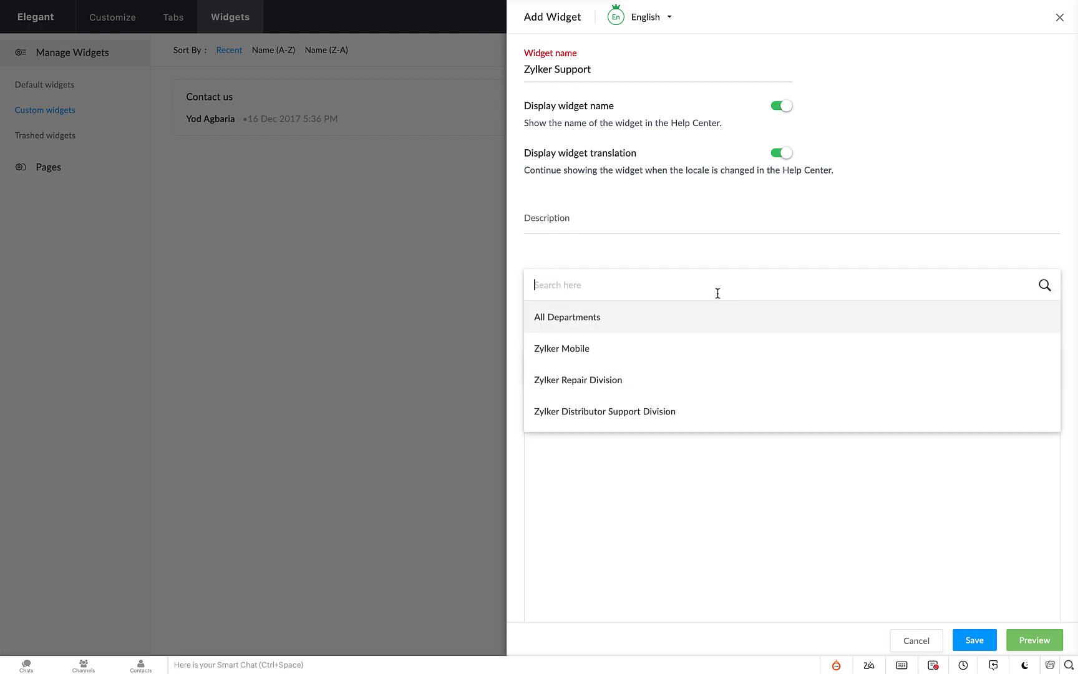
{"action": "left_click", "coordinate": [566, 317]}
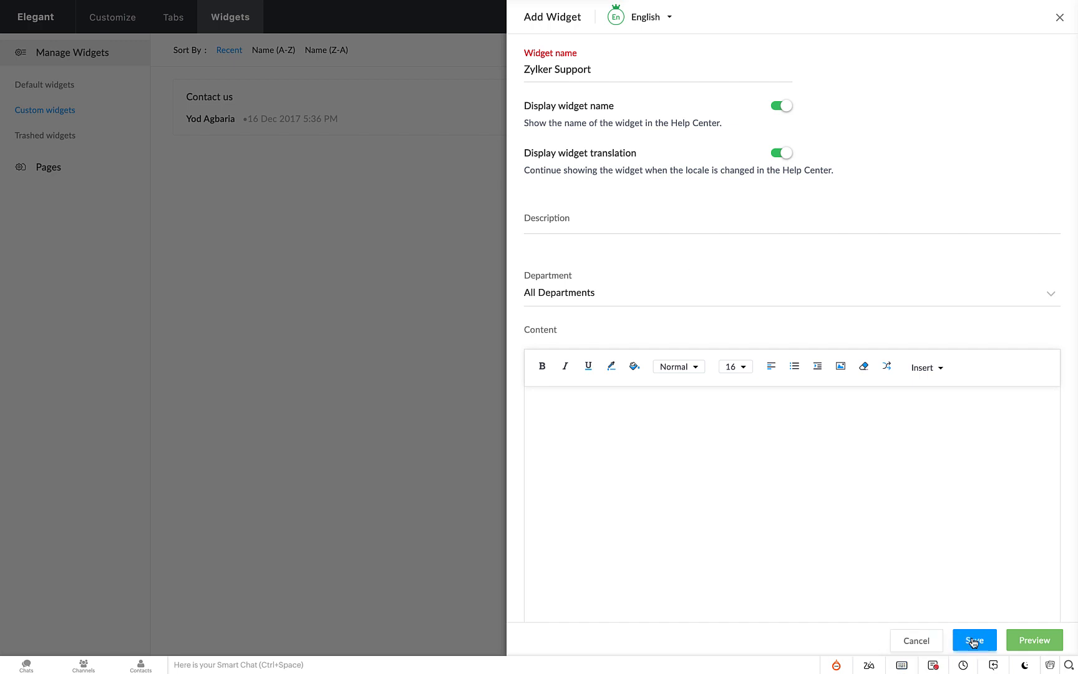
{"action": "left_click", "coordinate": [973, 640]}
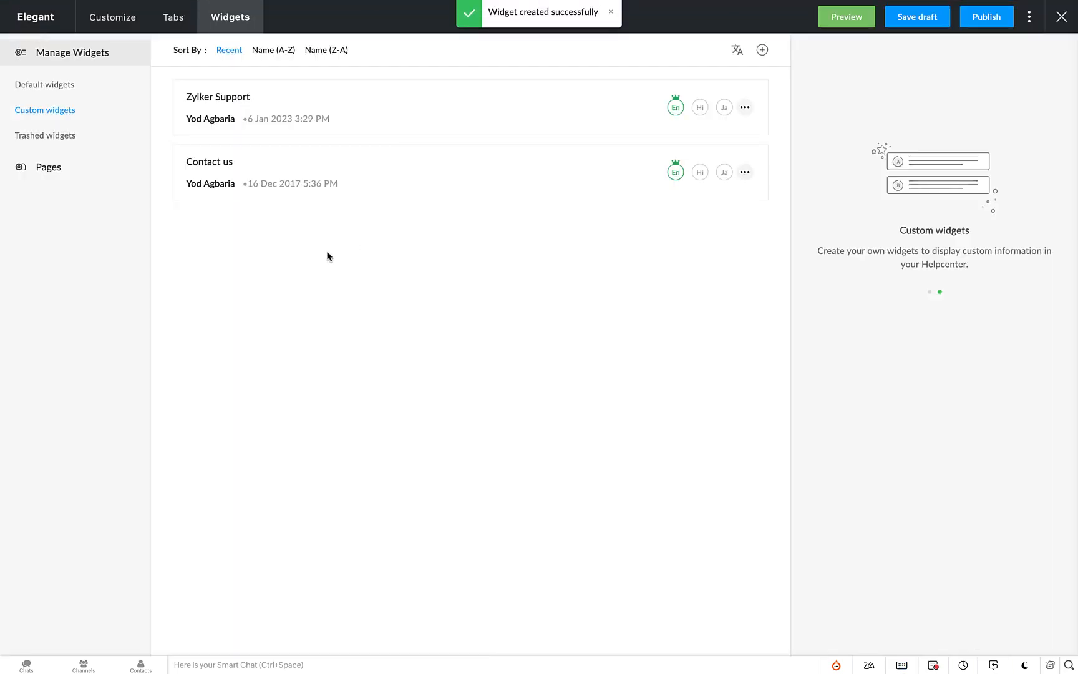
{"action": "left_click", "coordinate": [48, 167]}
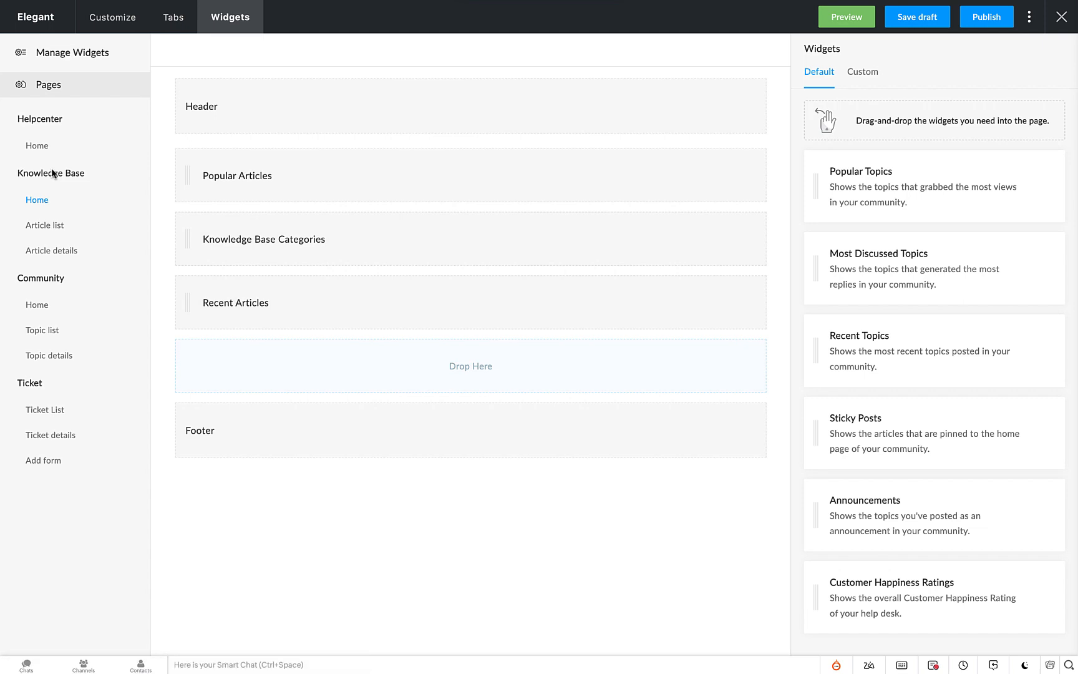
- Drag the Zylker Support custom widget under Recent Articles, then return to Manage Widgets
{"action": "left_click", "coordinate": [862, 72]}
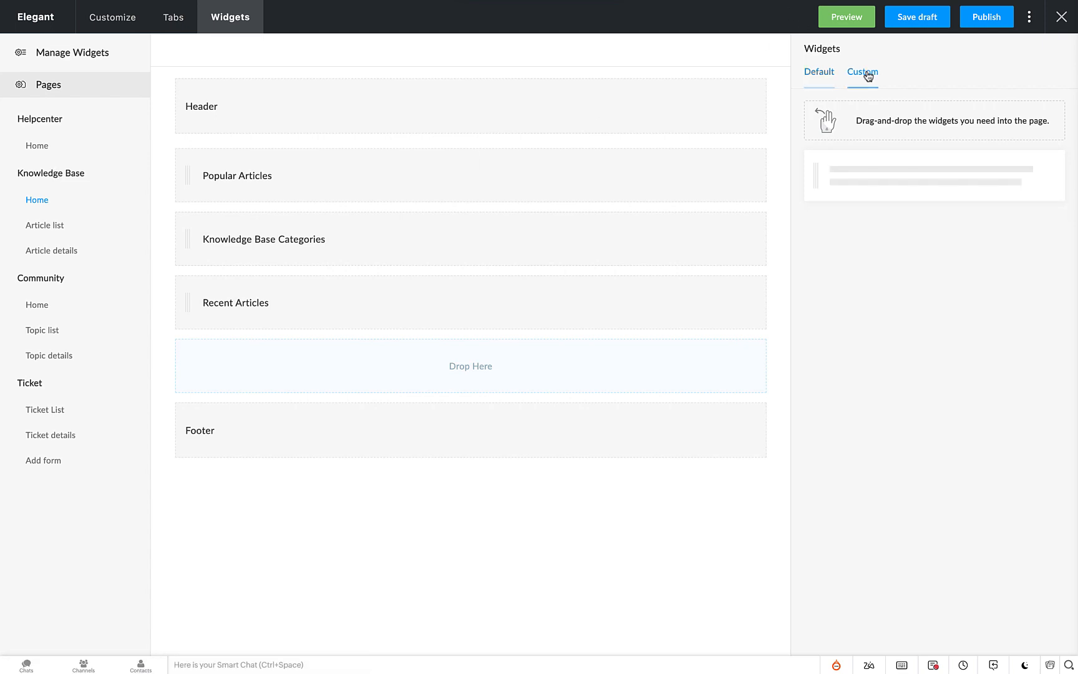
{"action": "left_click", "coordinate": [862, 72]}
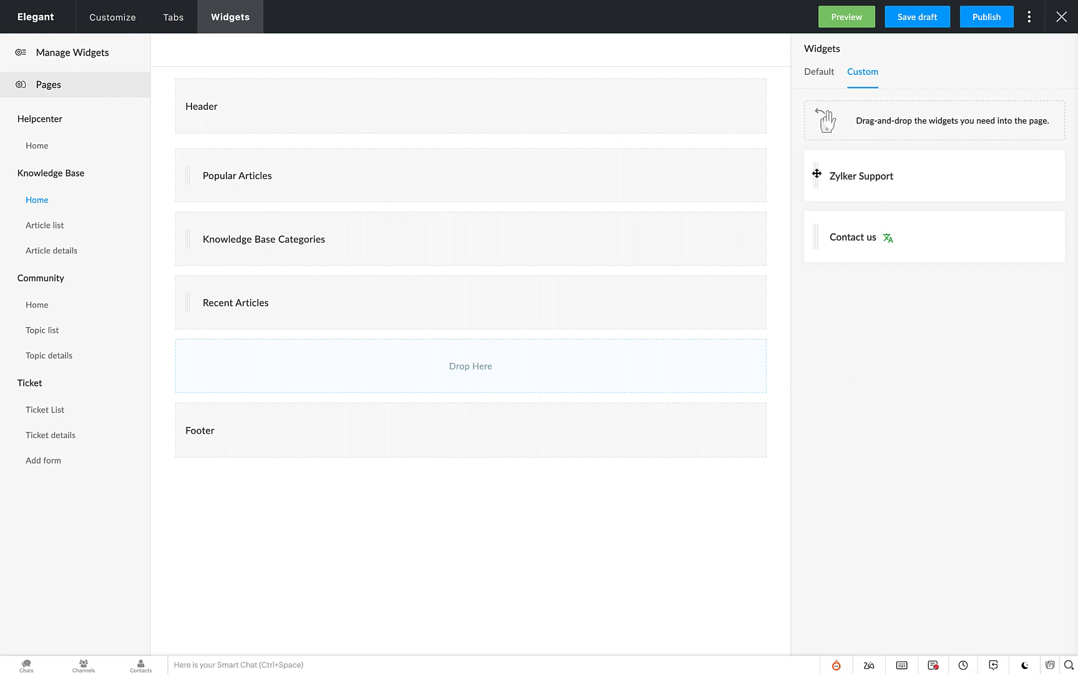
{"action": "left_click_drag", "start_coordinate": [854, 175], "coordinate": [502, 365]}
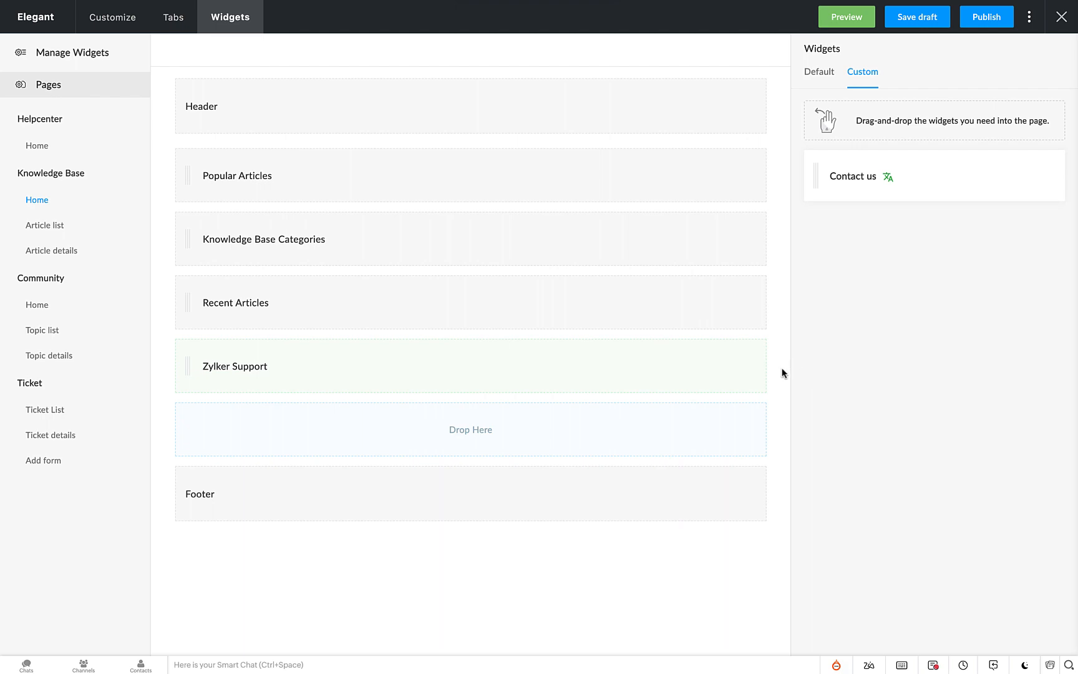
{"action": "left_click", "coordinate": [818, 72]}
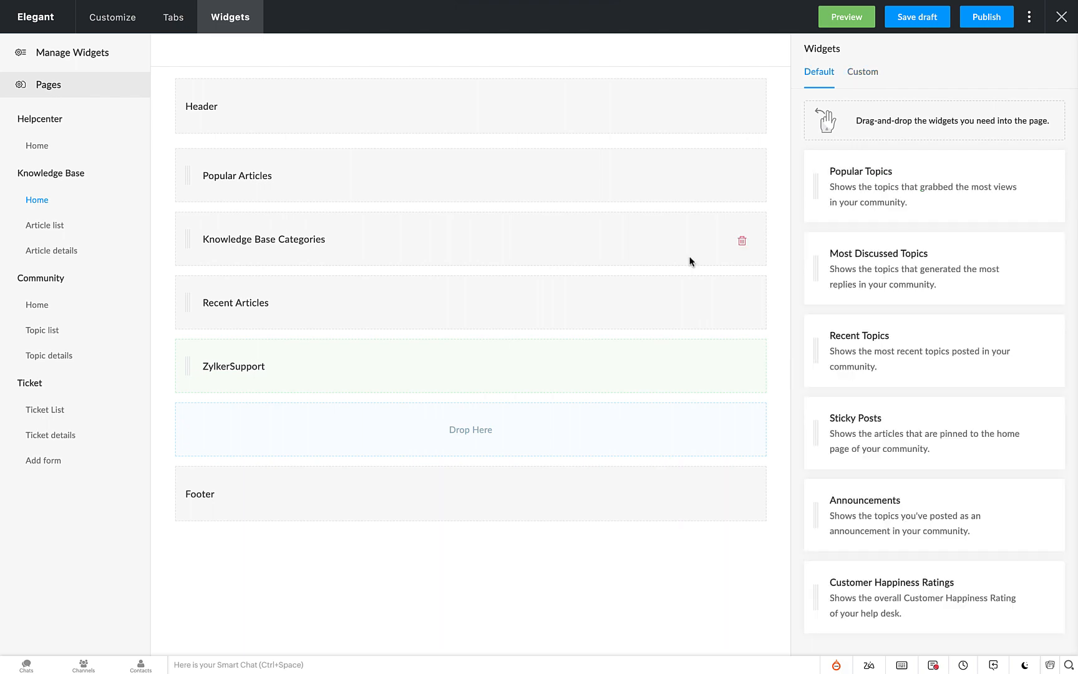
{"action": "mouse_move", "coordinate": [794, 191]}
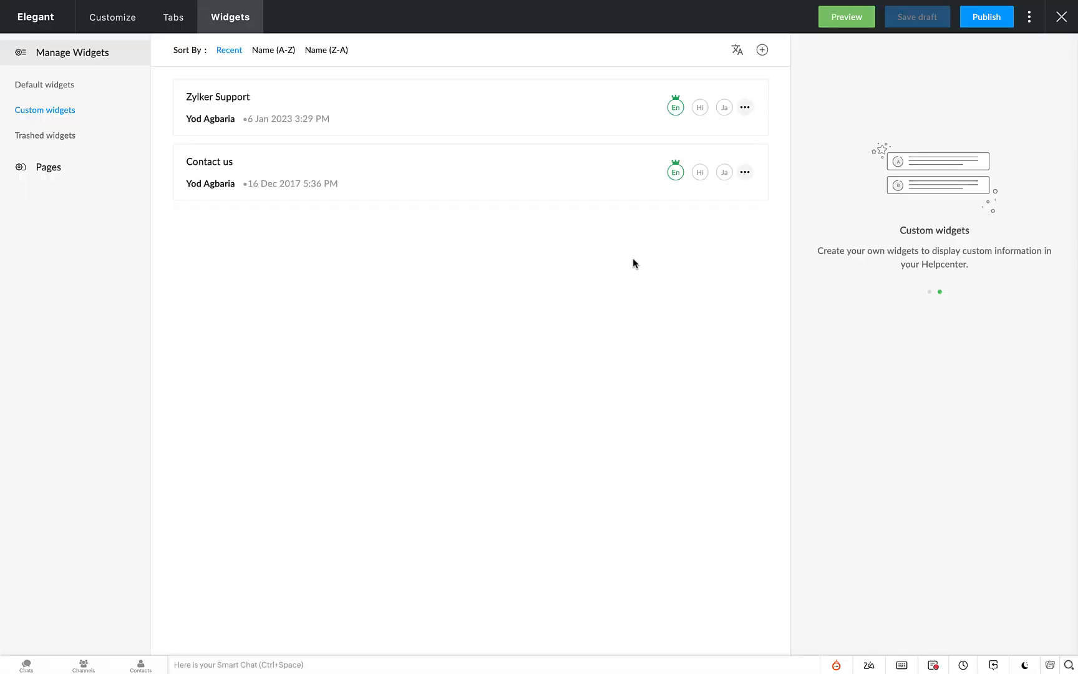
{"action": "mouse_move", "coordinate": [763, 50]}
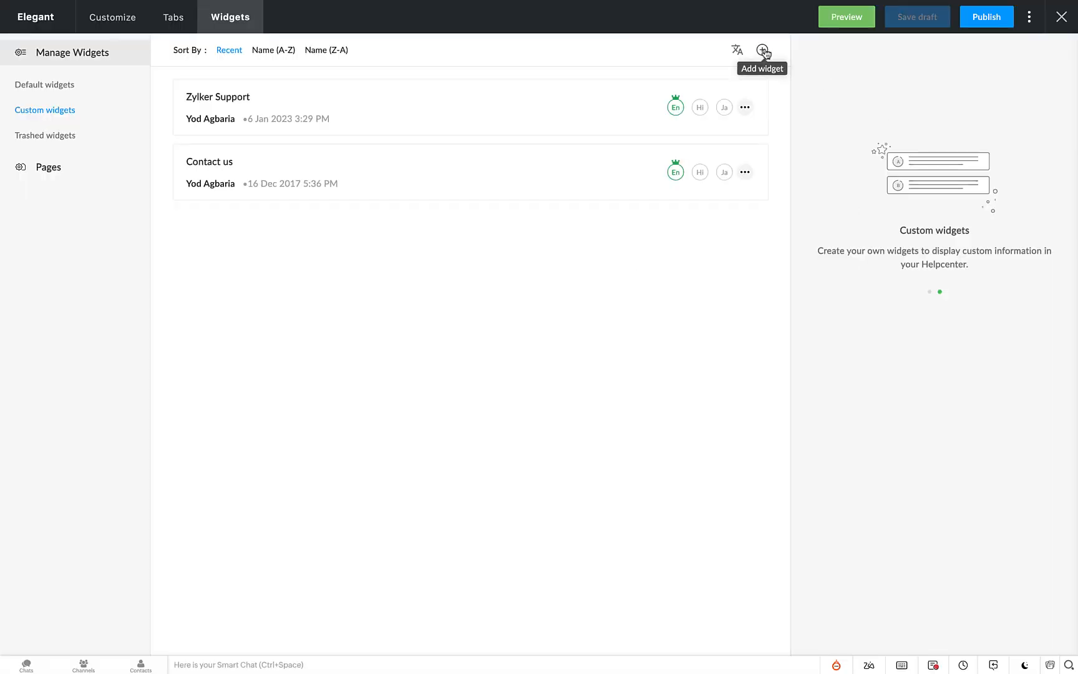
- Start an English custom widget named 'Zylker Travel Support', keeping name and locale display toggles on
{"action": "left_click", "coordinate": [762, 49]}
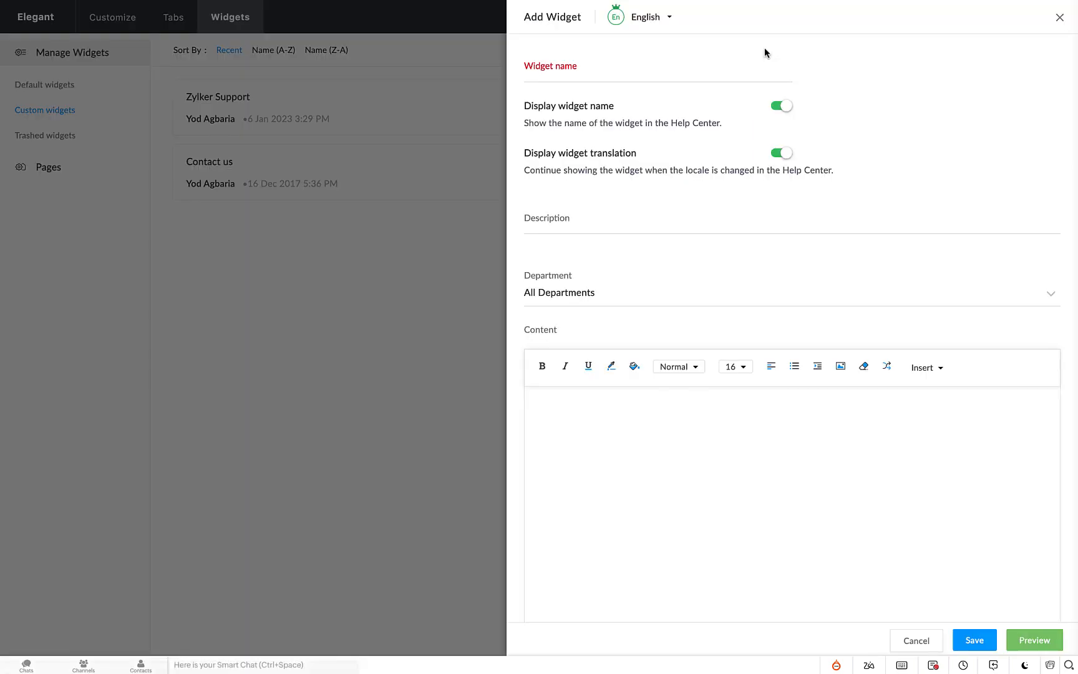
{"action": "mouse_move", "coordinate": [983, 174]}
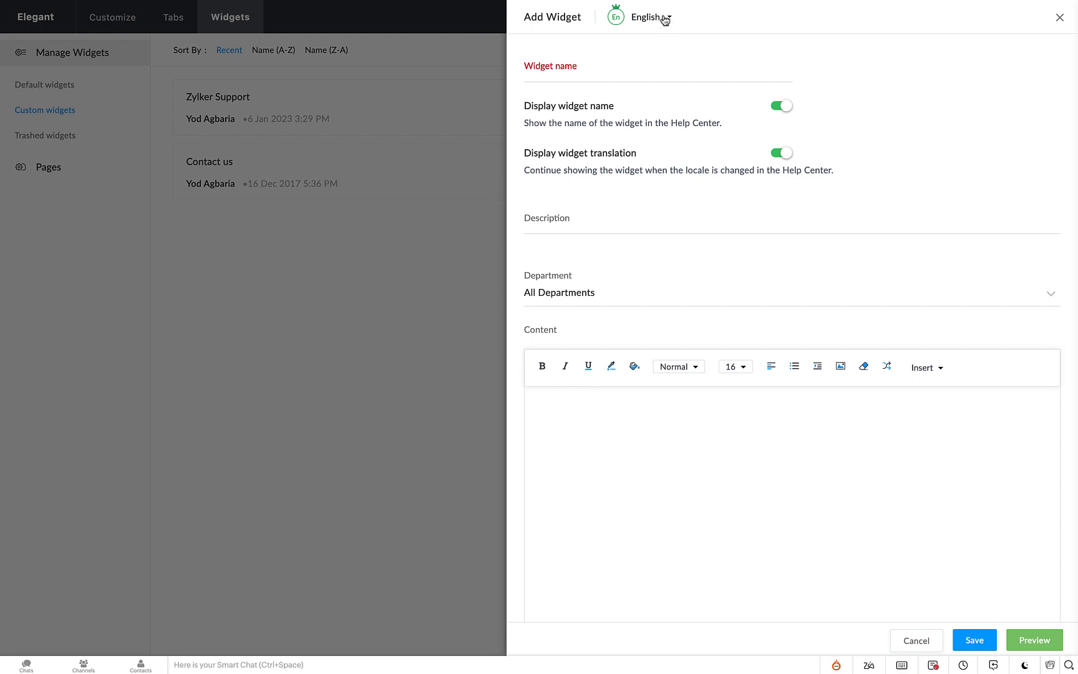
{"action": "left_click", "coordinate": [649, 16]}
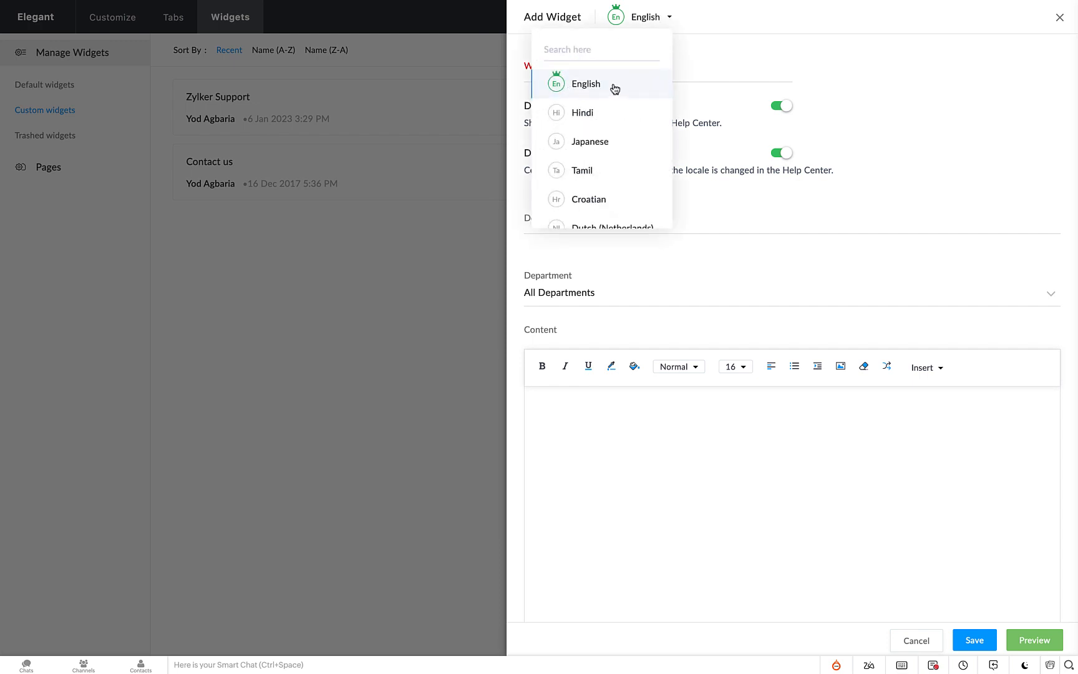
{"action": "left_click", "coordinate": [585, 83]}
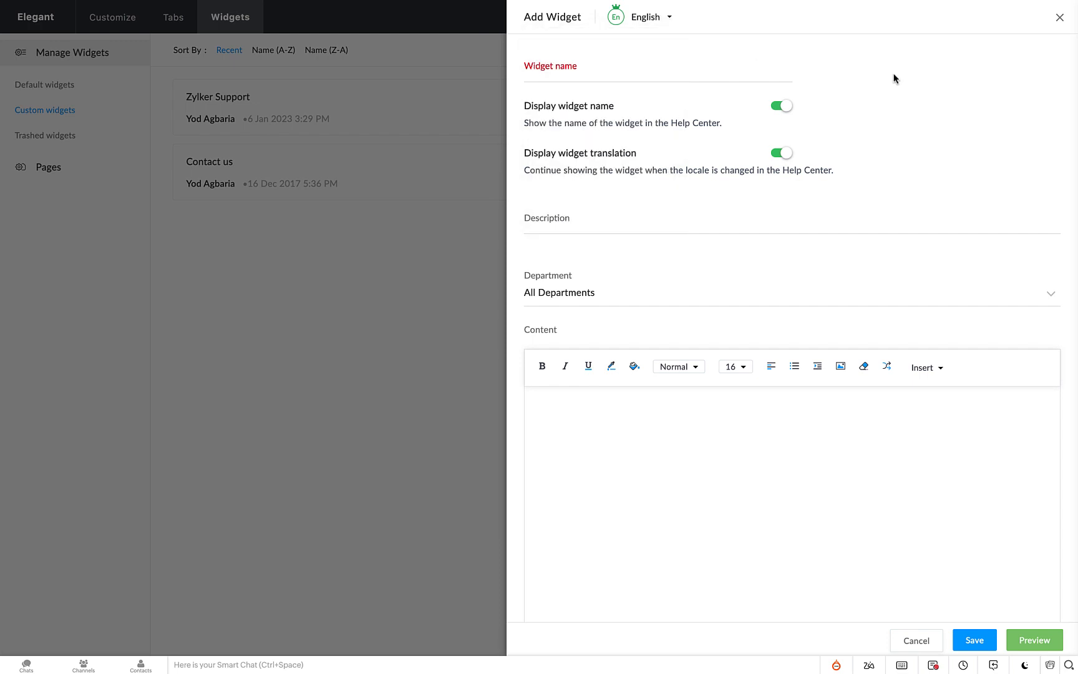
{"action": "type", "text": "Z"}
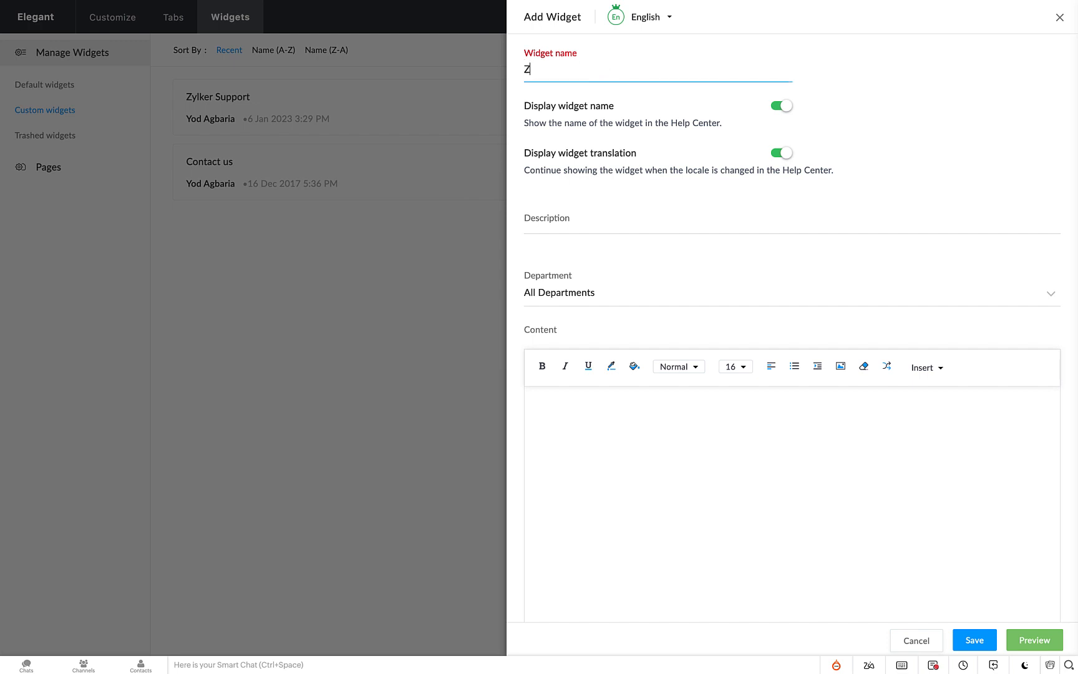
{"action": "type", "text": "Zylker Travel S"}
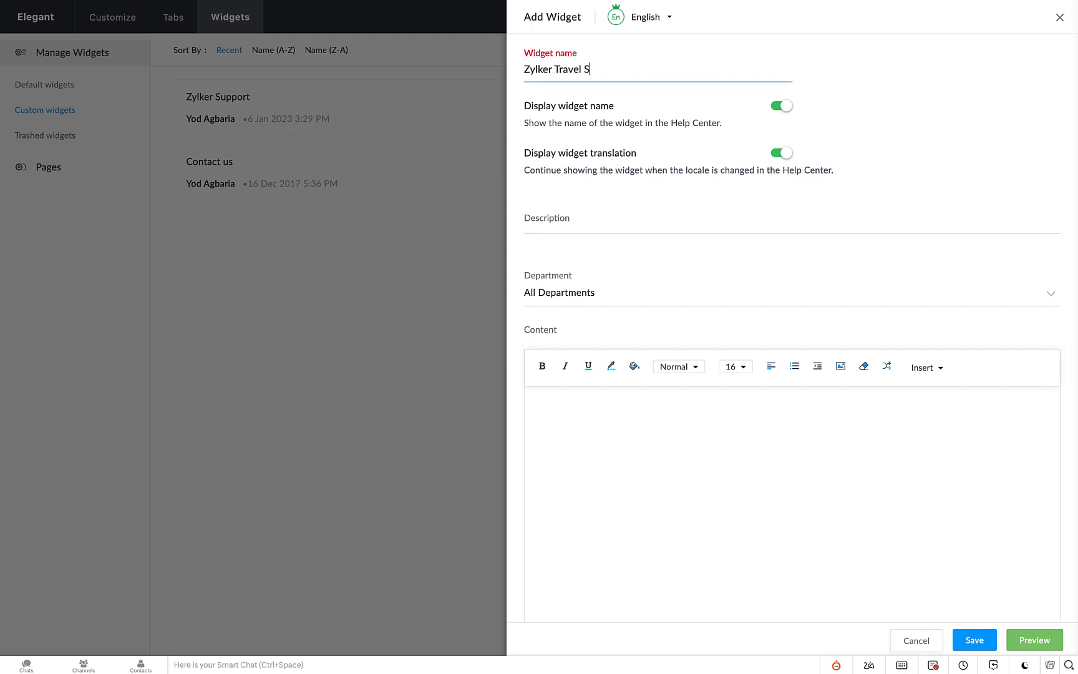
{"action": "type", "text": "upport"}
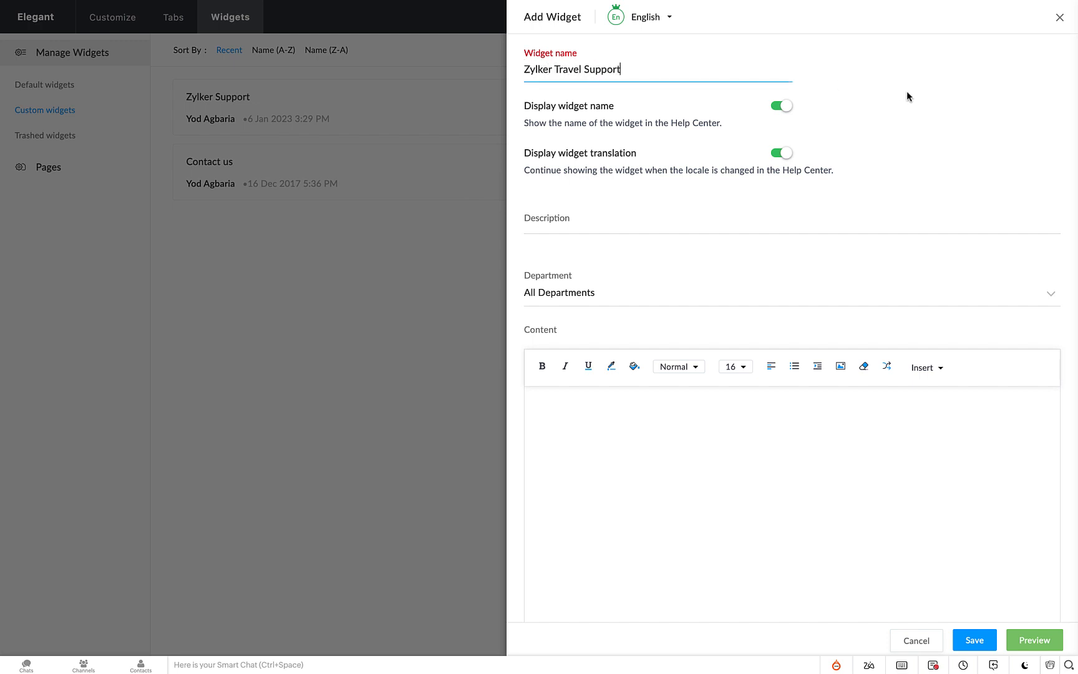
{"action": "left_click", "coordinate": [780, 105]}
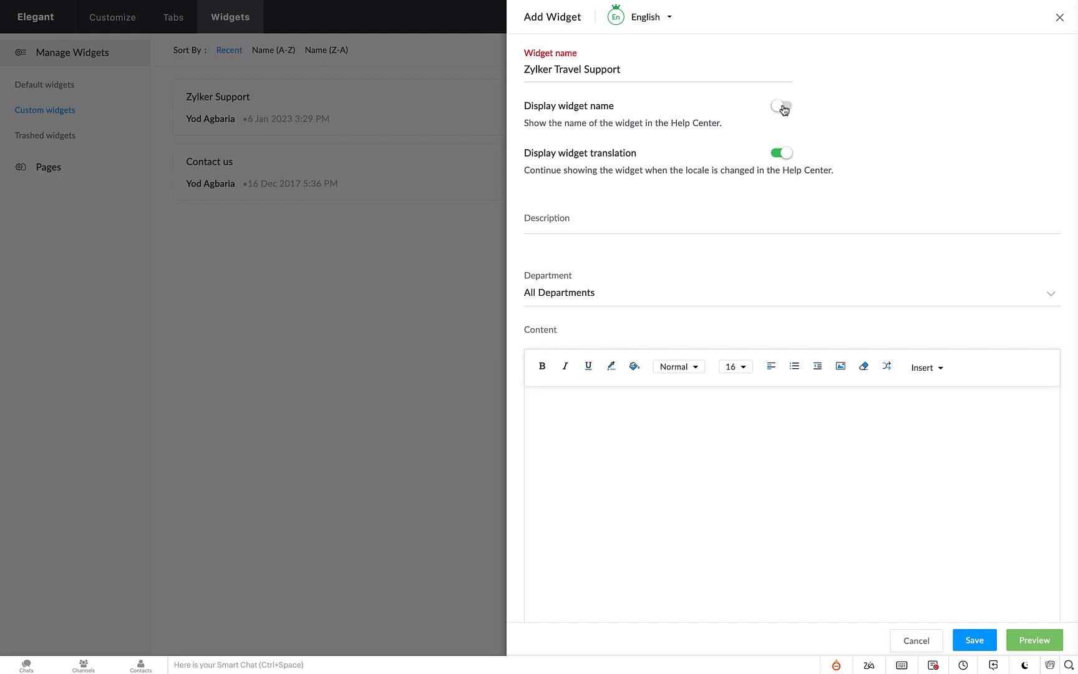
{"action": "left_click", "coordinate": [780, 106]}
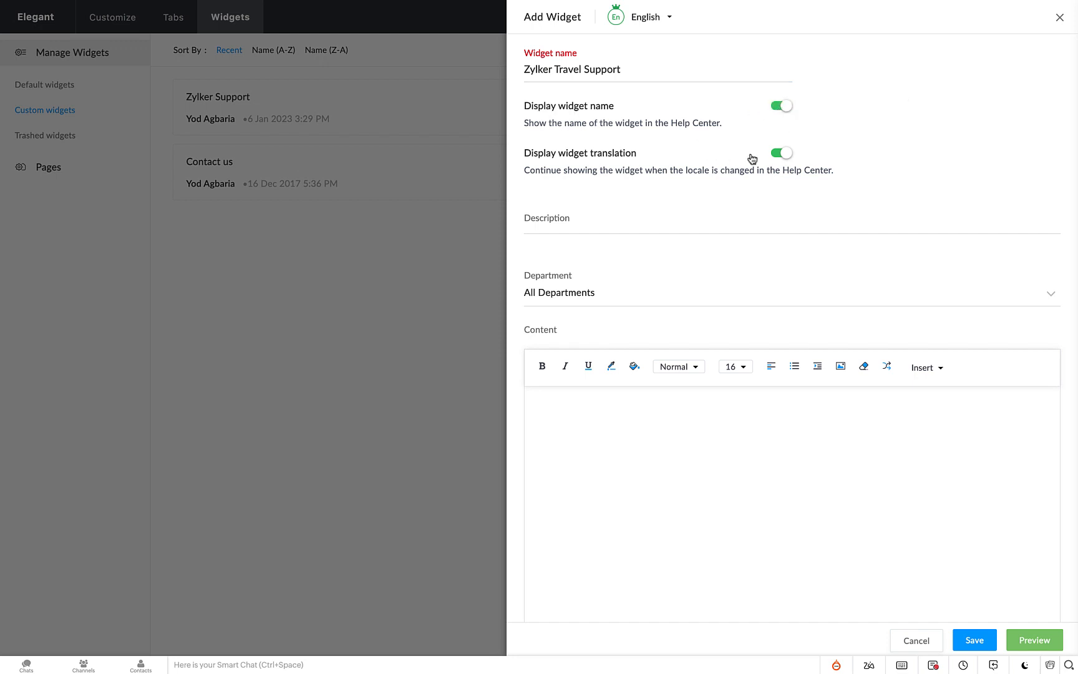
{"action": "left_click", "coordinate": [780, 153]}
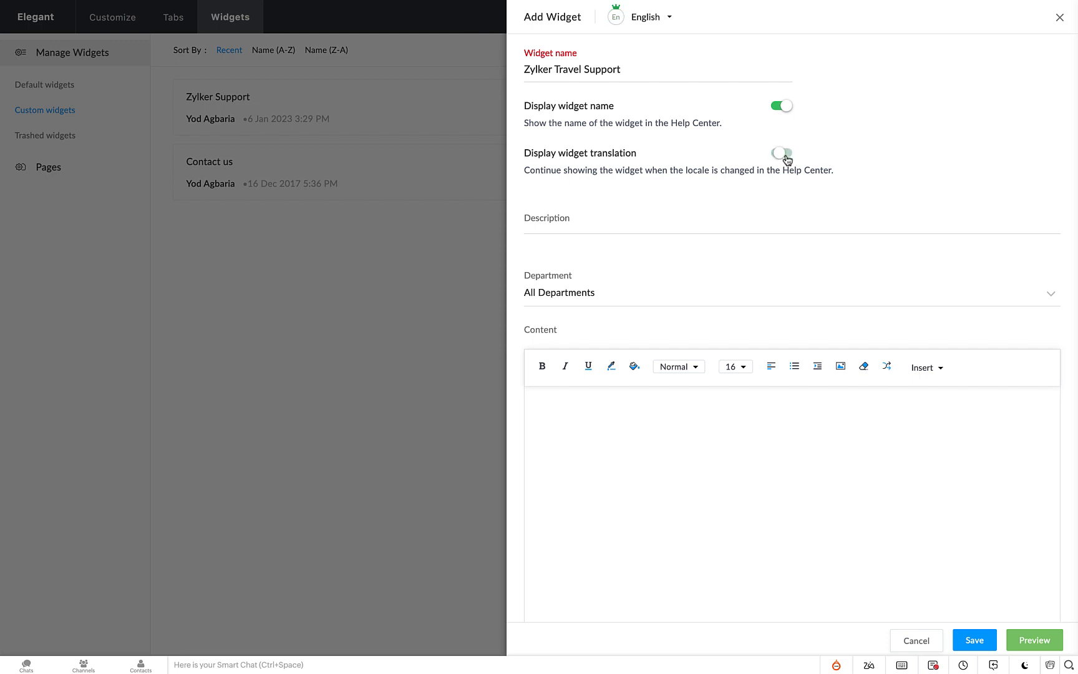
{"action": "left_click", "coordinate": [781, 154]}
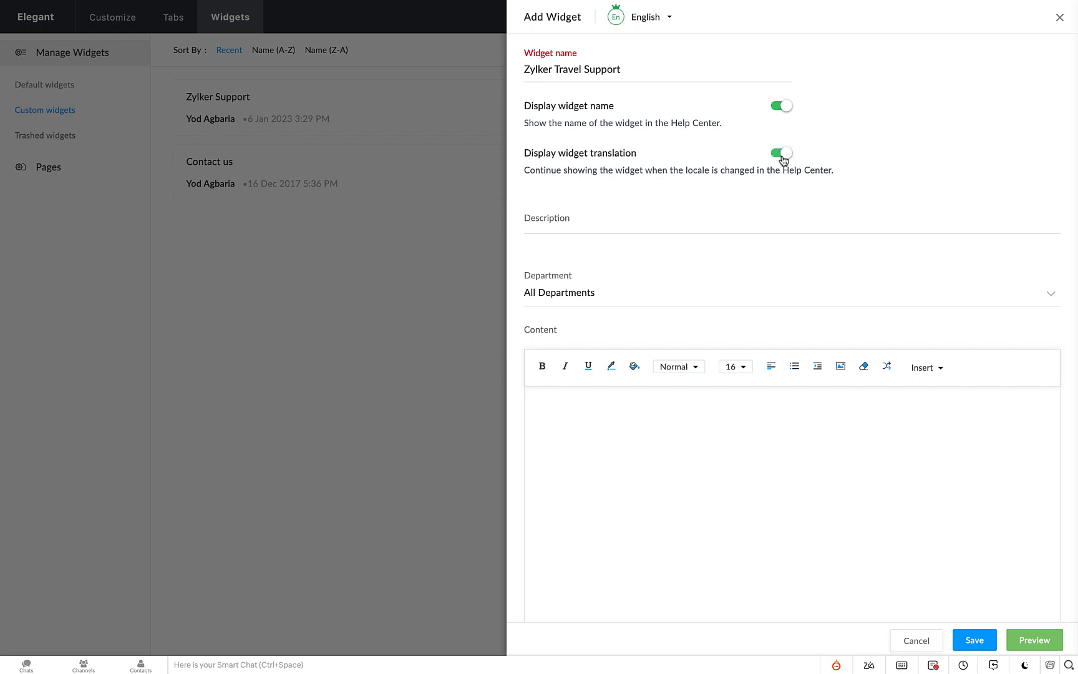
{"action": "mouse_move", "coordinate": [826, 162]}
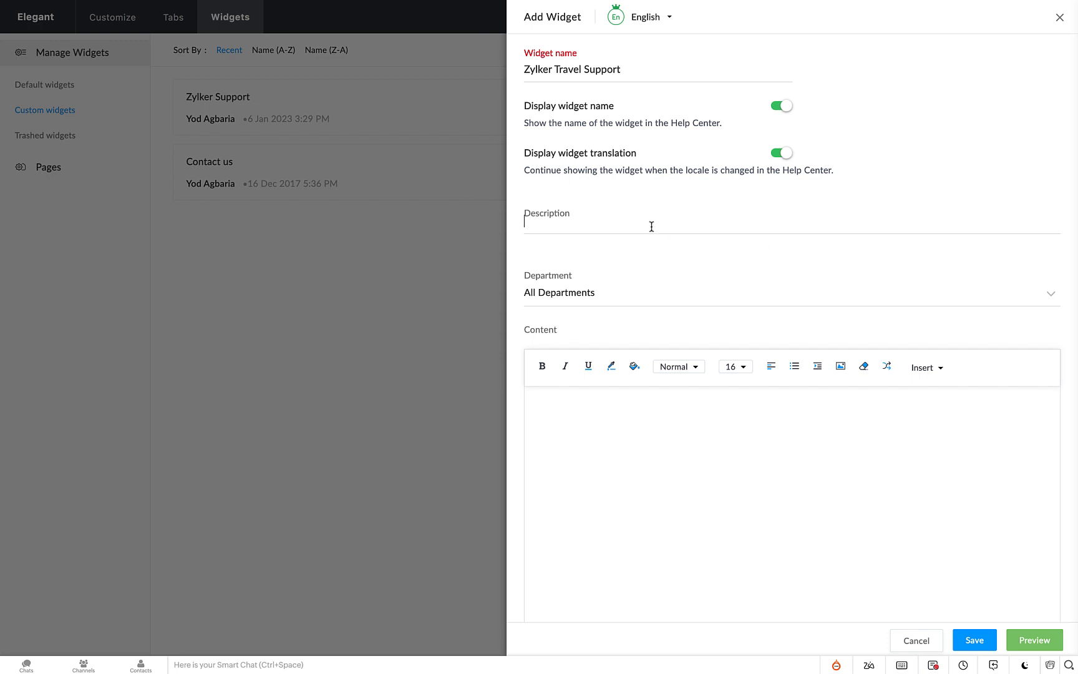
- Give the widget the description 'Created for travel' and assign it to the ZTravel department
{"action": "type", "text": "Created for travel"}
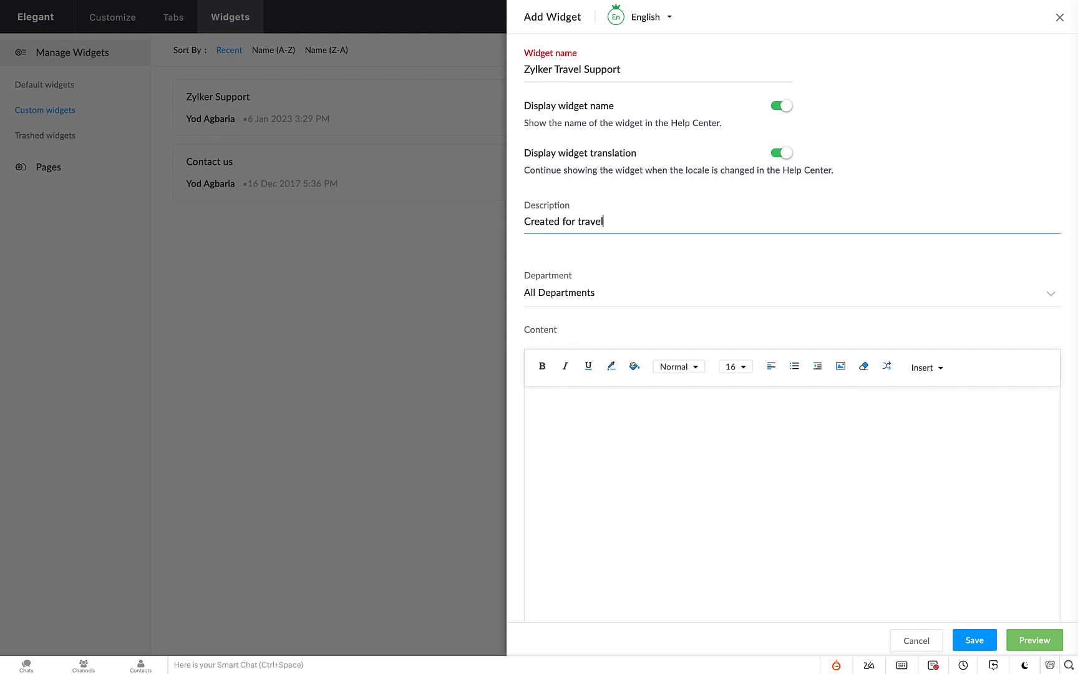
{"action": "mouse_move", "coordinate": [581, 302]}
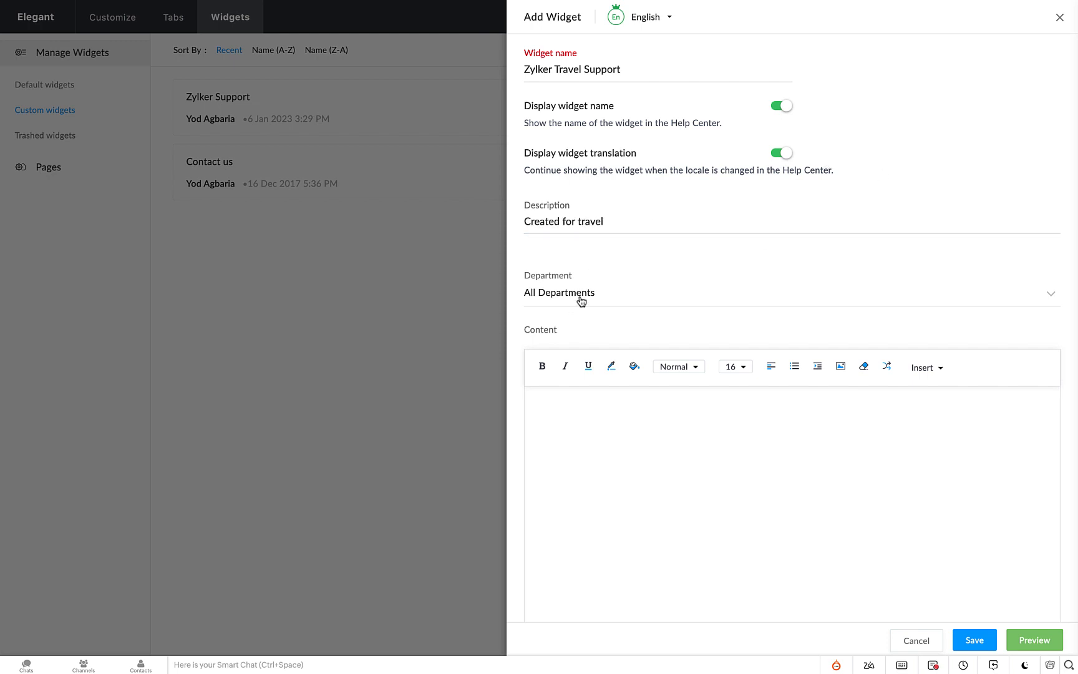
{"action": "left_click", "coordinate": [559, 292]}
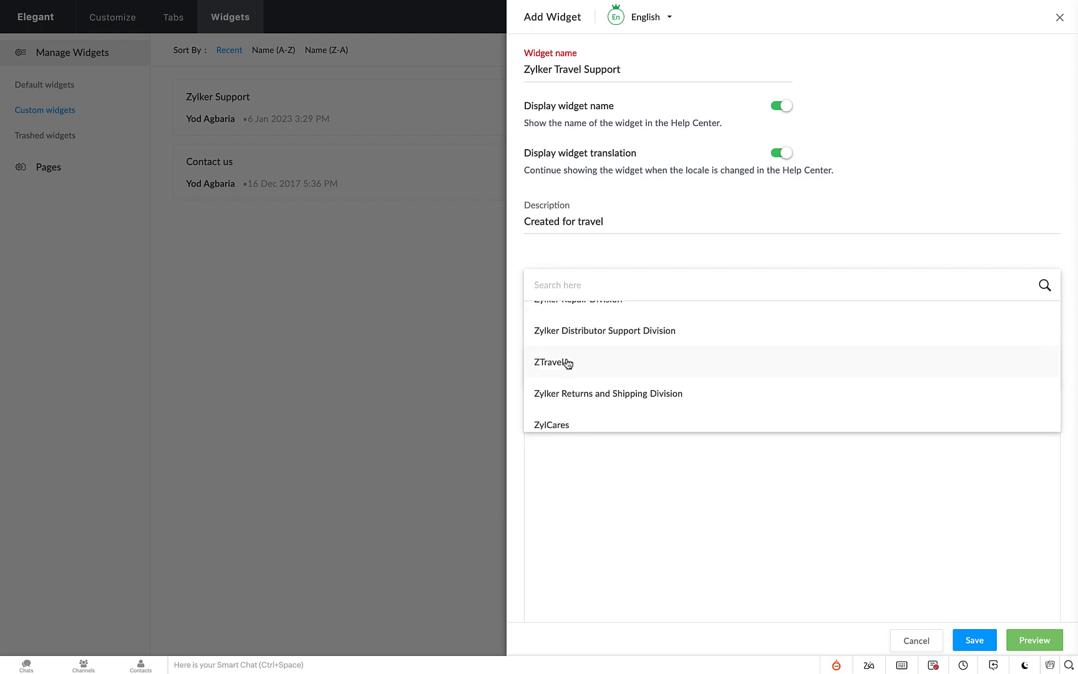
{"action": "left_click", "coordinate": [552, 362]}
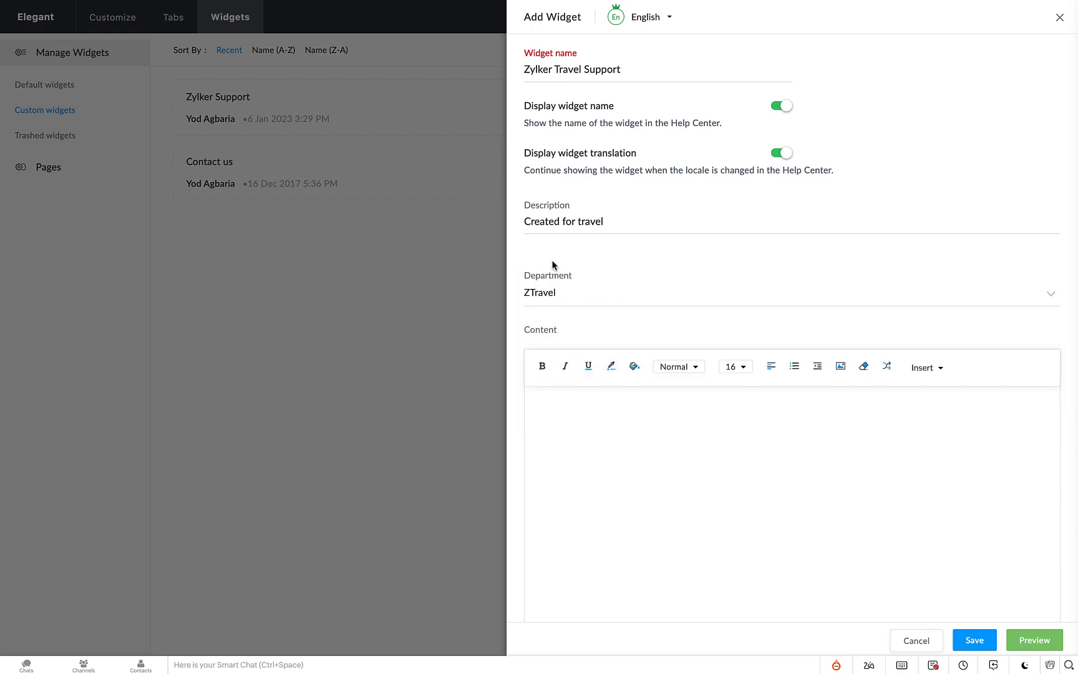
- Write 'To support International travel' as the widget content
{"action": "left_click", "coordinate": [732, 366]}
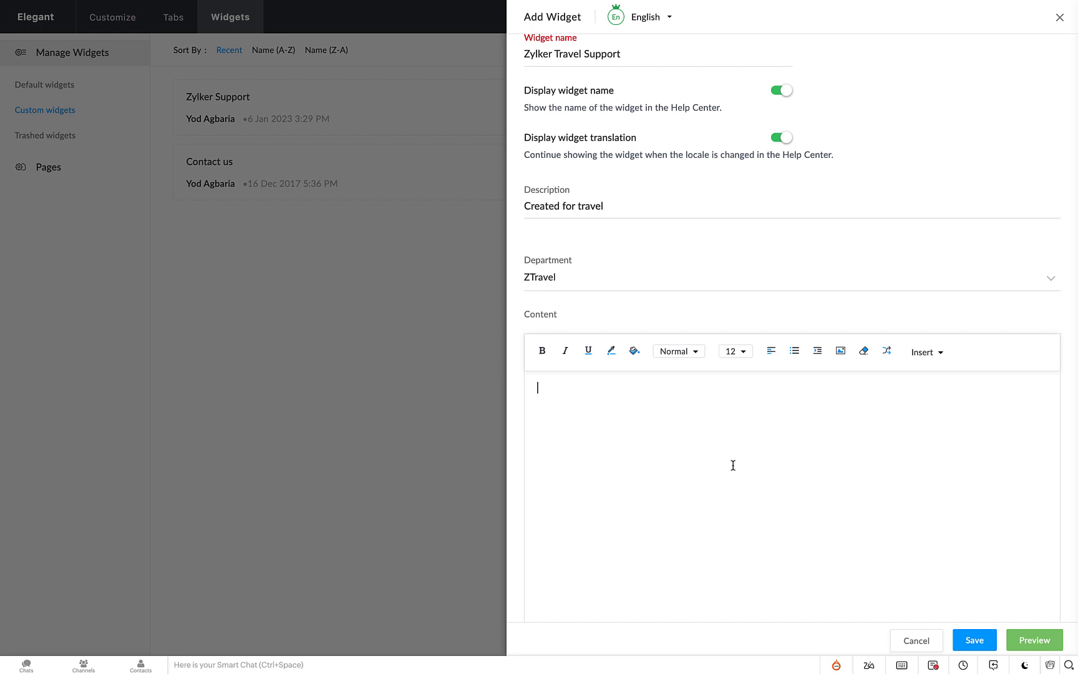
{"action": "type", "text": "To"}
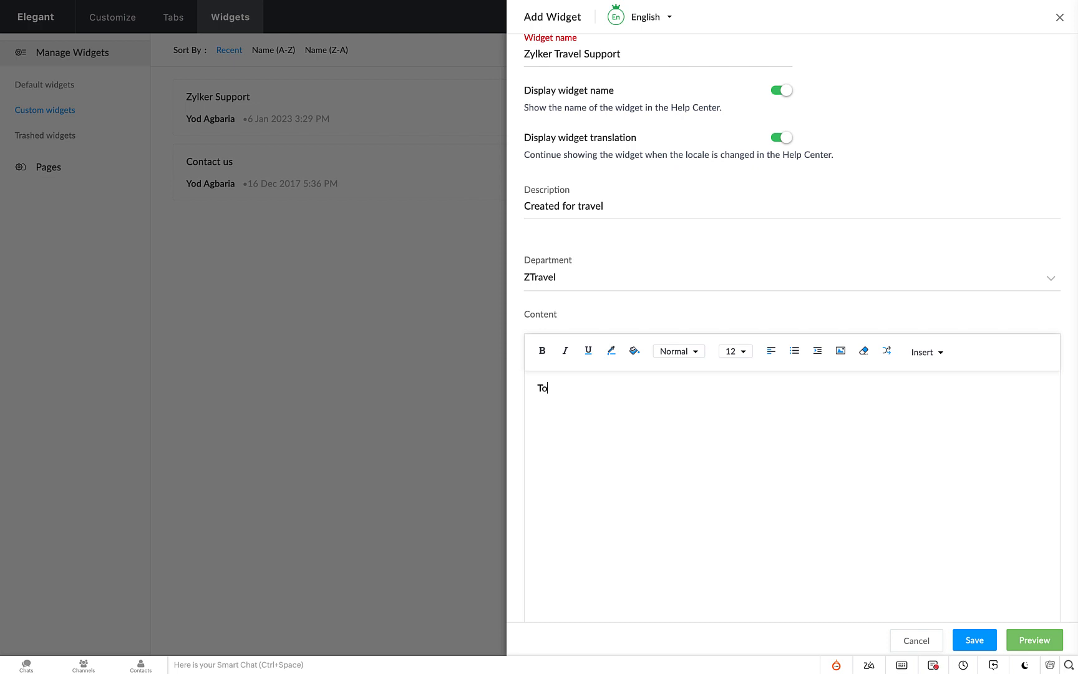
{"action": "type", "text": "support Interna"}
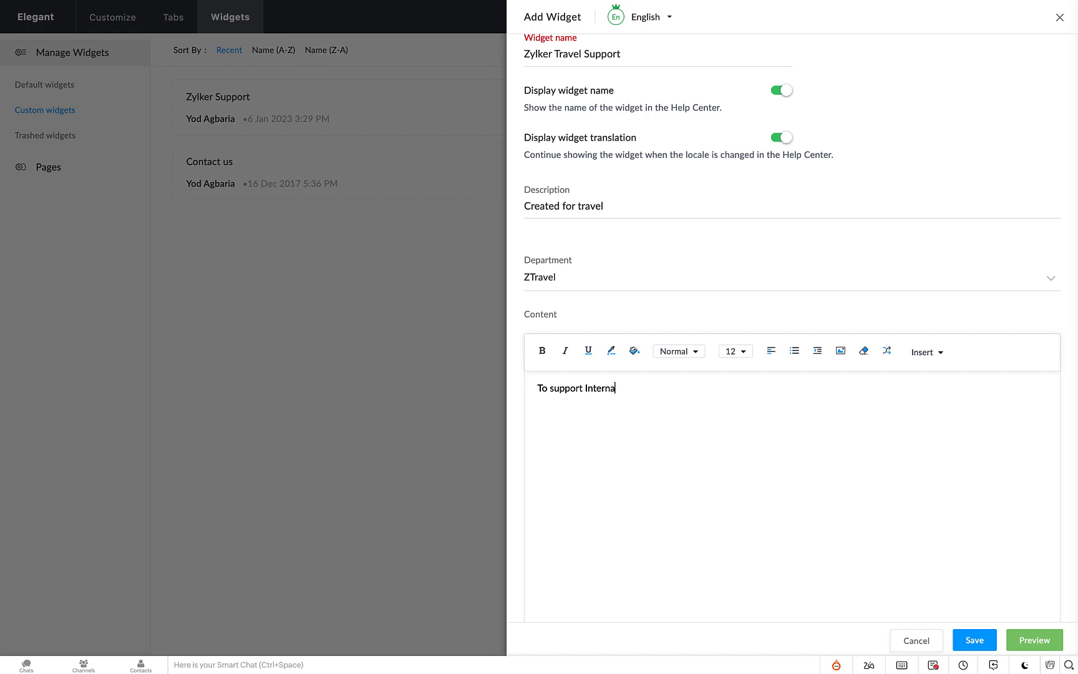
{"action": "type", "text": "tion"}
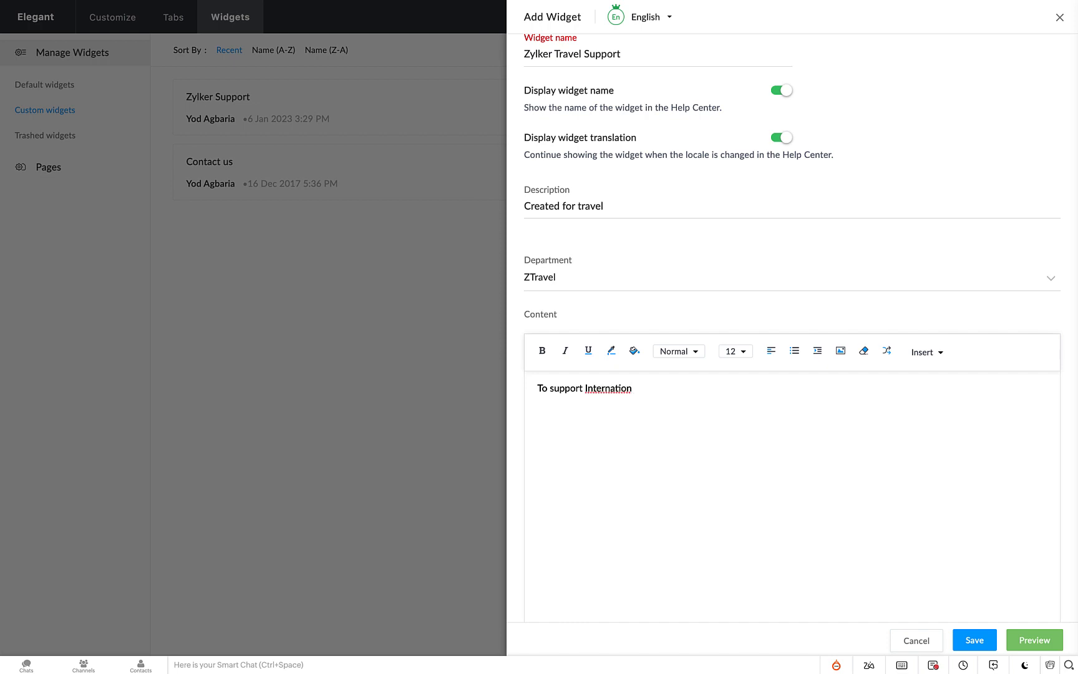
{"action": "type", "text": "al tr"}
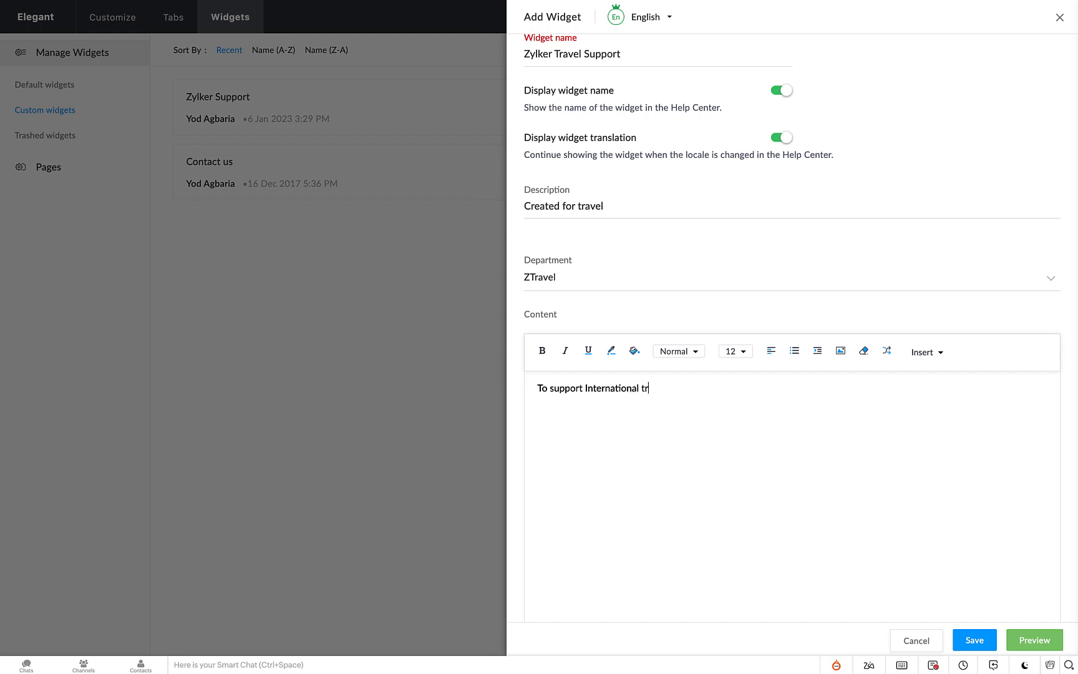
{"action": "type", "text": "avel"}
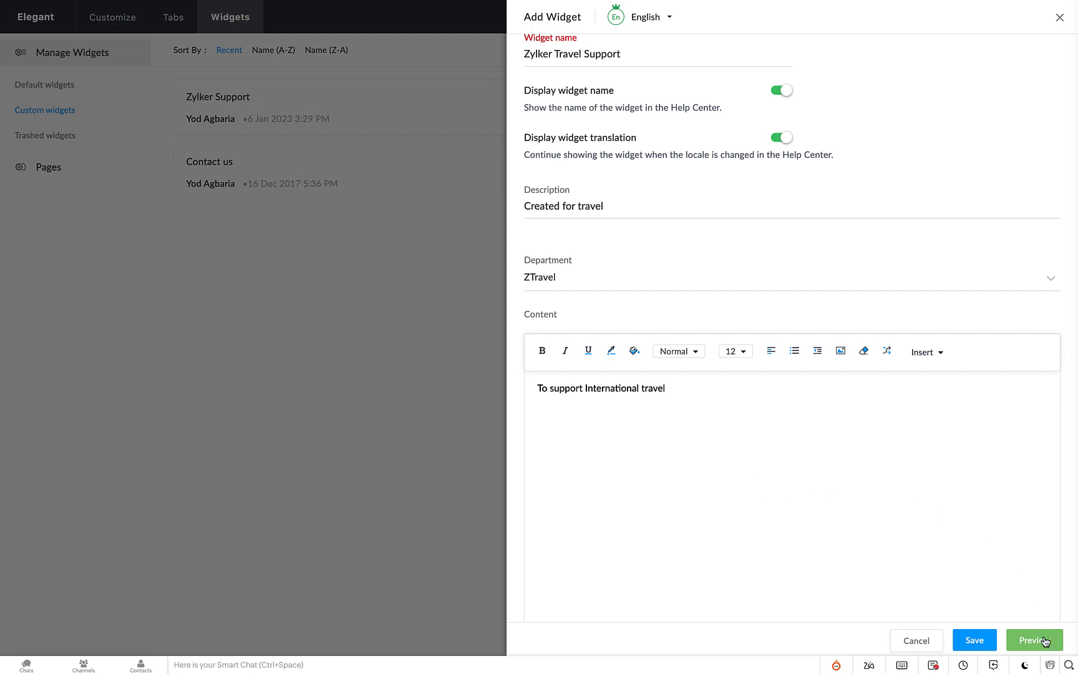
- Preview the Zylker Travel Support widget, then save it
{"action": "left_click", "coordinate": [1033, 640]}
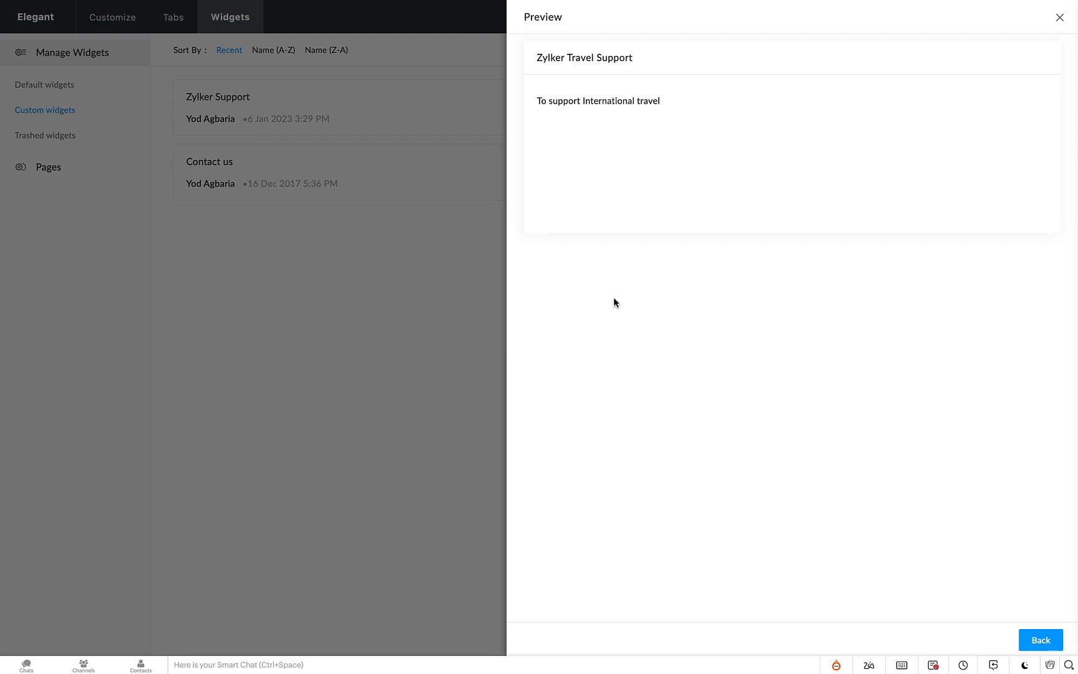
{"action": "left_click", "coordinate": [1039, 639]}
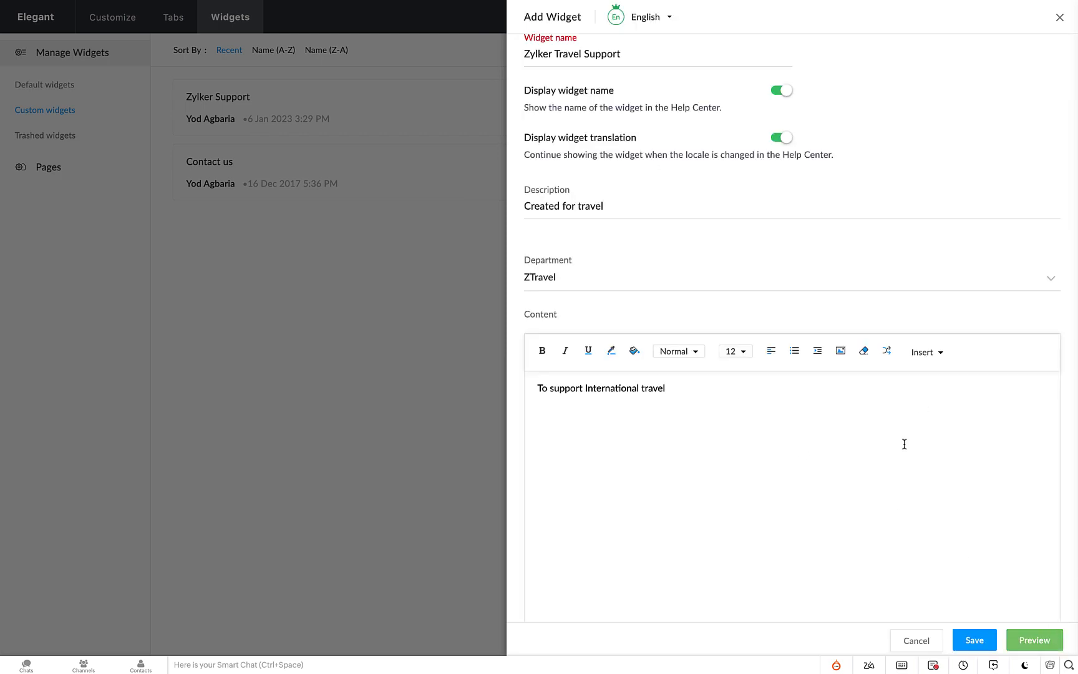
{"action": "left_click", "coordinate": [974, 640]}
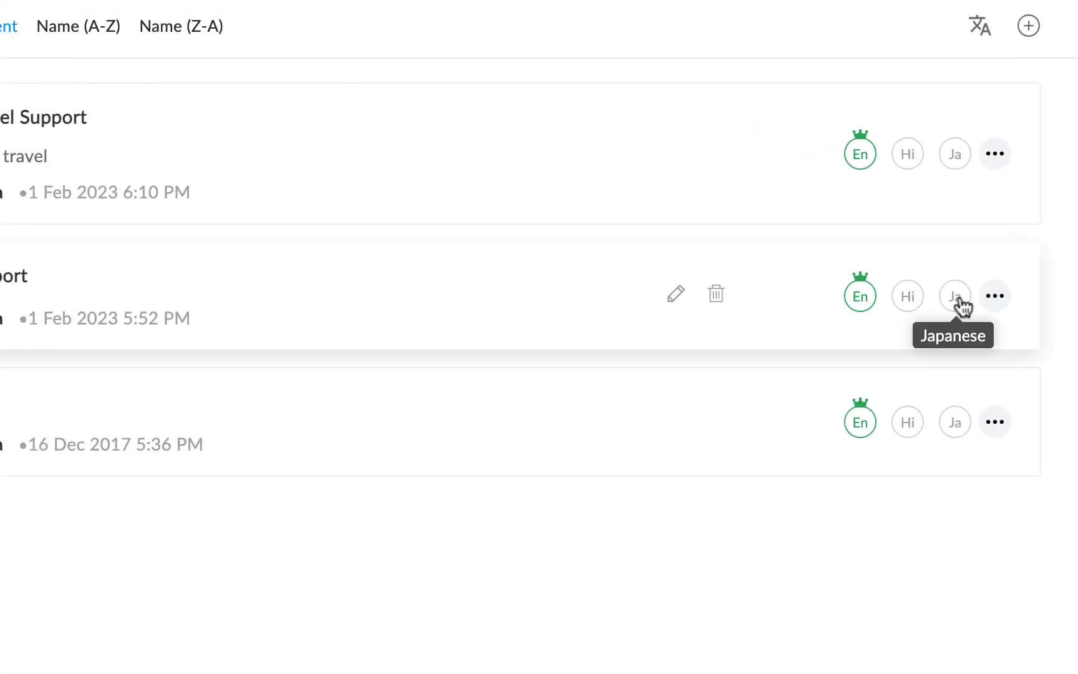
- Save the Japanese version of ZylkerSupport and go to Help Center Access Settings
{"action": "left_click", "coordinate": [954, 296]}
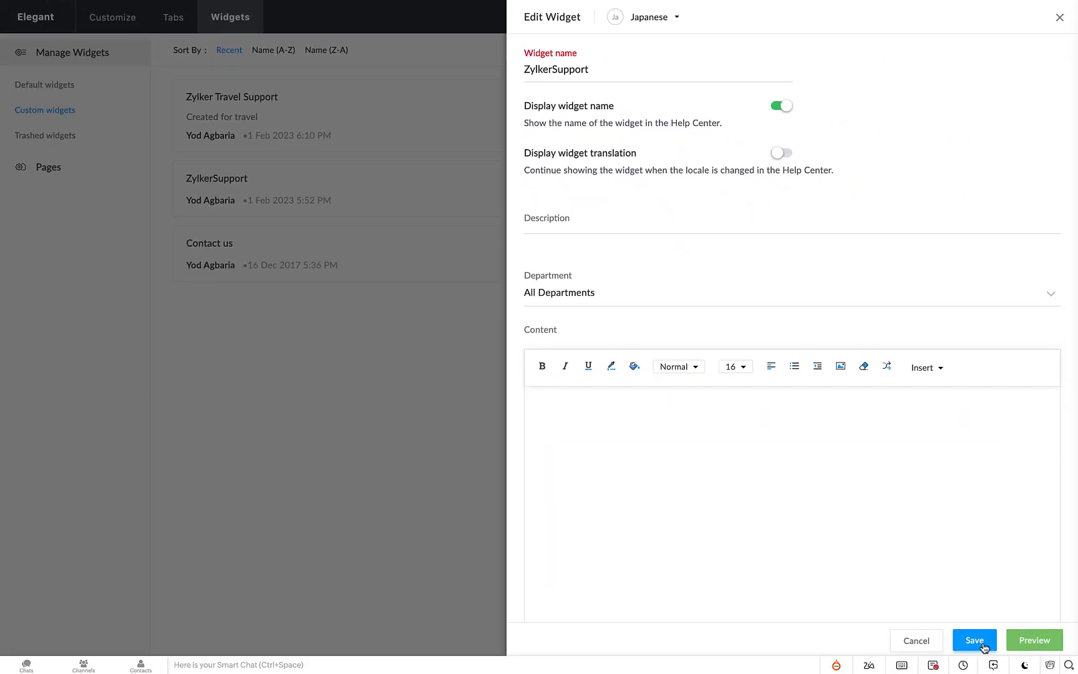
{"action": "left_click", "coordinate": [973, 640]}
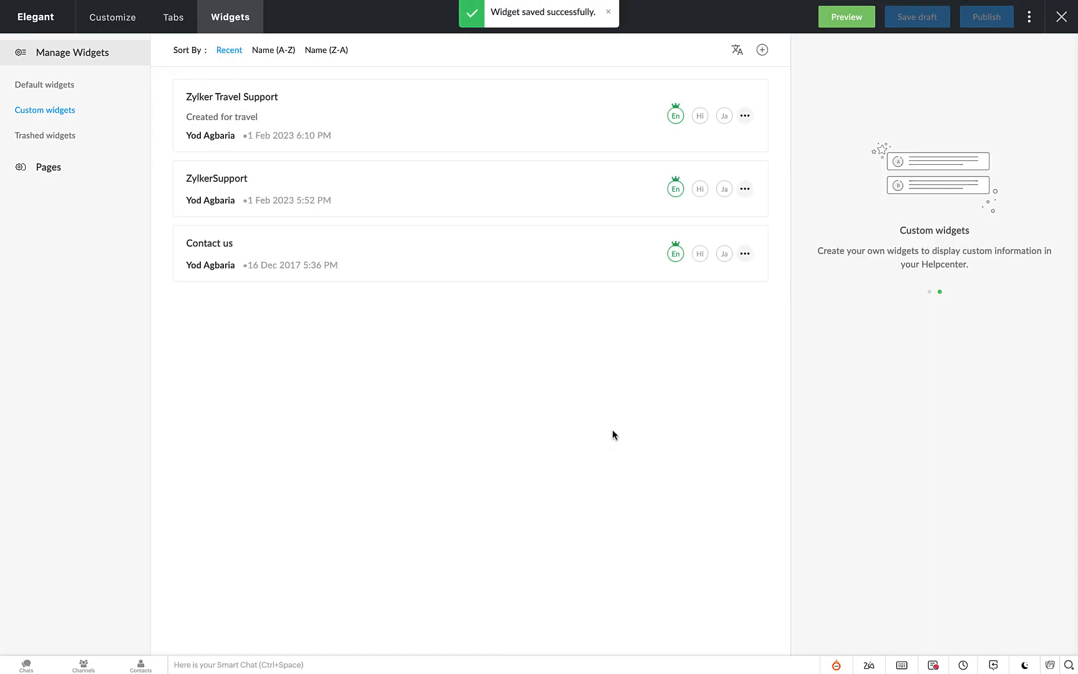
{"action": "left_click", "coordinate": [45, 85]}
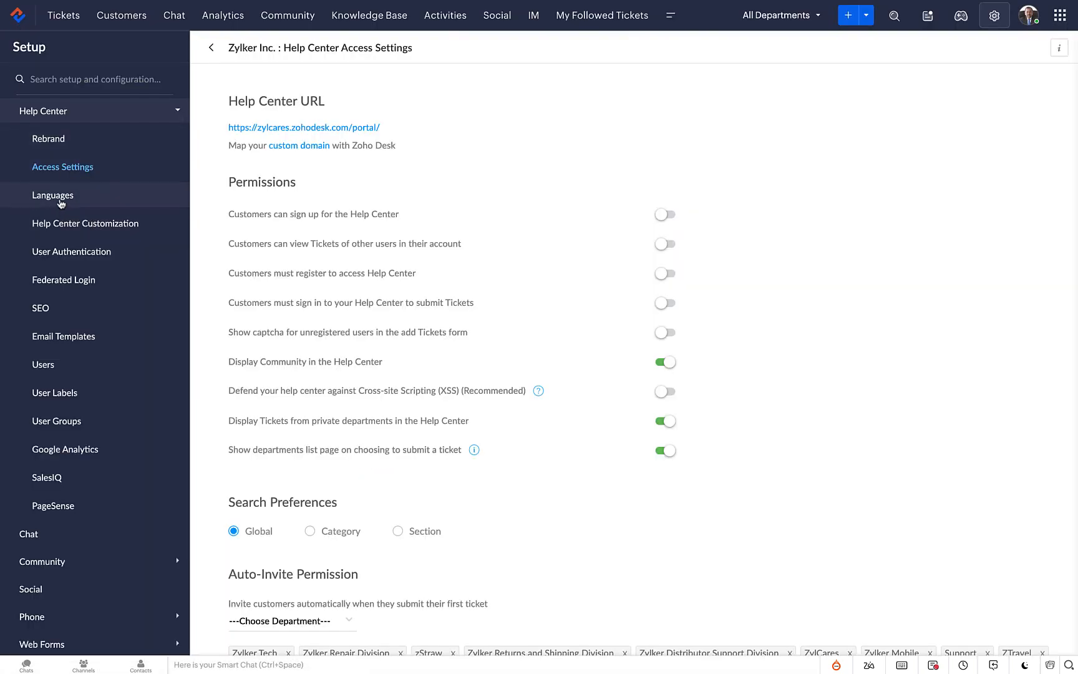
- Go back to the Elegant theme's custom widgets list showing Zylker Travel Support, Zylker Support and Contact us
{"action": "left_click", "coordinate": [53, 194]}
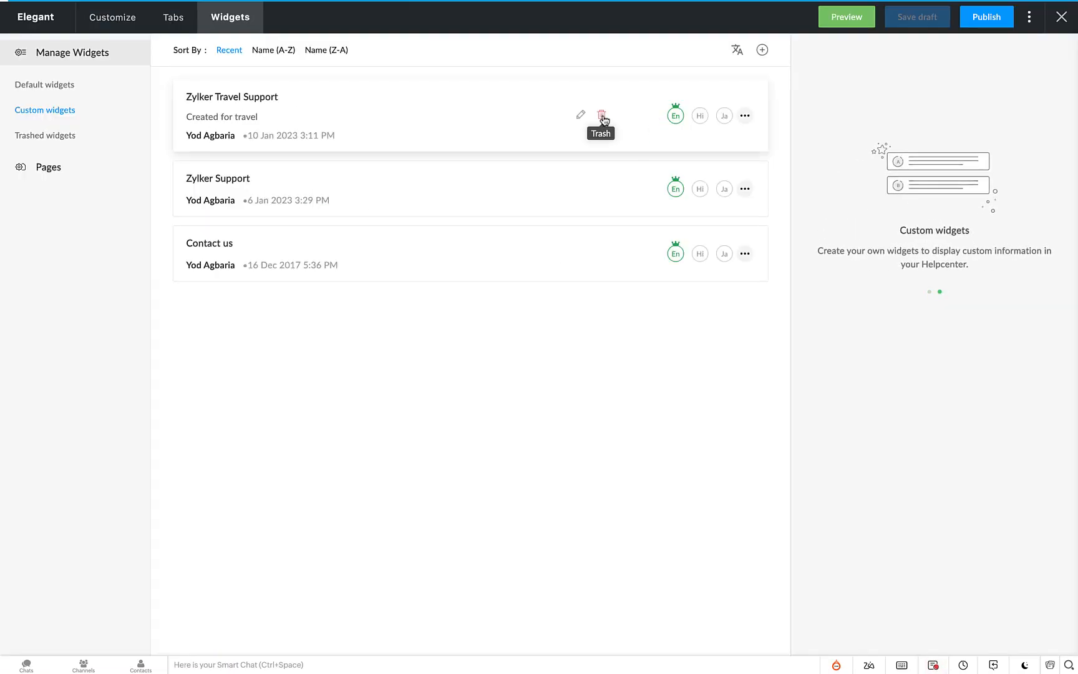
- Move the Zylker Travel Support widget to trash, then restore it from Trashed widgets
{"action": "left_click", "coordinate": [601, 115]}
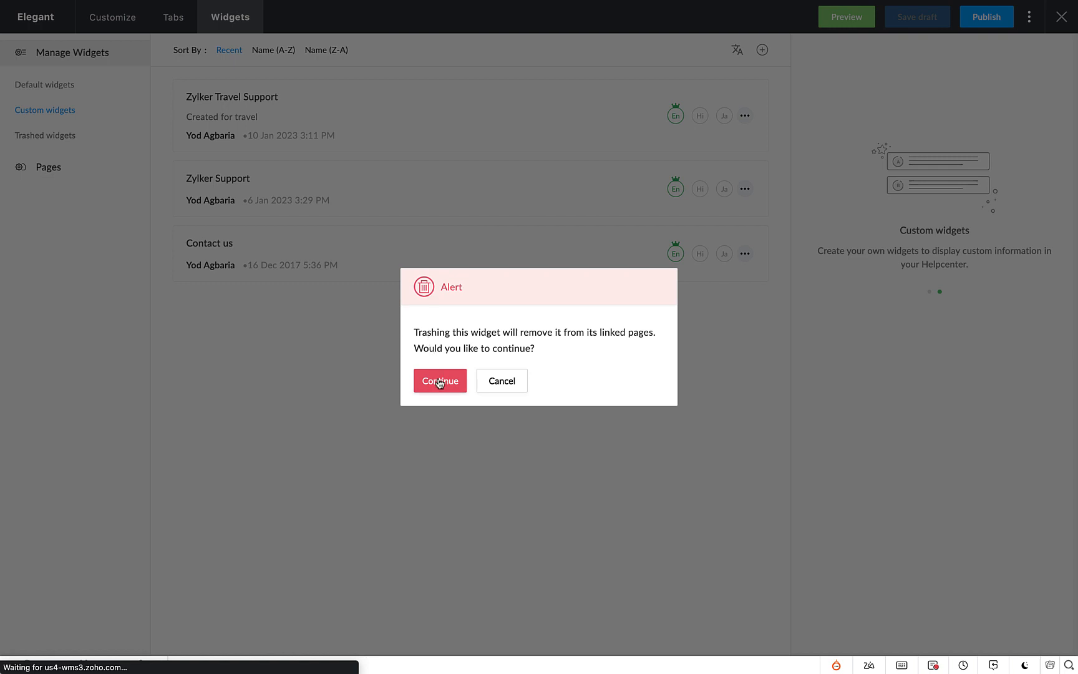
{"action": "left_click", "coordinate": [439, 381]}
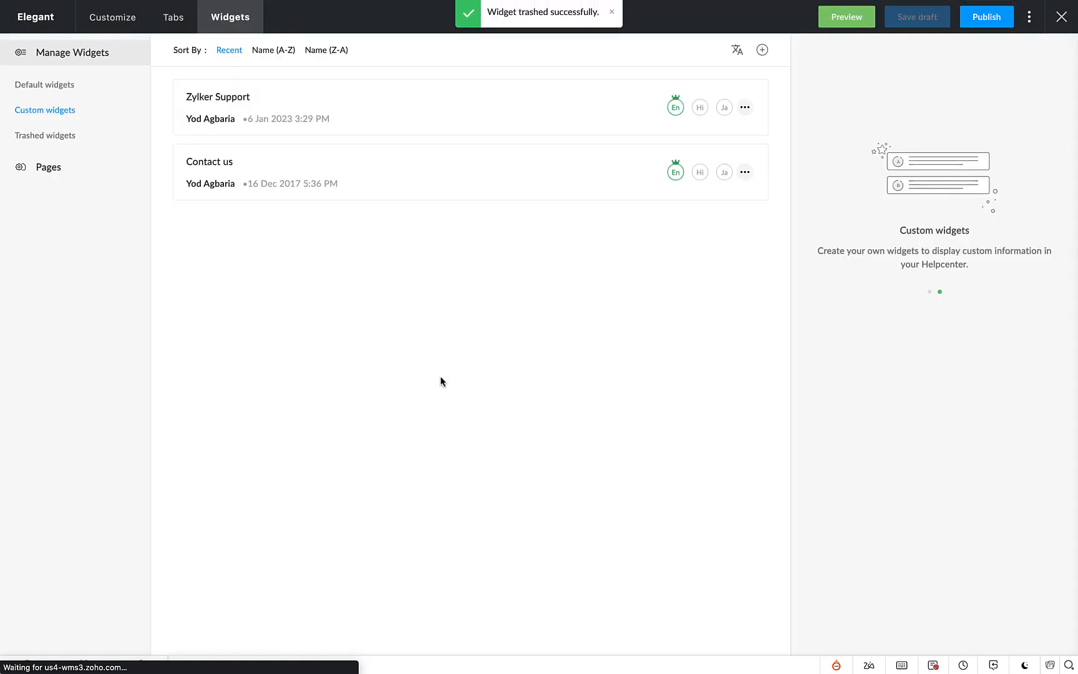
{"action": "mouse_move", "coordinate": [45, 135]}
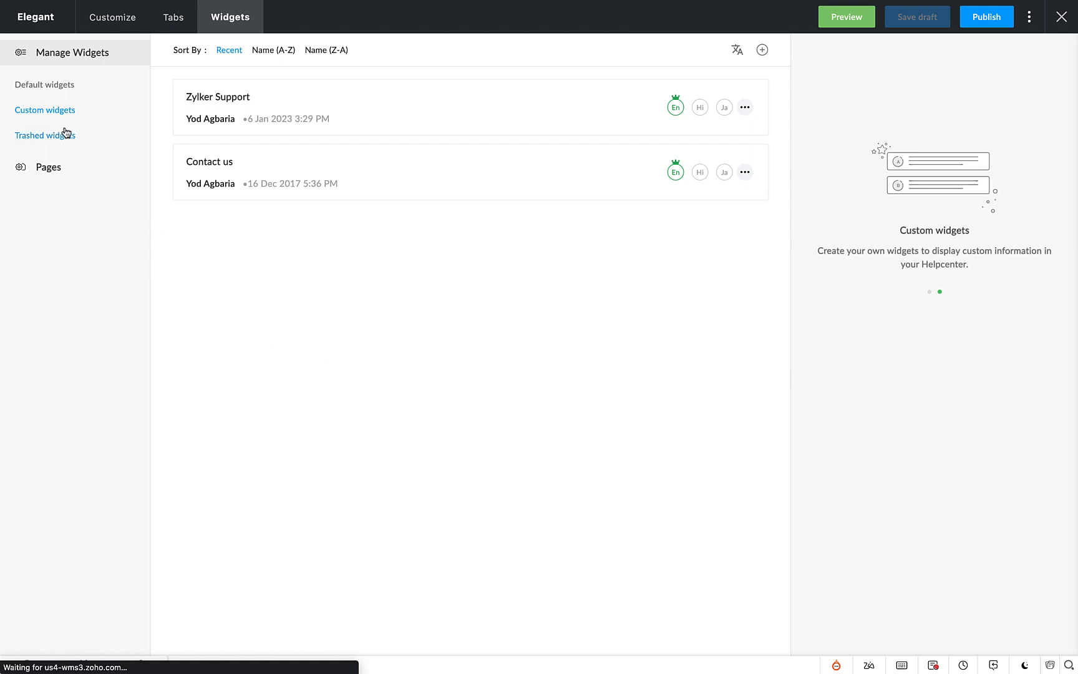
{"action": "left_click", "coordinate": [45, 135]}
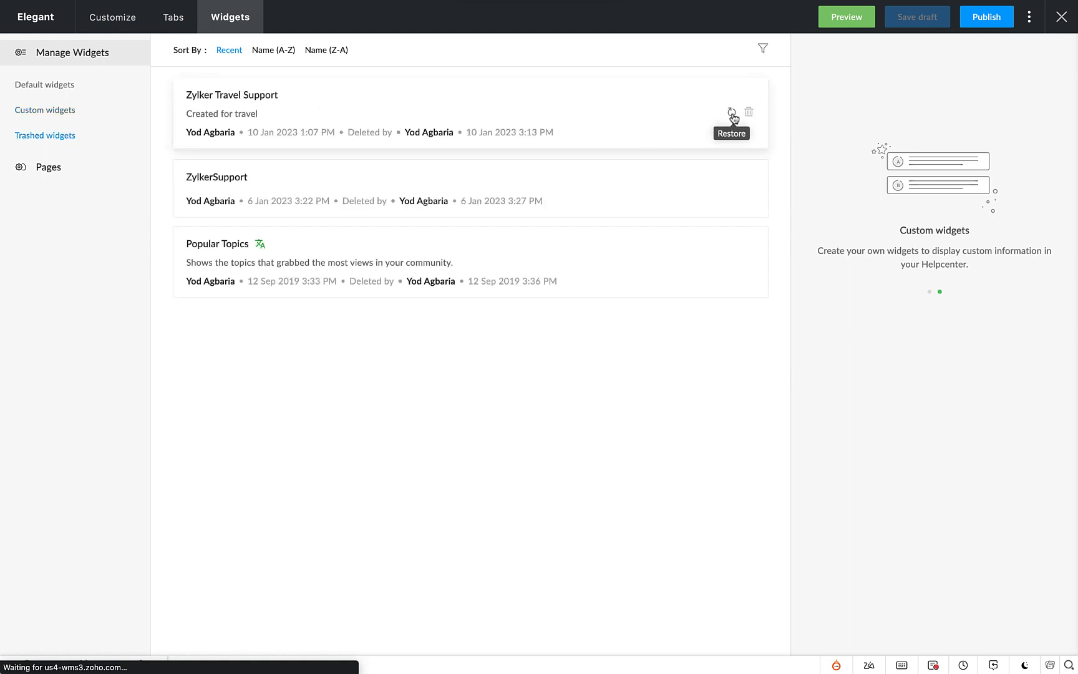
{"action": "left_click", "coordinate": [732, 112]}
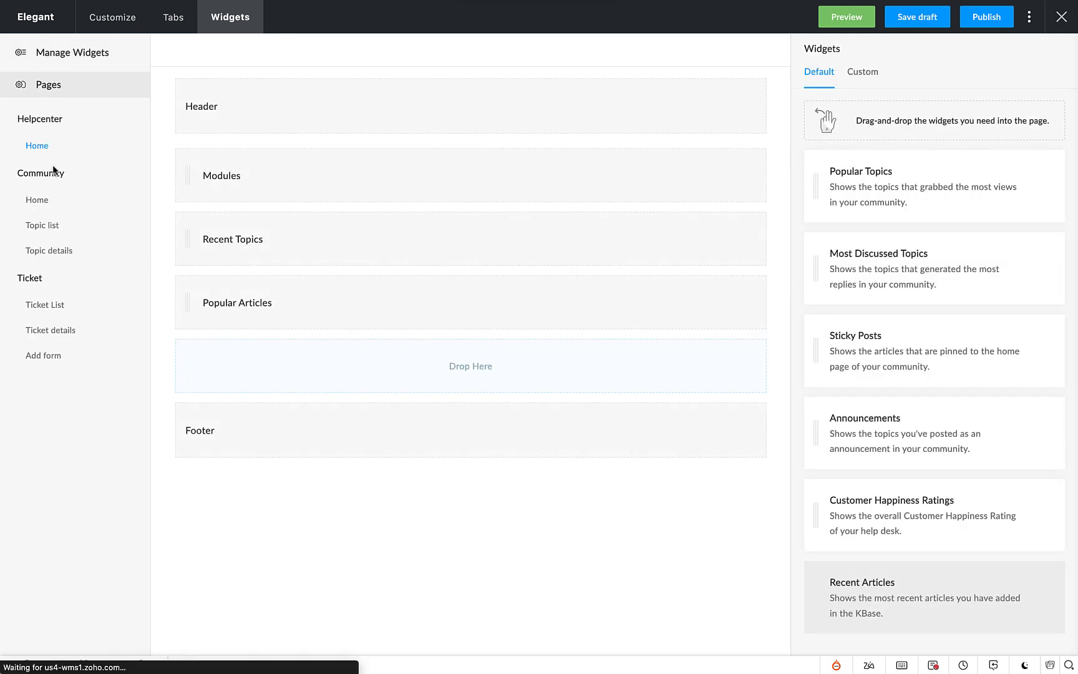
- Drag Zylker Travel Support from the Custom widgets onto the home page, between Modules and Recent Topics
{"action": "left_click", "coordinate": [862, 72]}
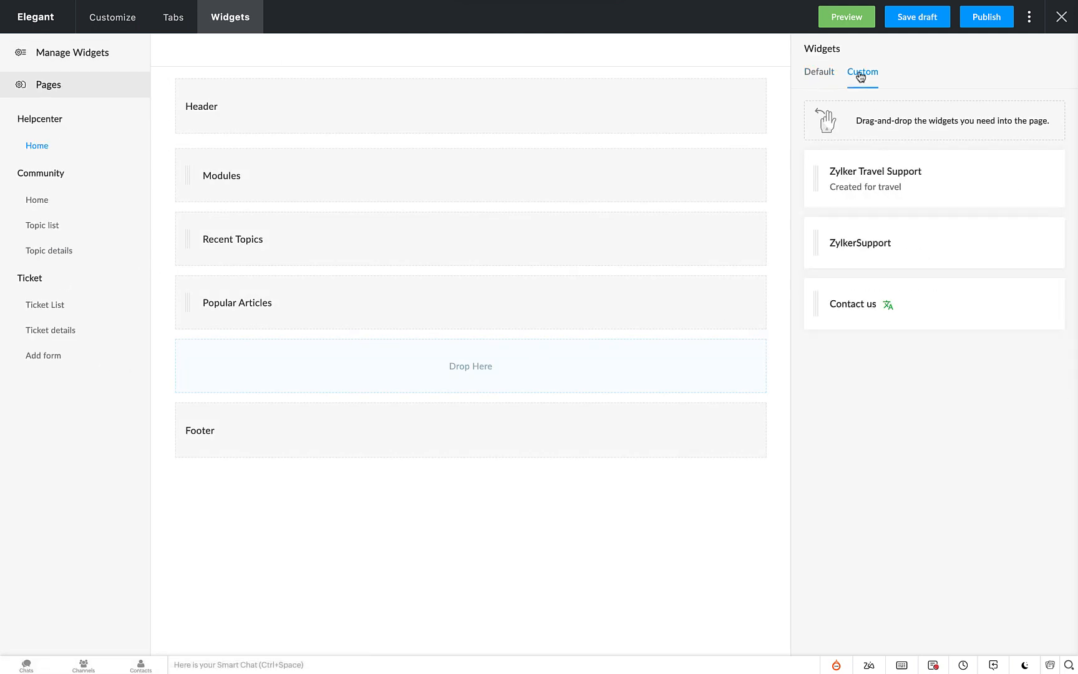
{"action": "left_click_drag", "start_coordinate": [874, 179], "coordinate": [729, 198]}
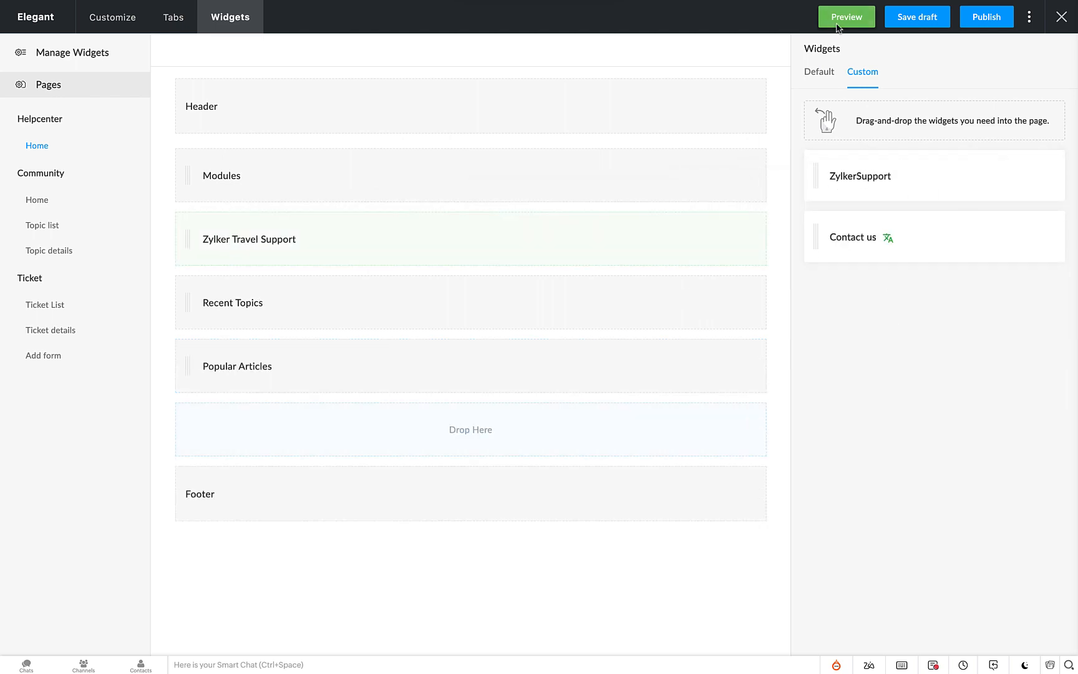
{"action": "left_click", "coordinate": [846, 16]}
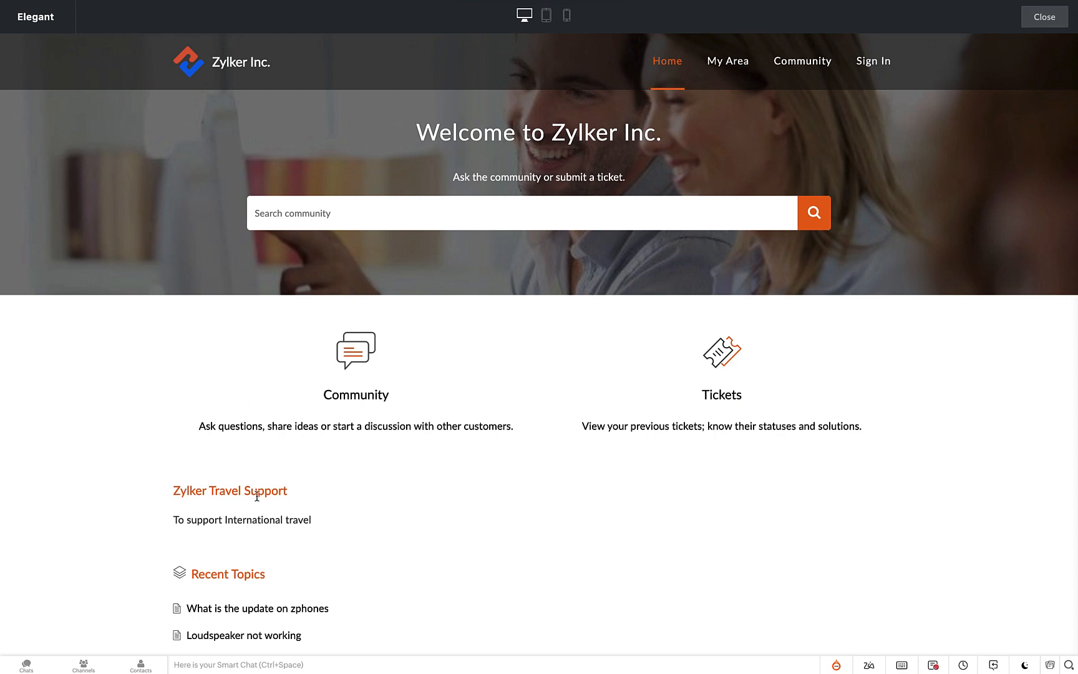
{"action": "left_click", "coordinate": [545, 15]}
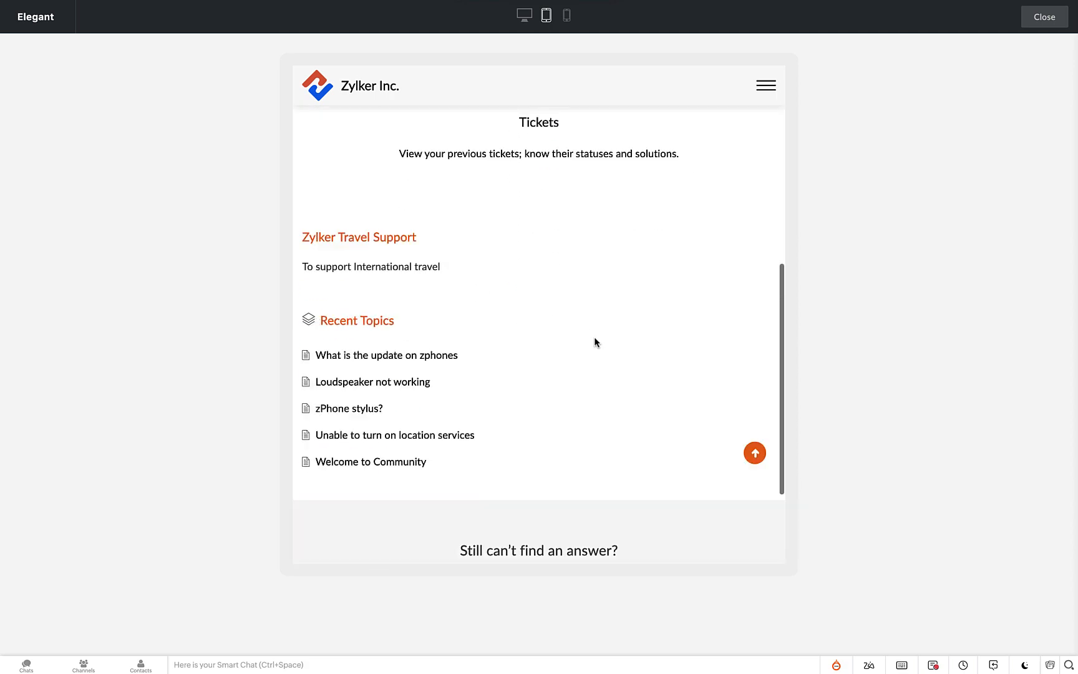
{"action": "left_click", "coordinate": [566, 15]}
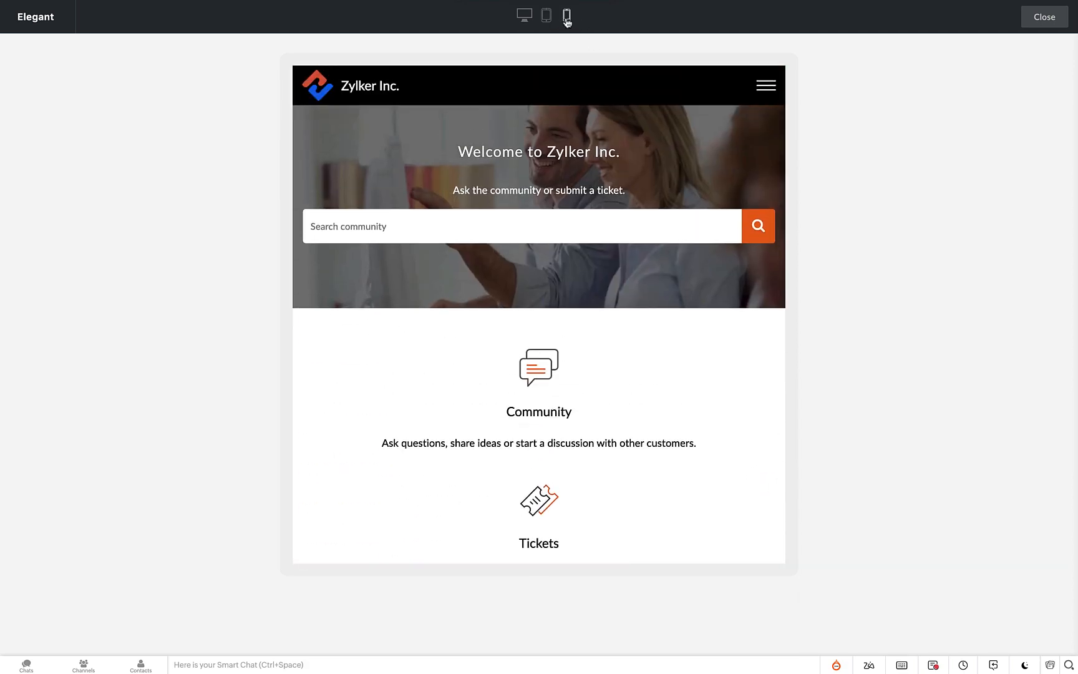
{"action": "left_click", "coordinate": [566, 15]}
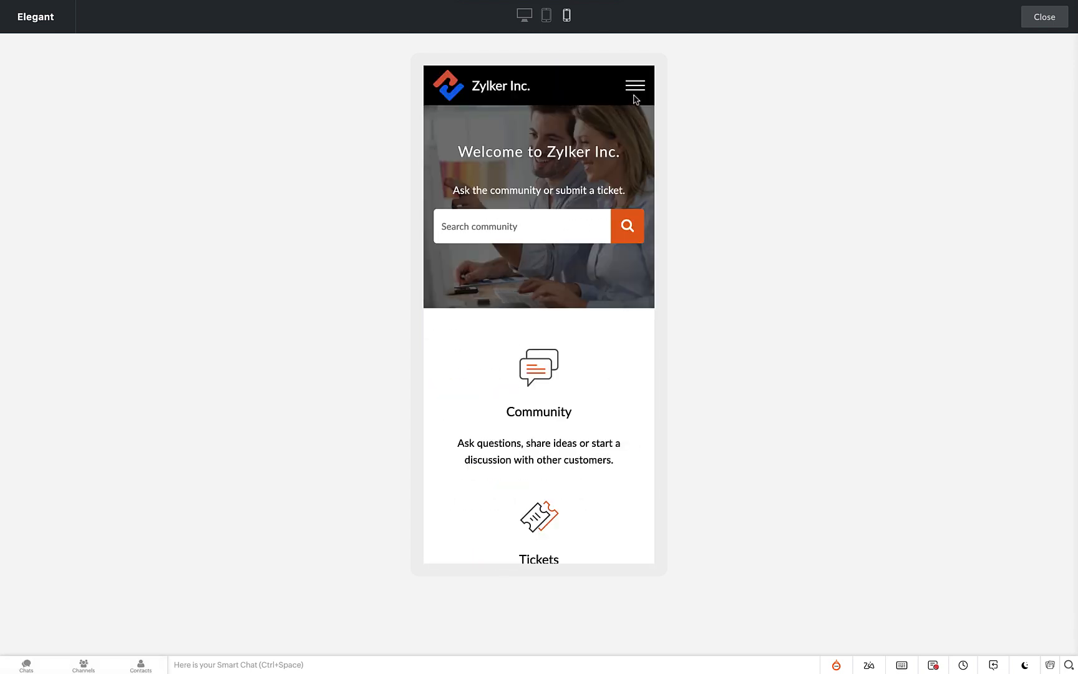
{"action": "mouse_move", "coordinate": [523, 15]}
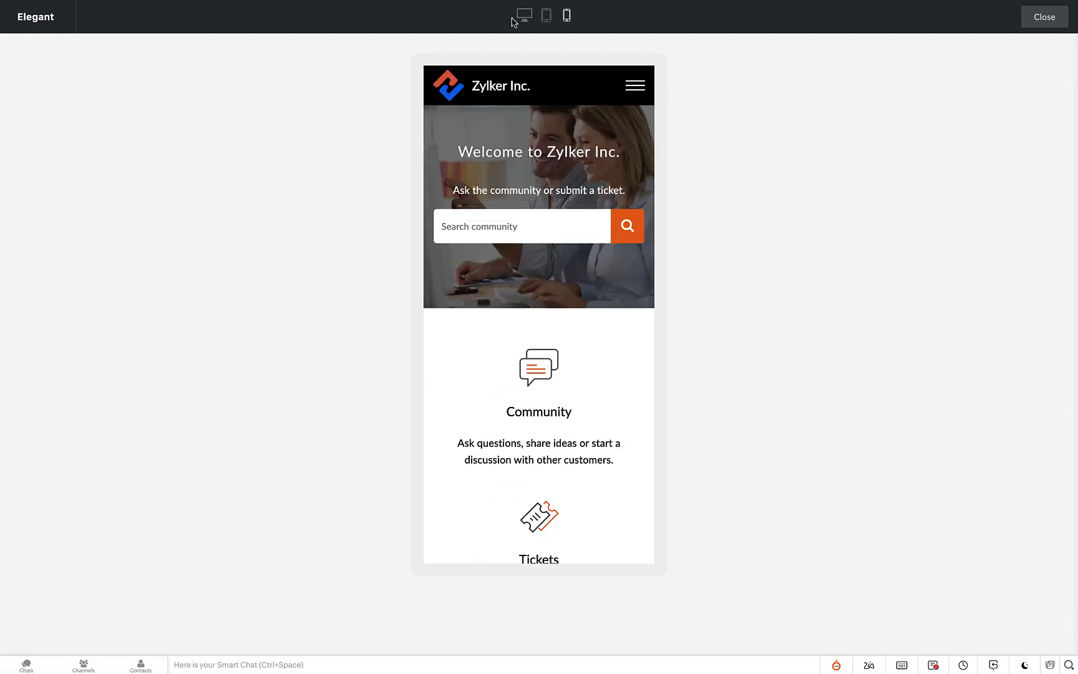
{"action": "left_click", "coordinate": [1044, 16]}
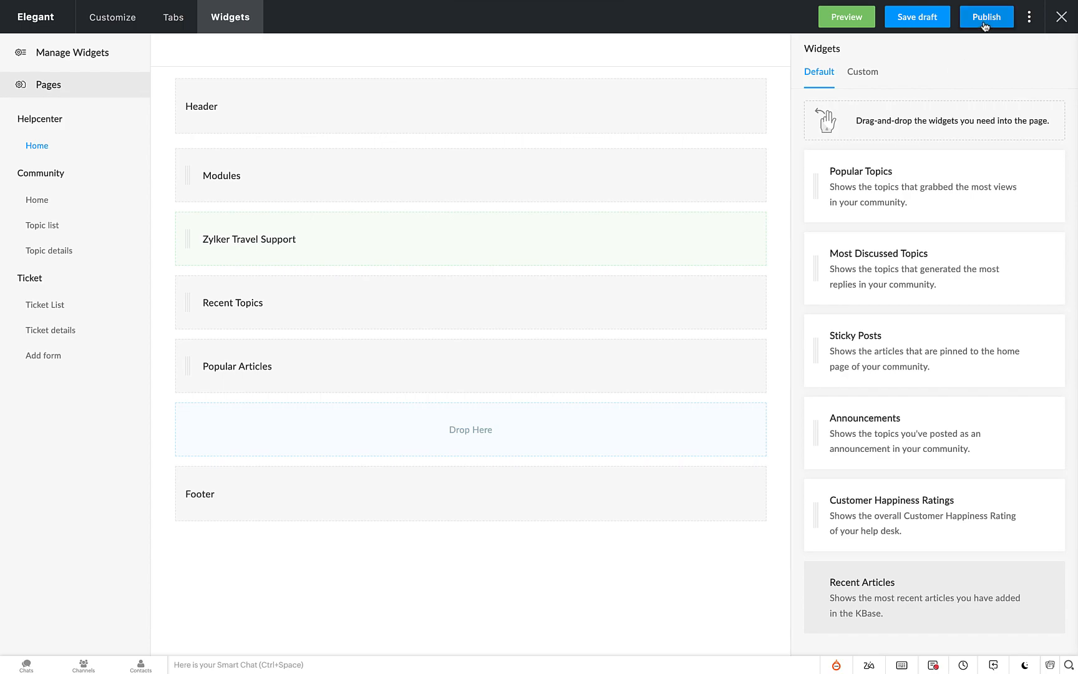
- Publish the Elegant theme and confirm the publish alert
{"action": "left_click", "coordinate": [986, 16]}
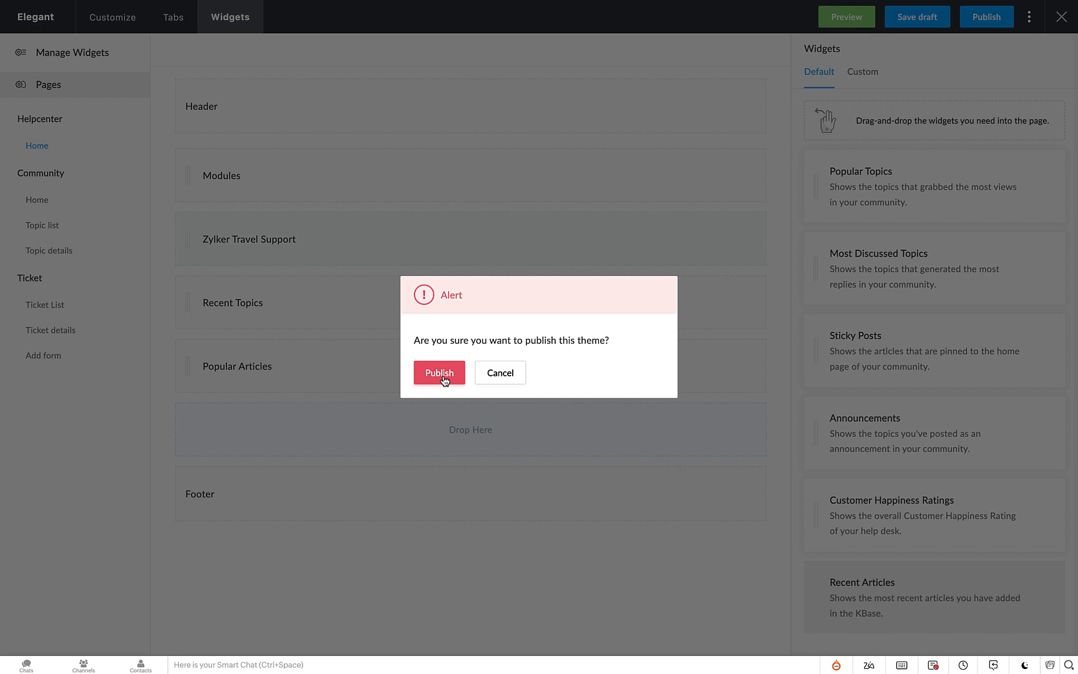
{"action": "left_click", "coordinate": [438, 372]}
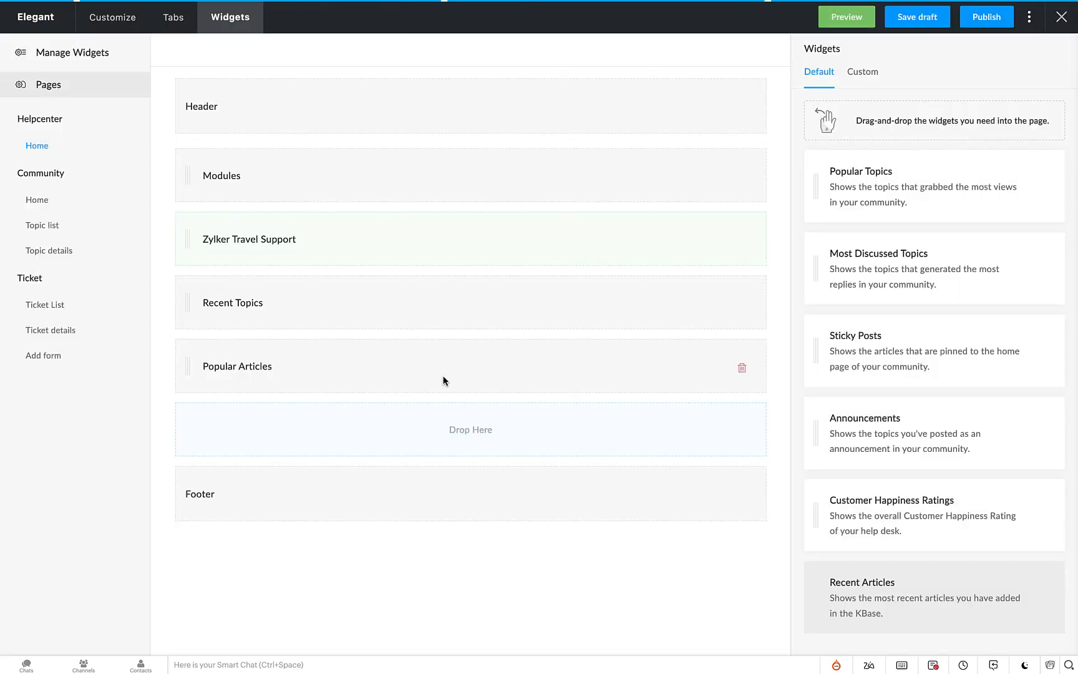
{"action": "left_click", "coordinate": [985, 16]}
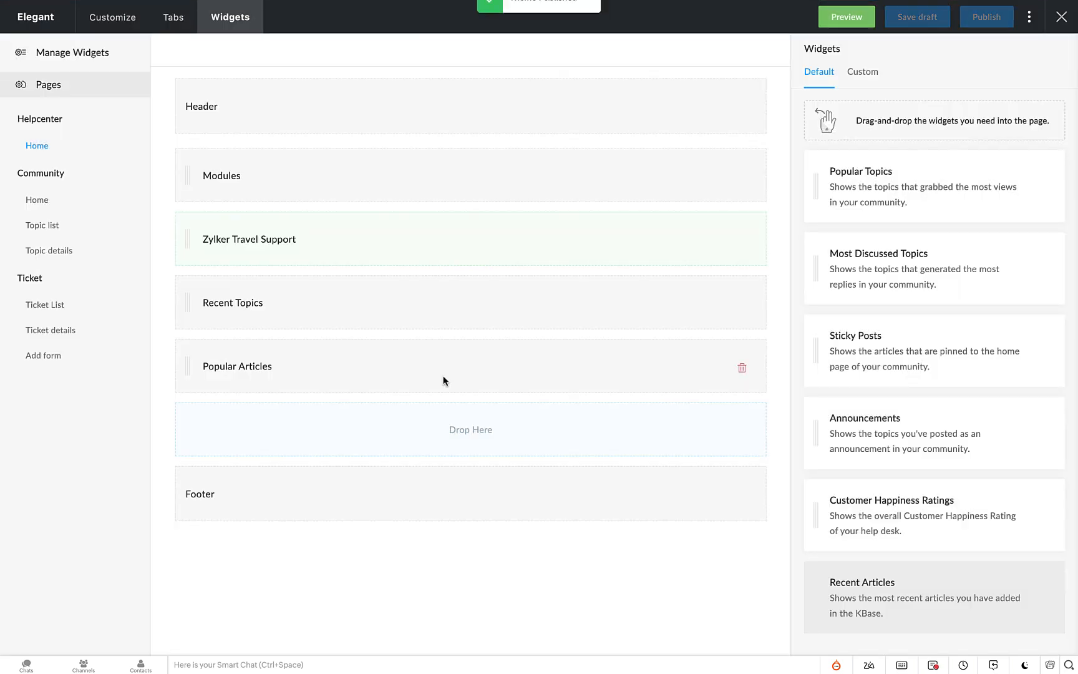